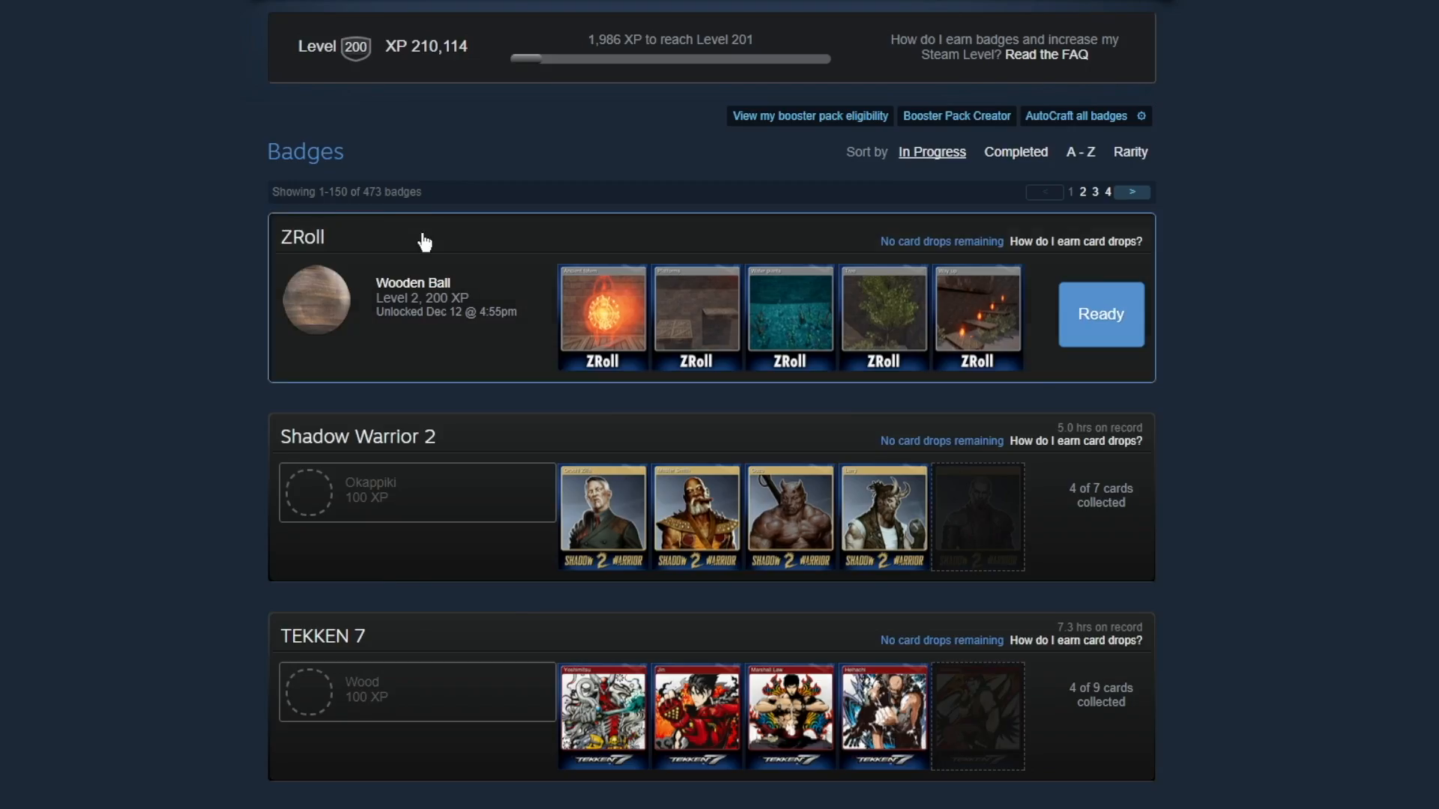
# - Go from the Steam badges page to the steam.design backgrounds gallery
pyautogui.click(1077, 115)
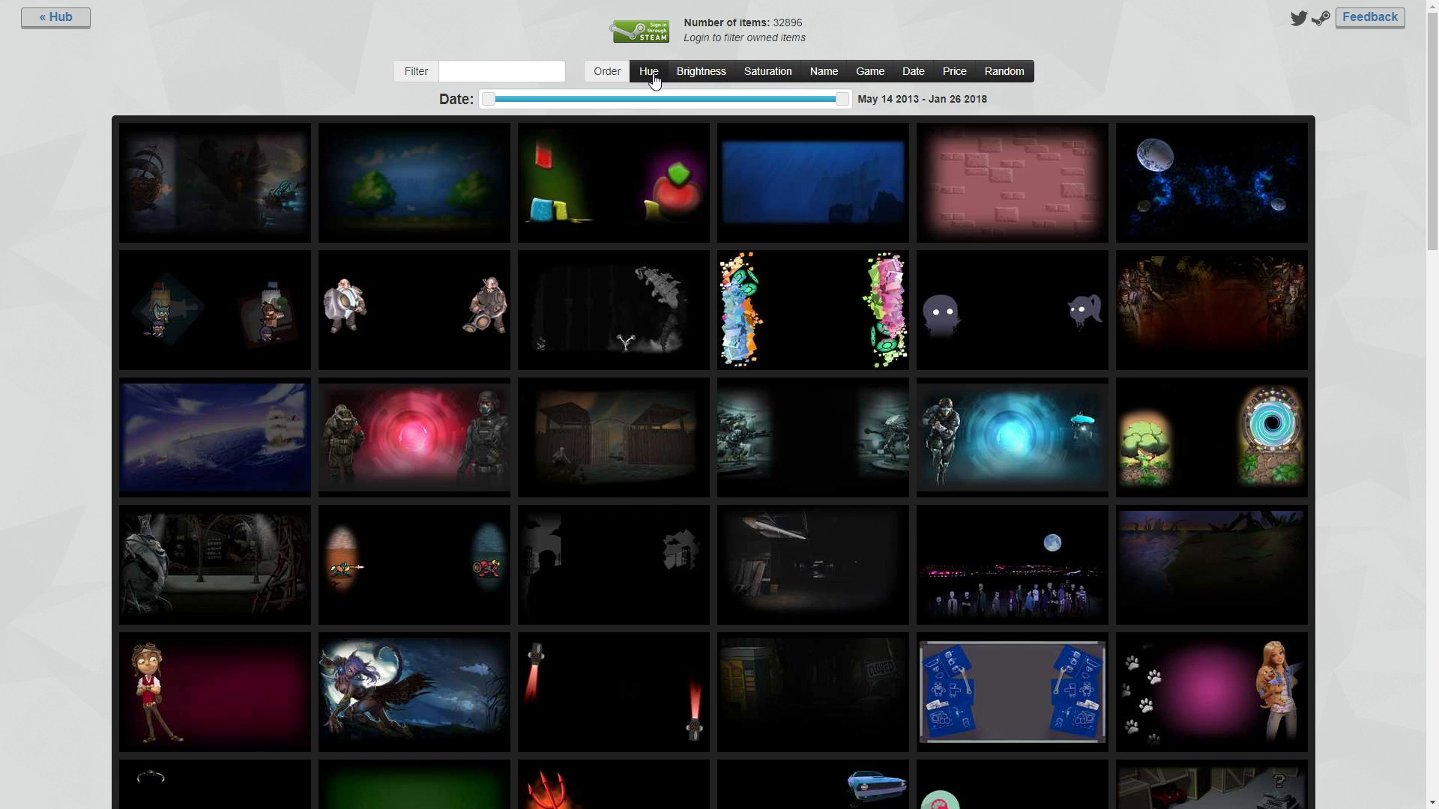
# - Order the gallery by hue and start raising the lowest shown hue toward 91
pyautogui.click(648, 71)
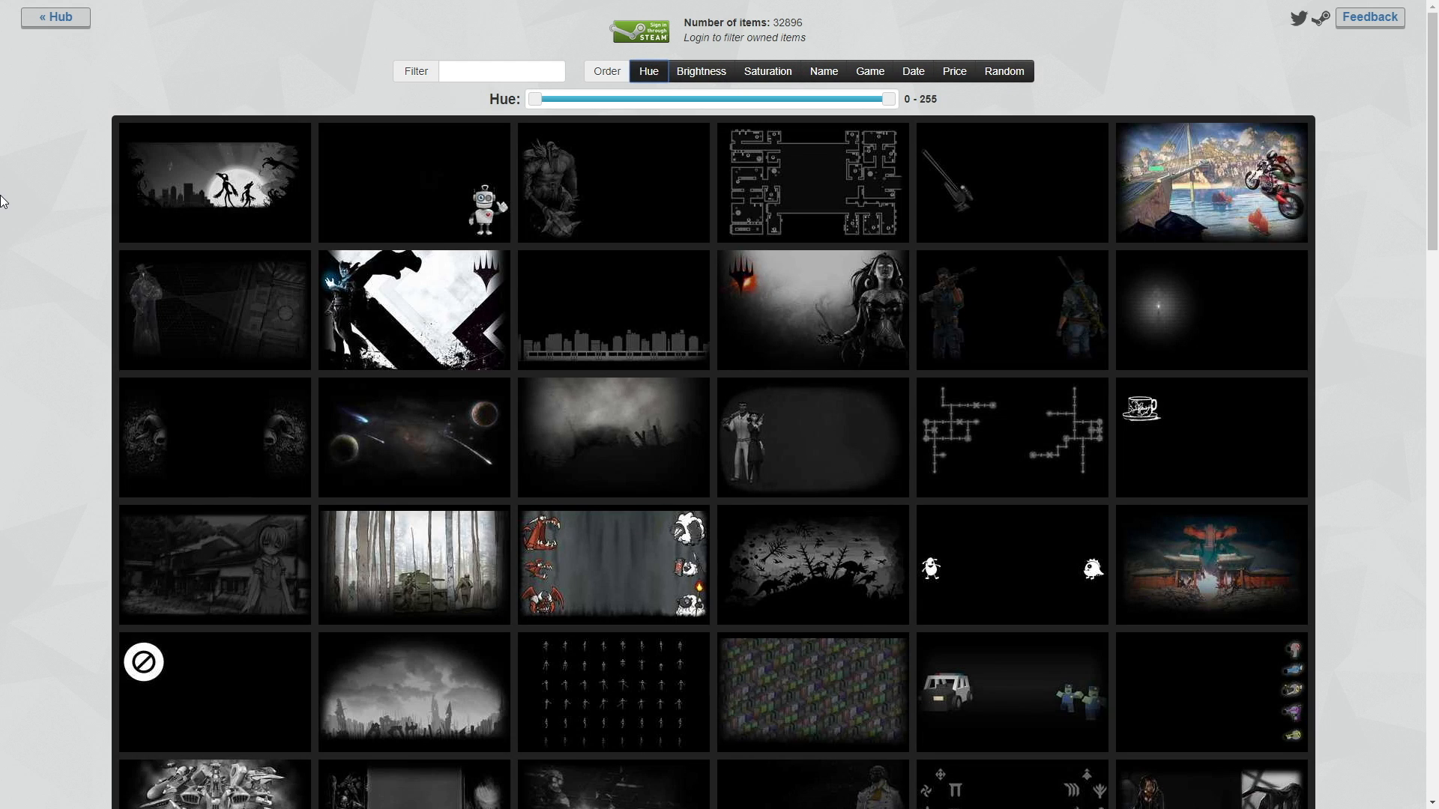
pyautogui.scroll(-3)
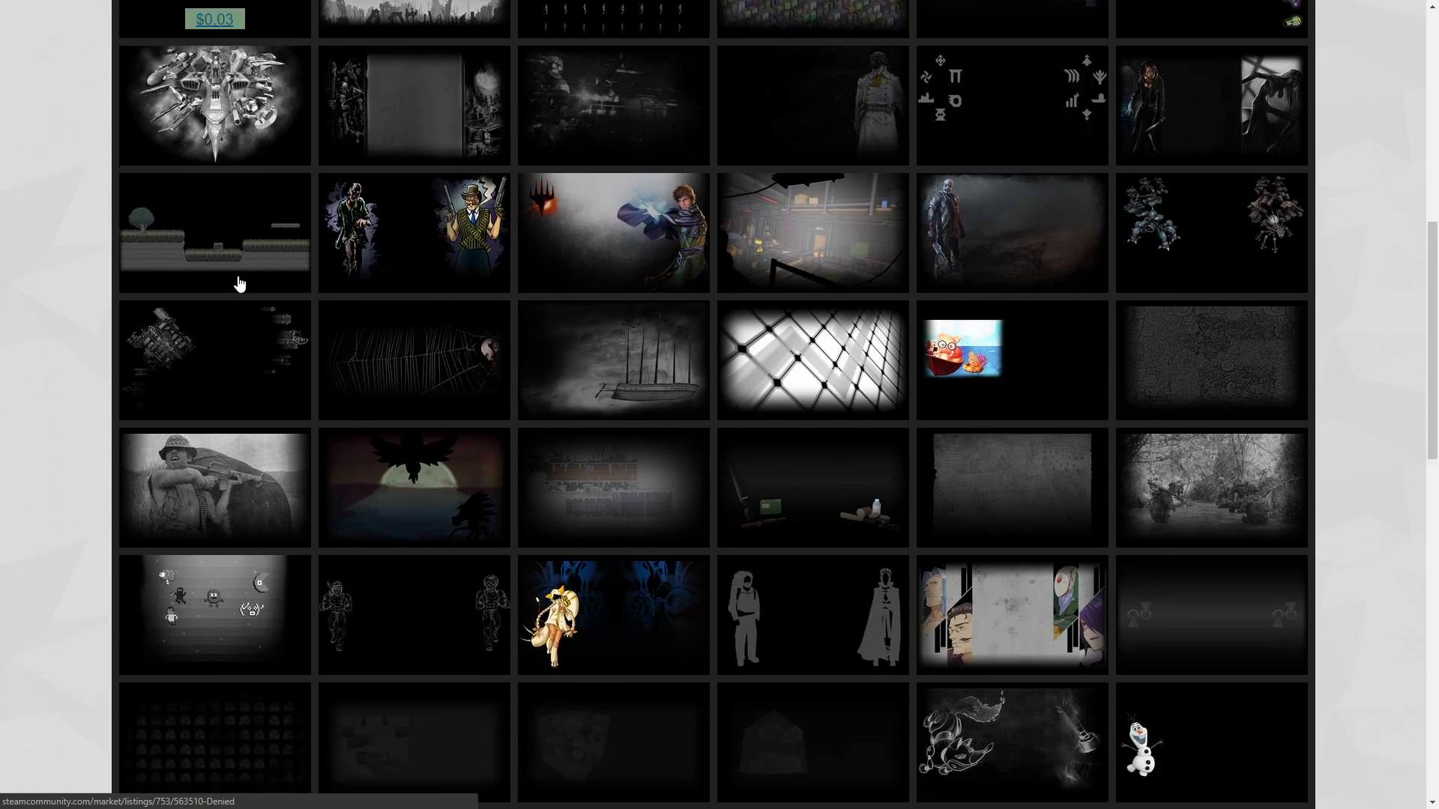
pyautogui.scroll(-3)
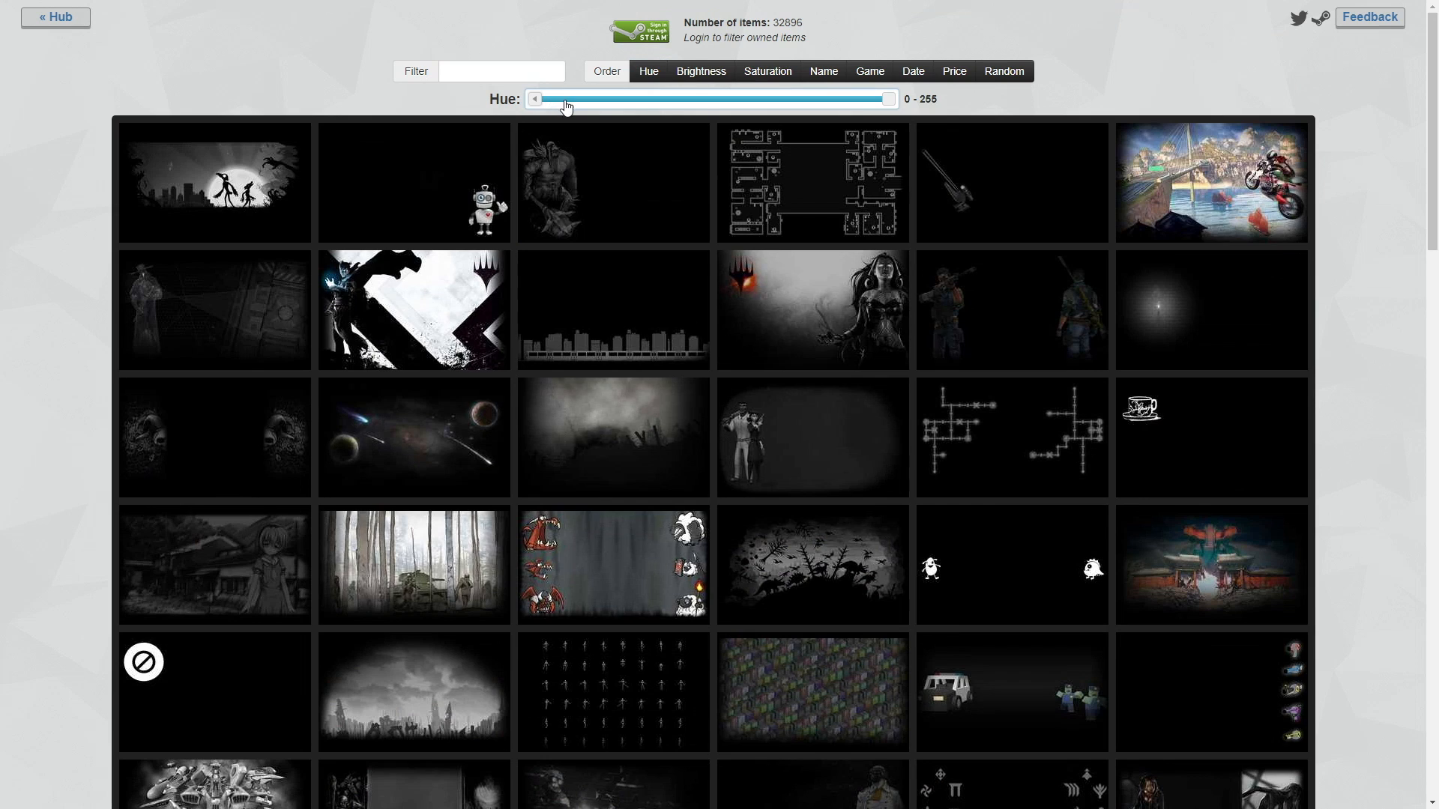
pyautogui.moveTo(537, 98); pyautogui.dragTo(587, 99)
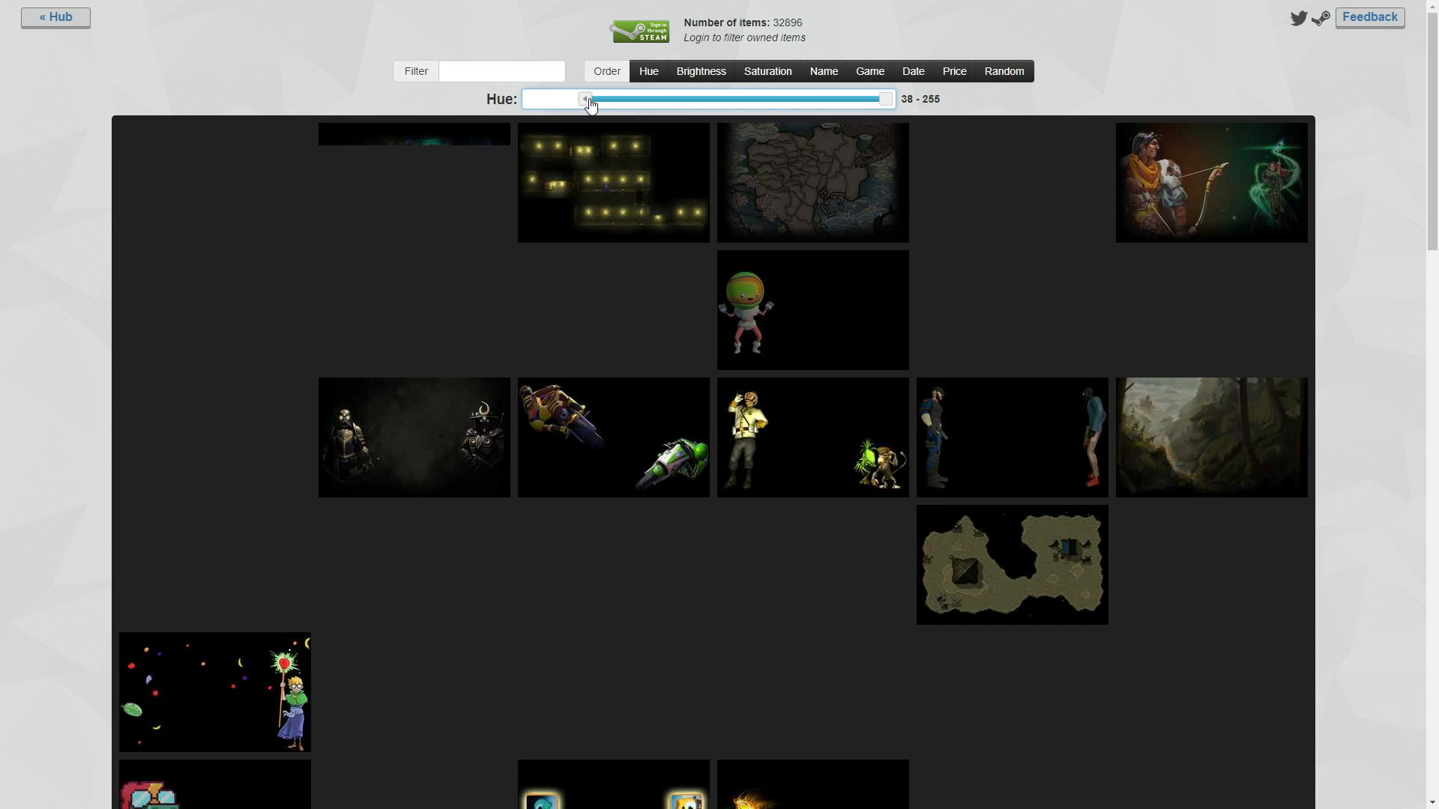
pyautogui.moveTo(587, 99); pyautogui.dragTo(592, 99)
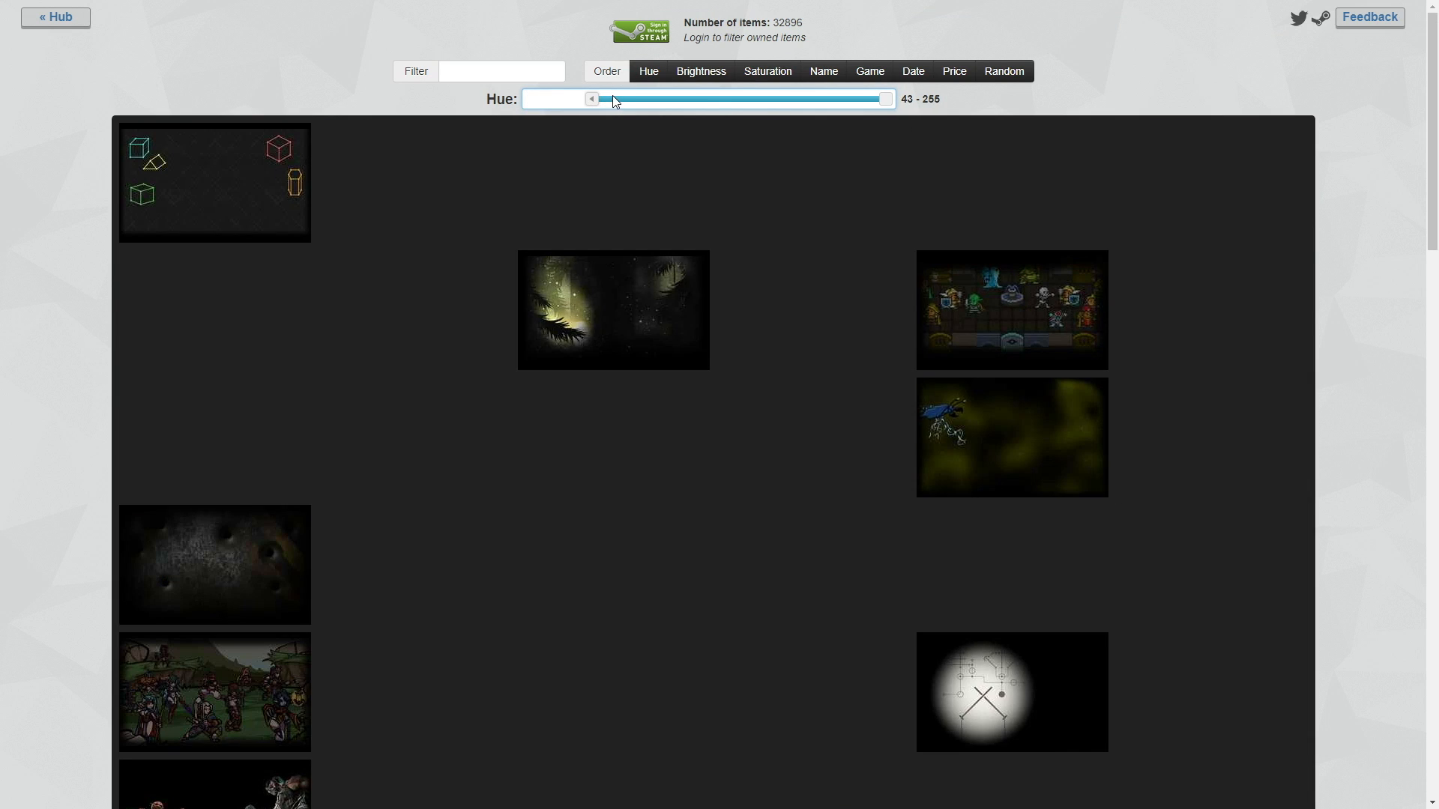
pyautogui.moveTo(591, 99); pyautogui.dragTo(613, 99)
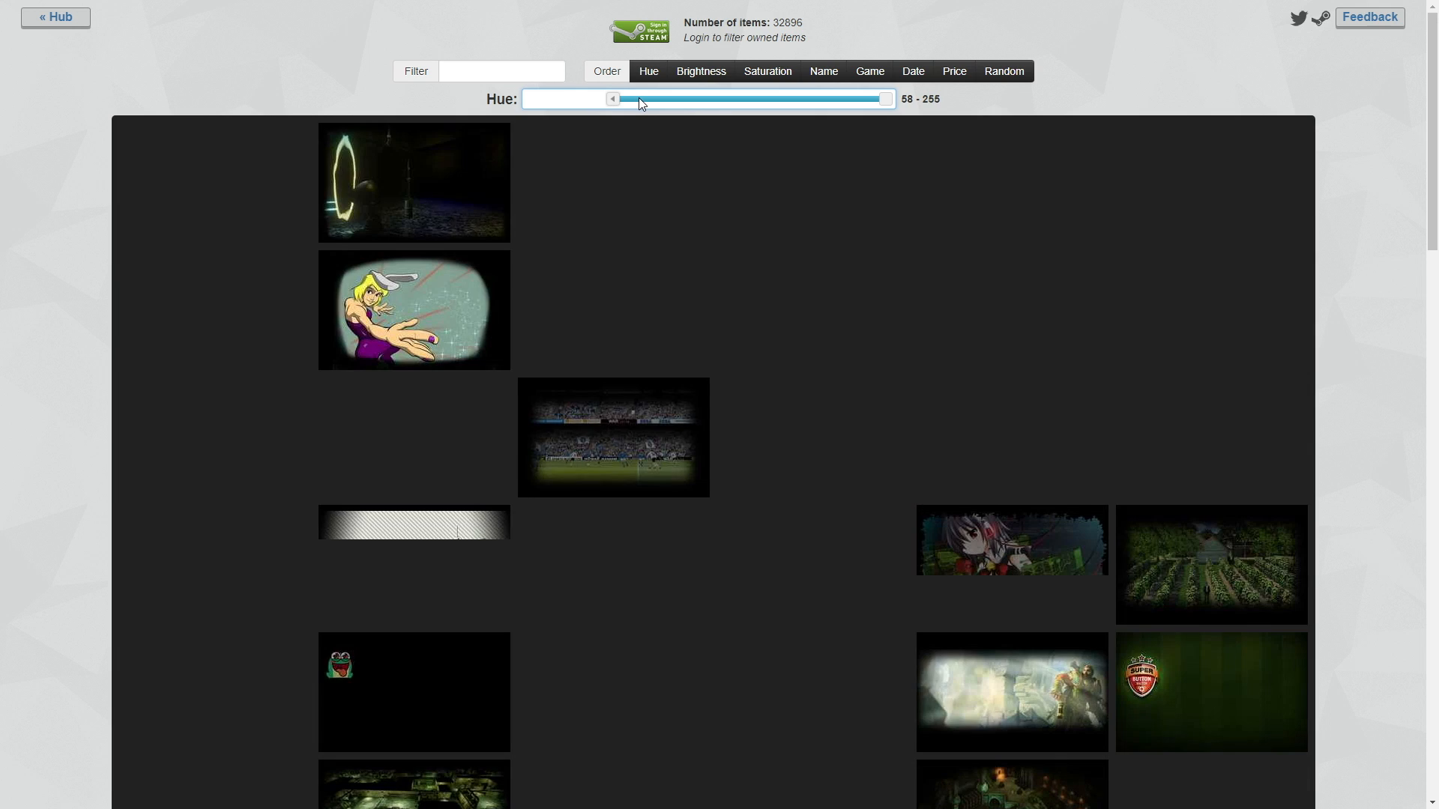
pyautogui.moveTo(613, 99); pyautogui.dragTo(637, 99)
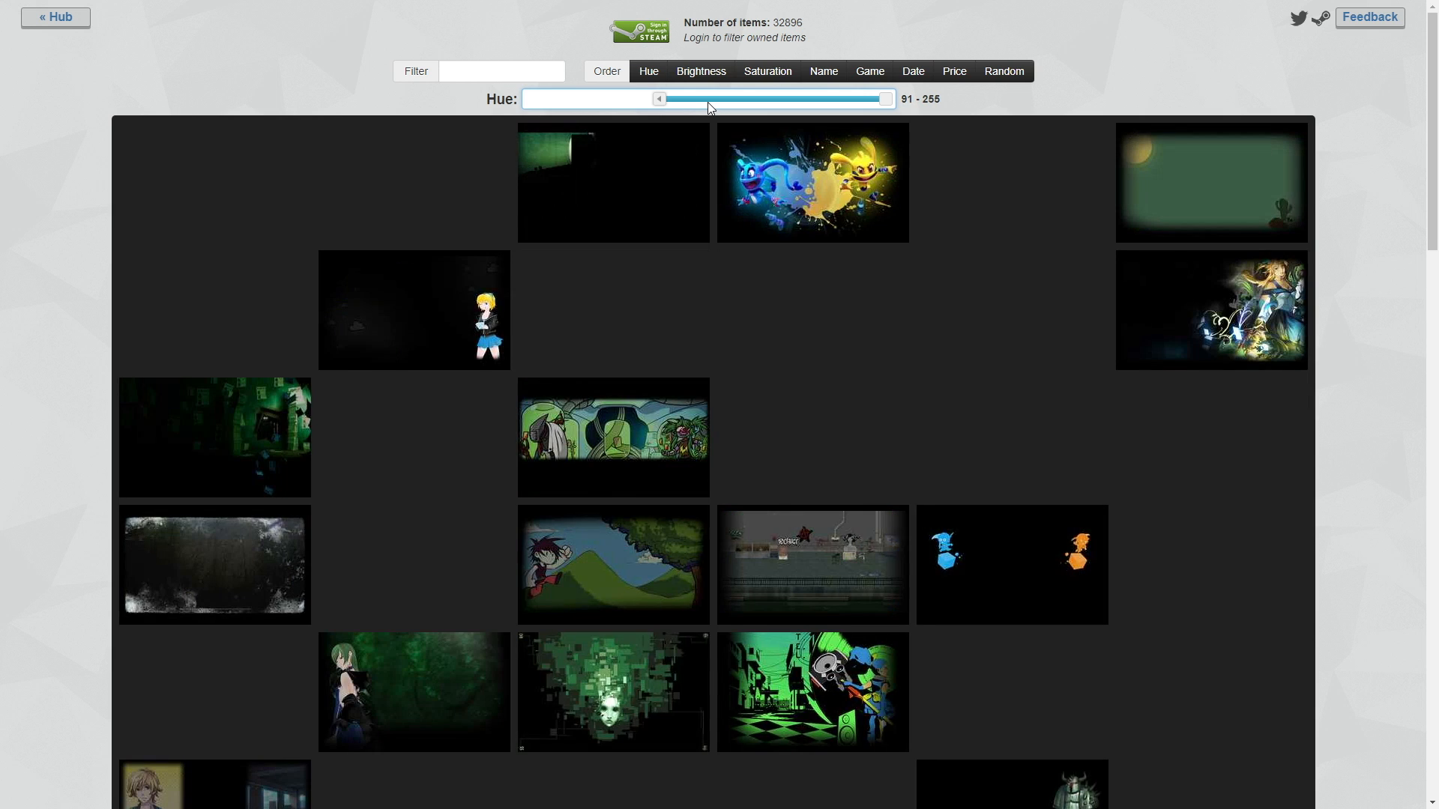
# - Narrow the hue range to 201 - 255 so only purple backgrounds show
pyautogui.moveTo(661, 99); pyautogui.dragTo(718, 99)
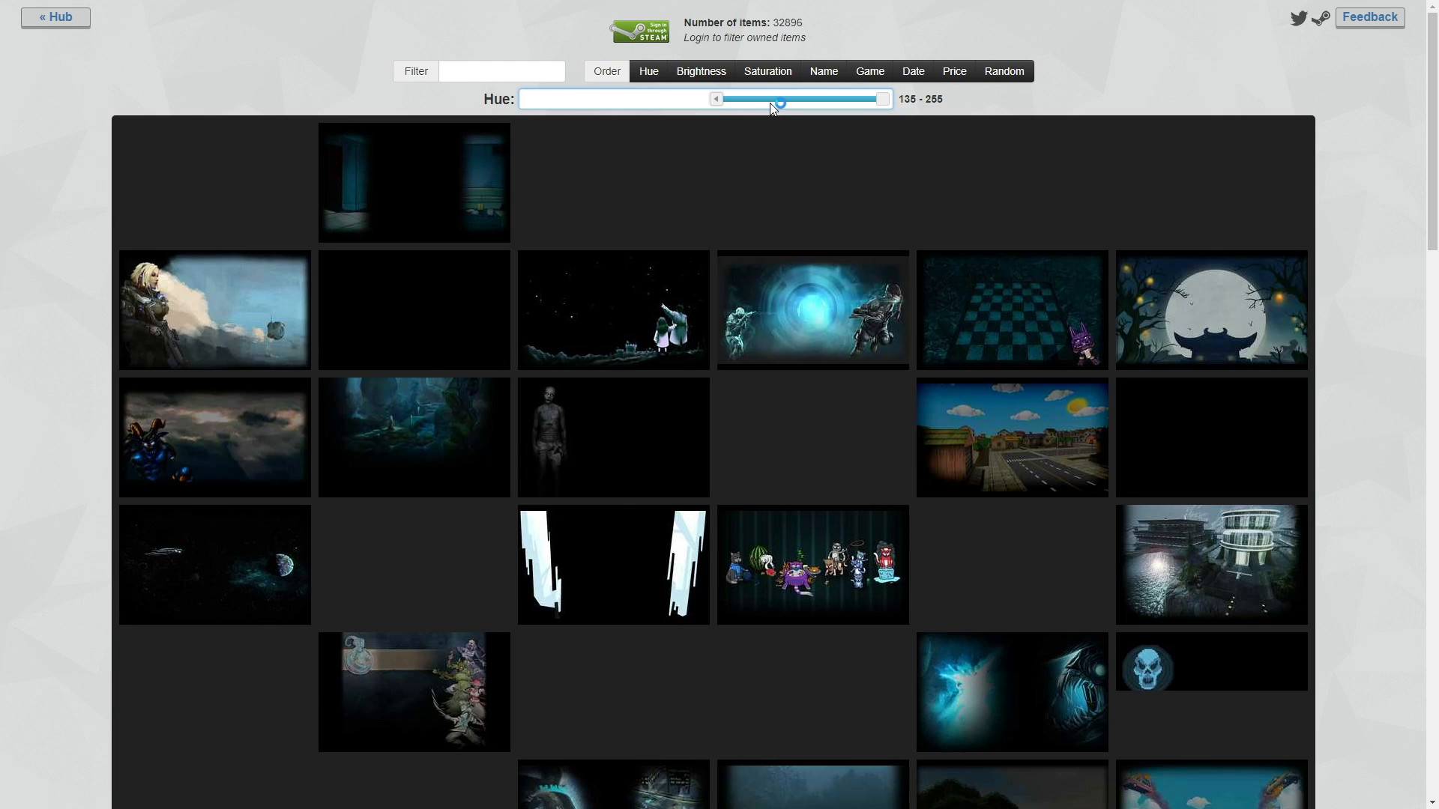
pyautogui.moveTo(716, 99); pyautogui.dragTo(779, 99)
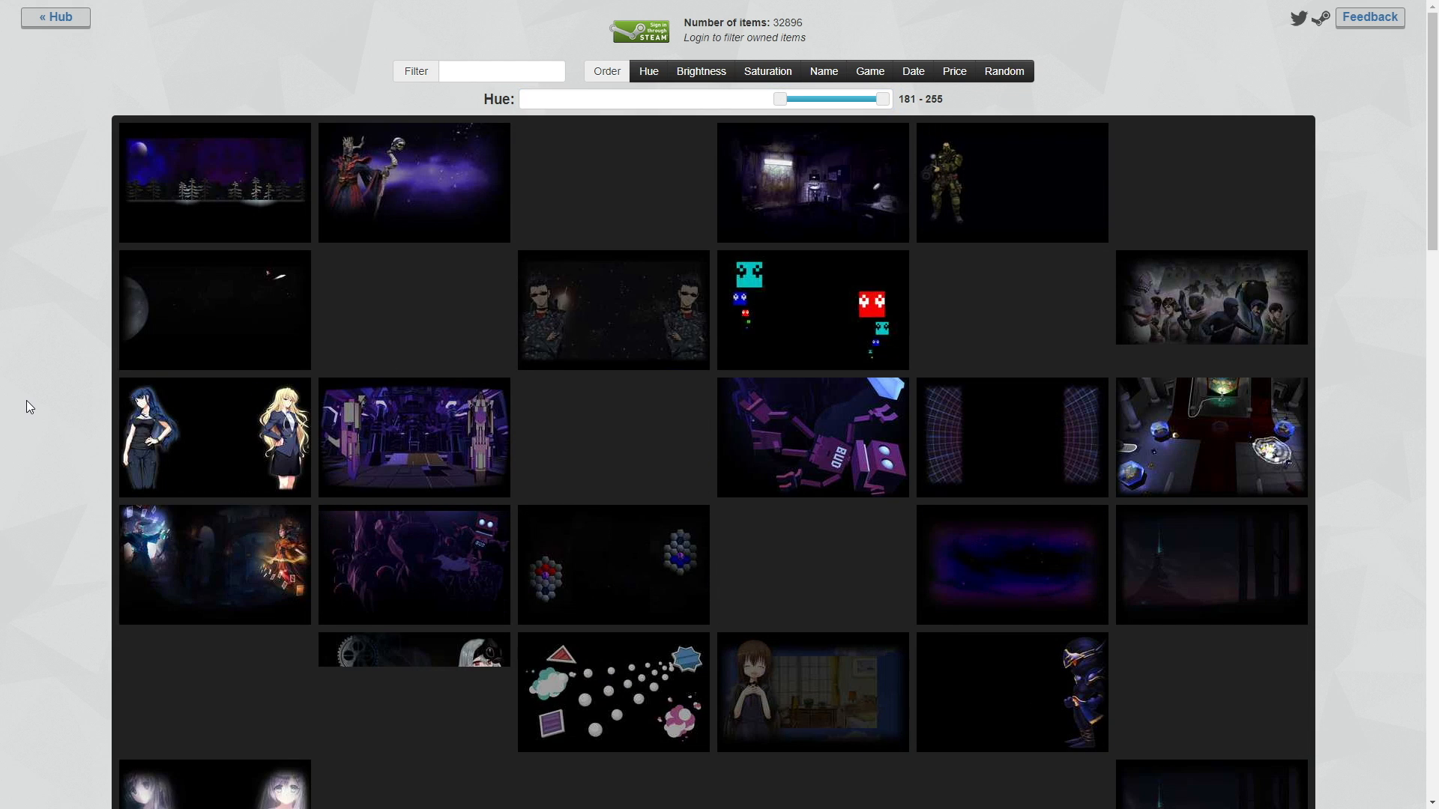
pyautogui.scroll(-3)
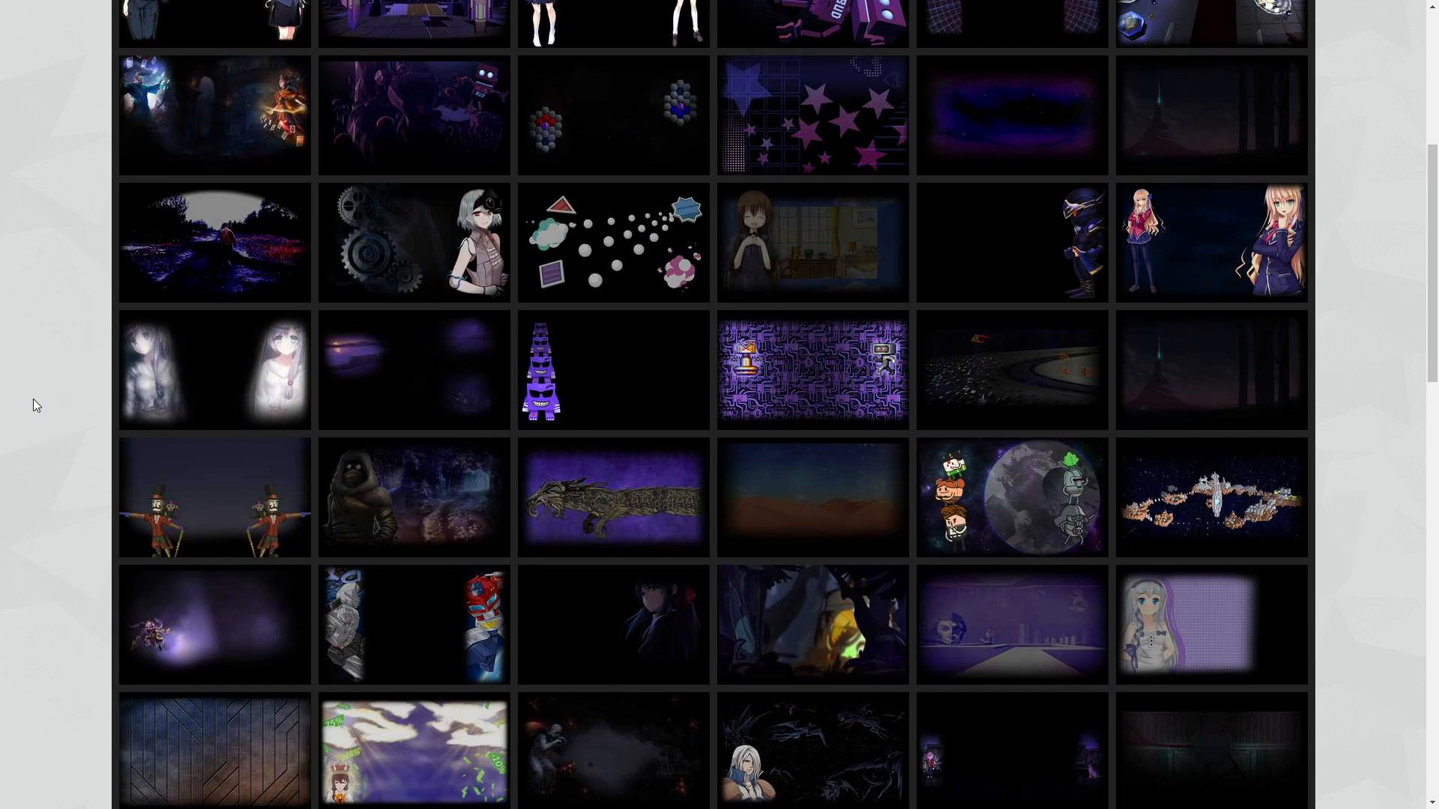
pyautogui.scroll(-3)
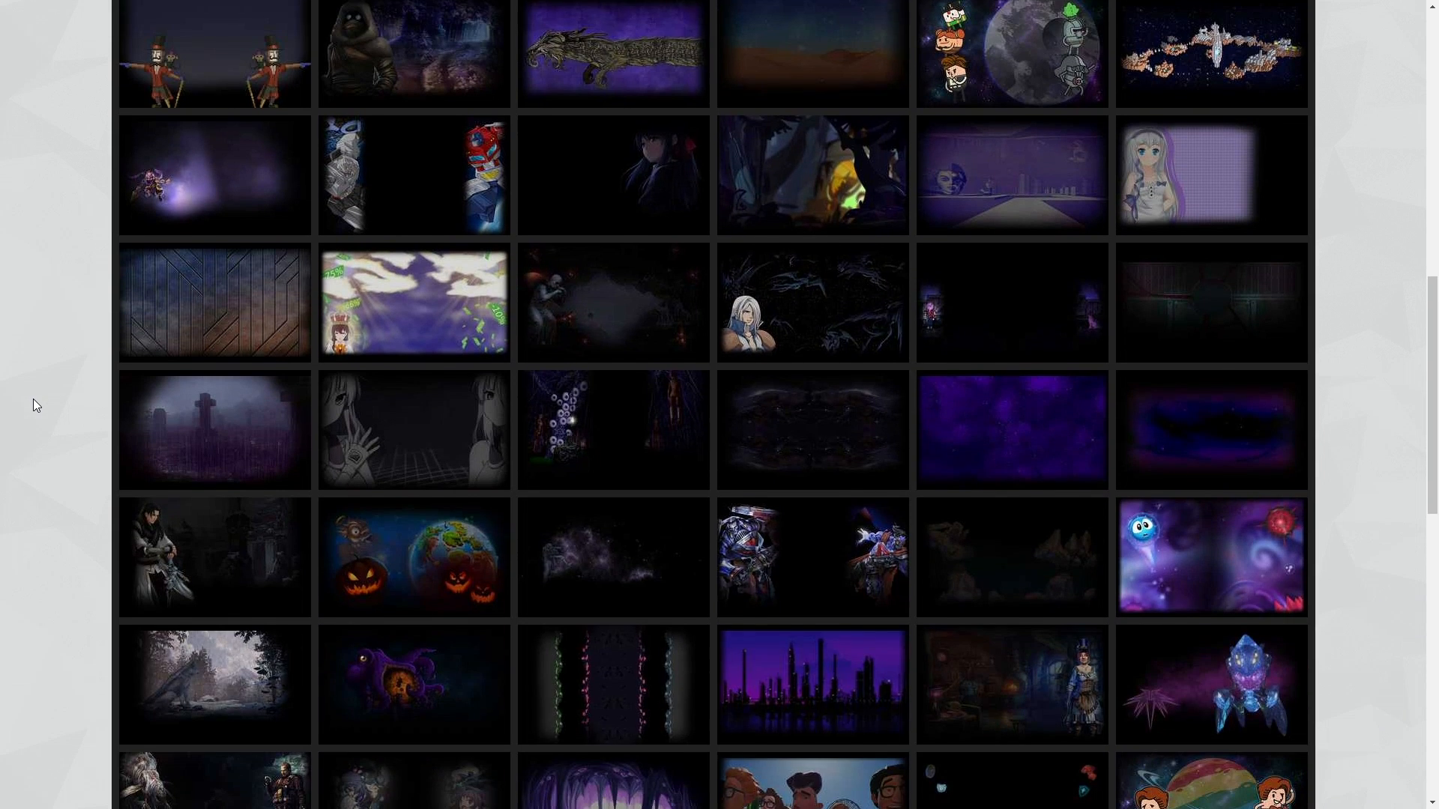
pyautogui.scroll(-3)
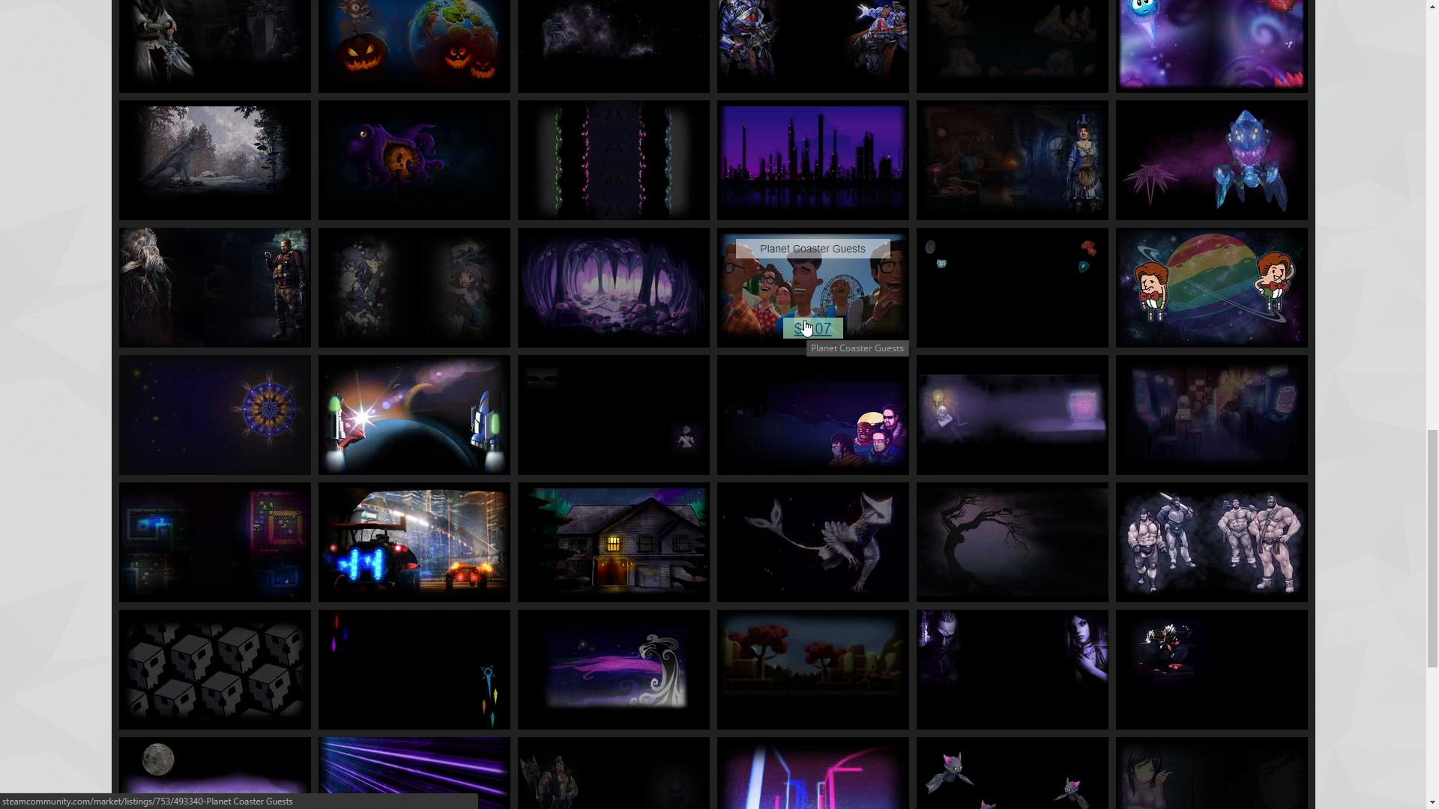
pyautogui.scroll(-3)
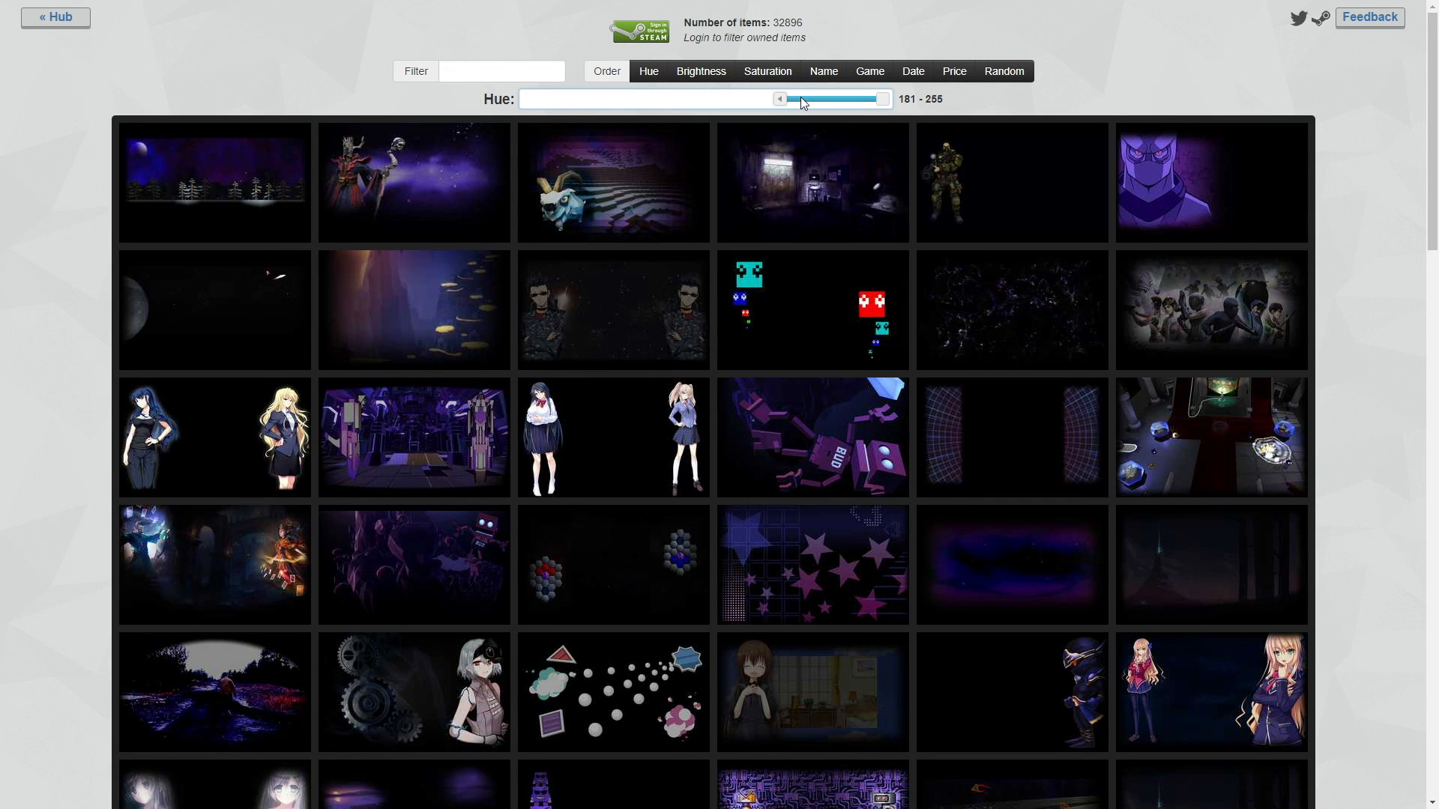
pyautogui.moveTo(779, 98); pyautogui.dragTo(809, 99)
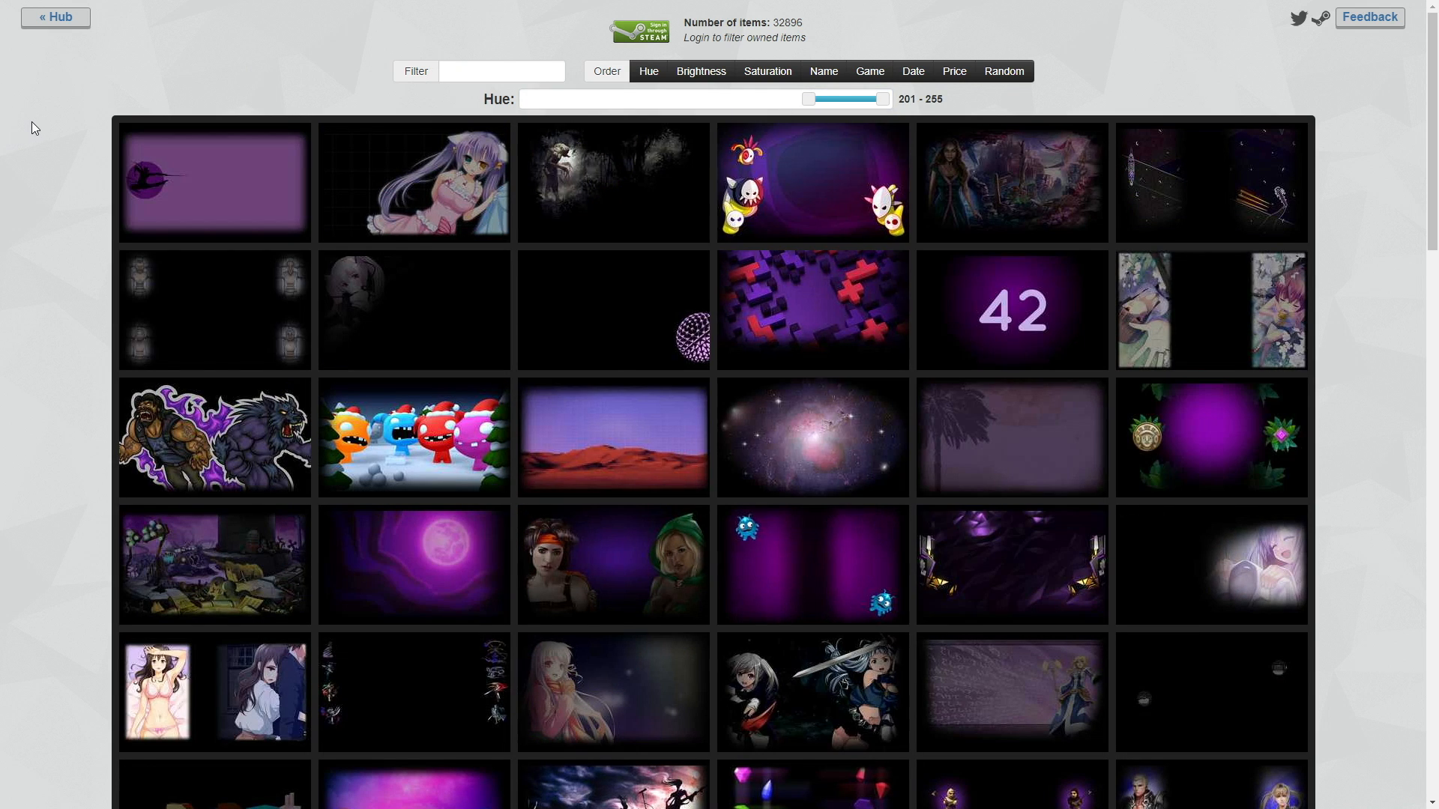
pyautogui.scroll(-3)
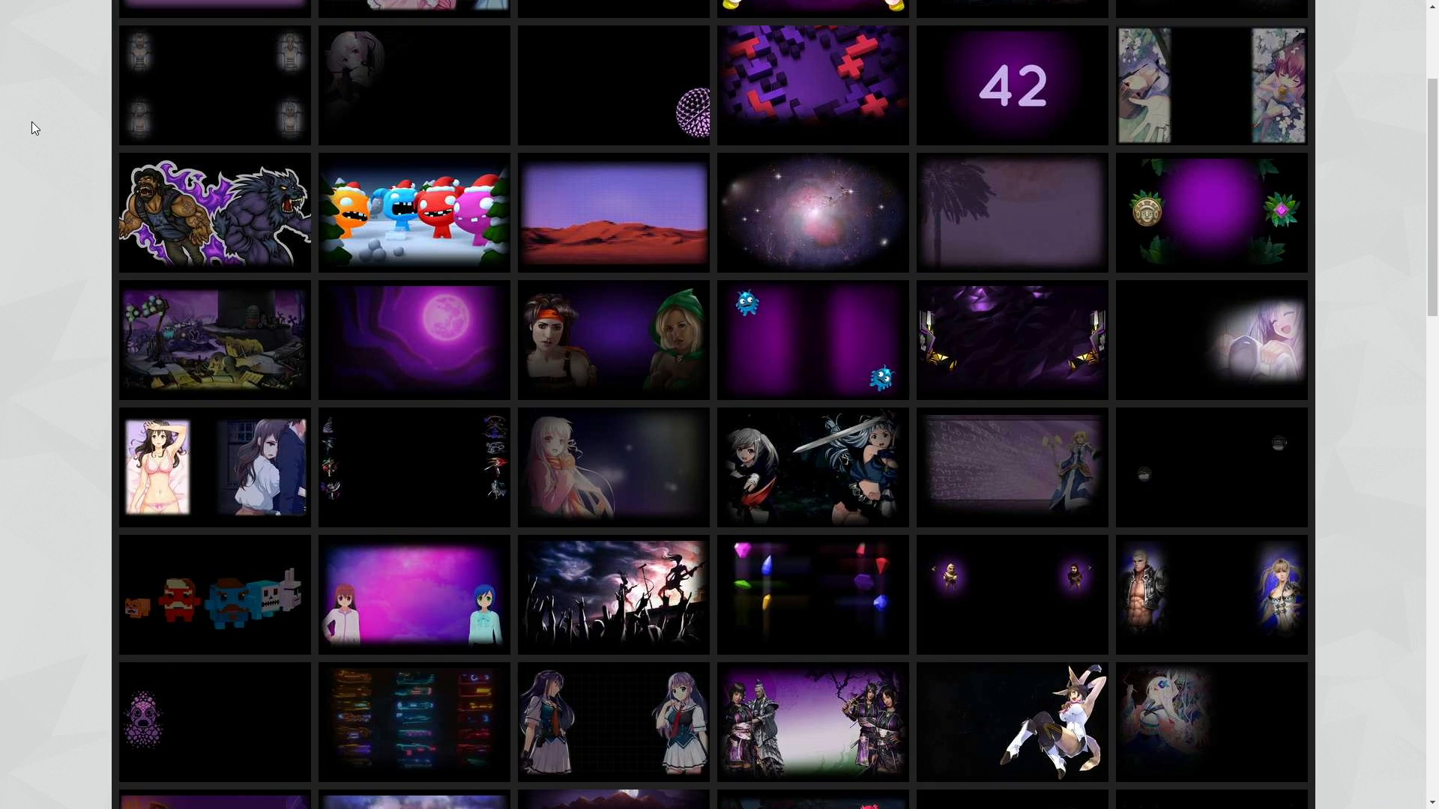
pyautogui.moveTo(811, 212)
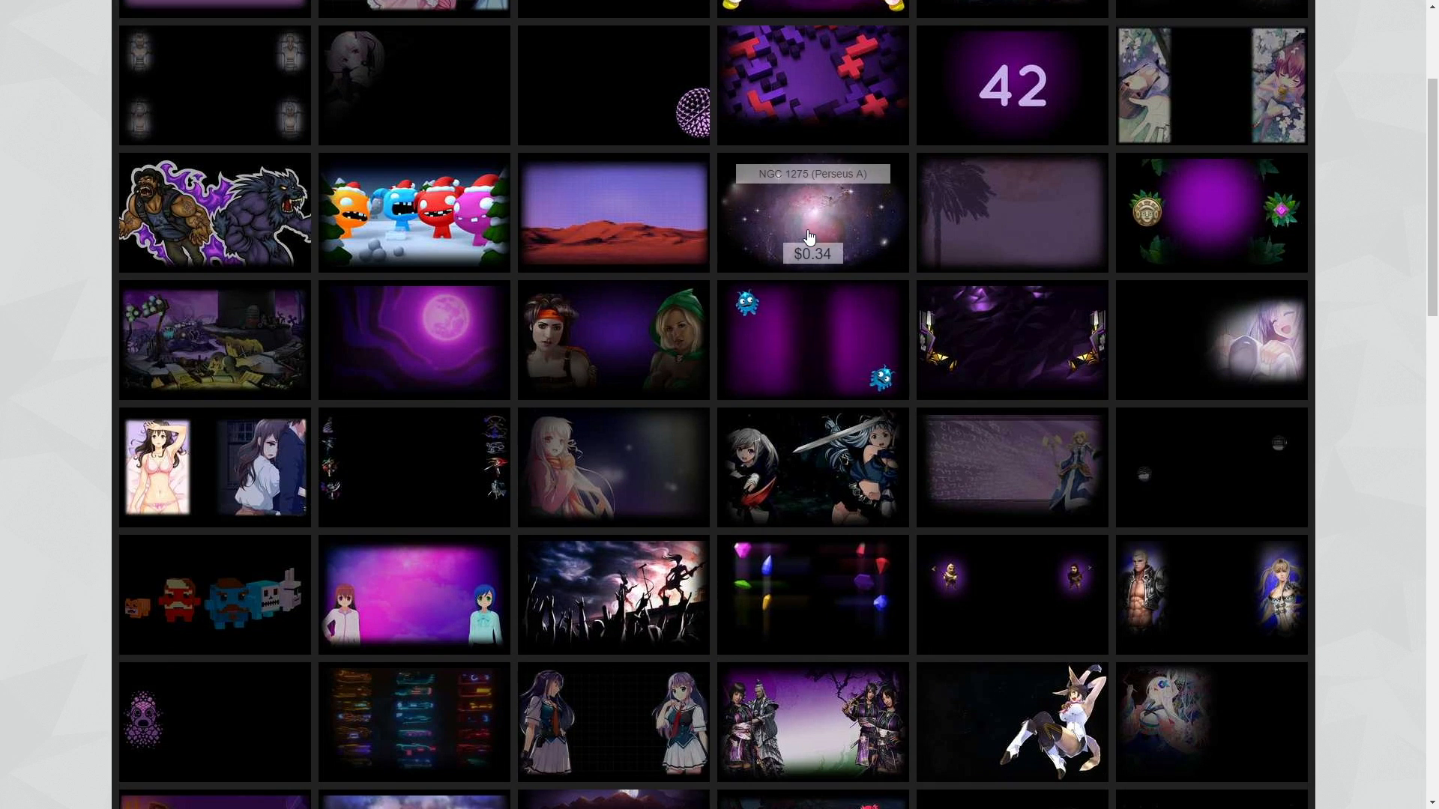
pyautogui.click(811, 213)
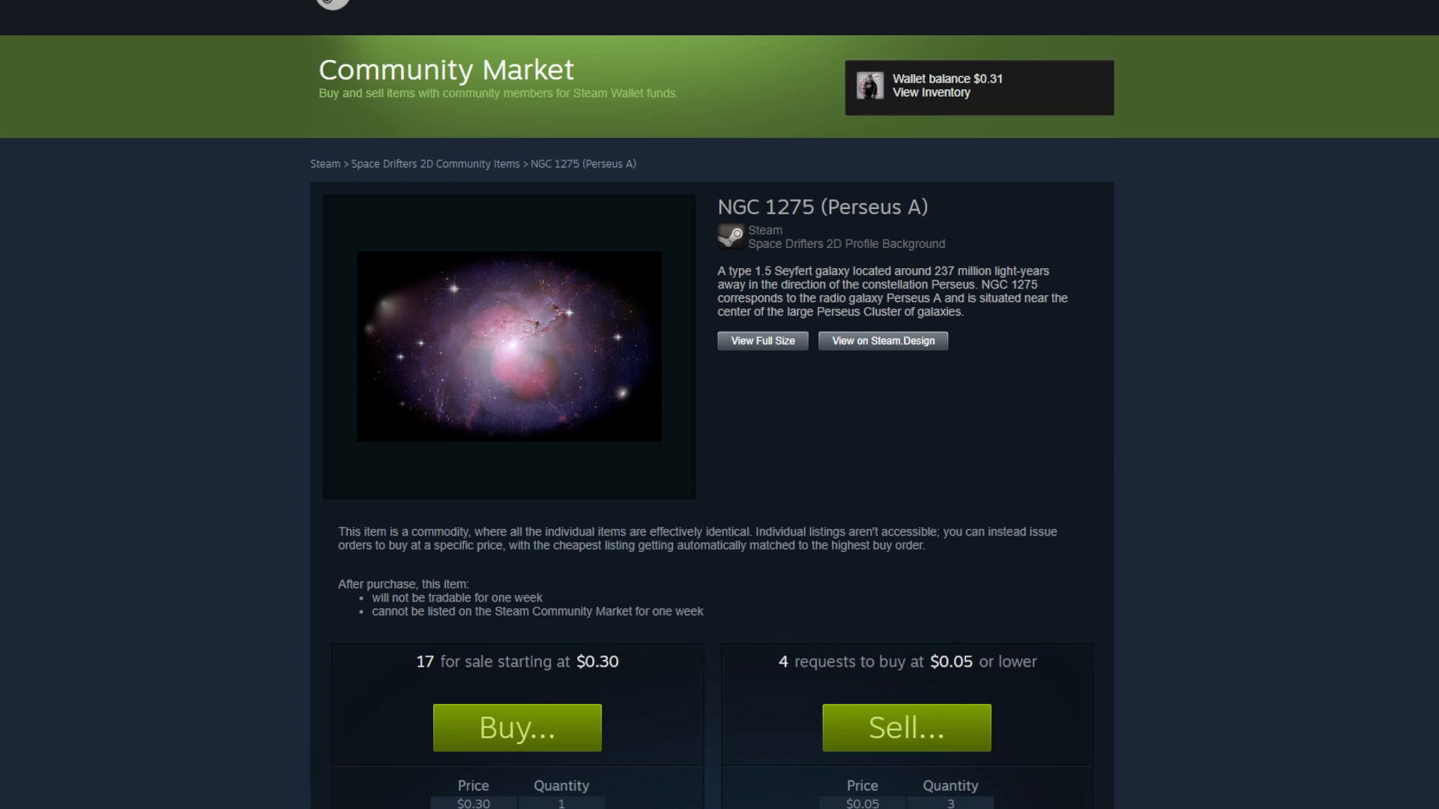
pyautogui.moveTo(761, 341)
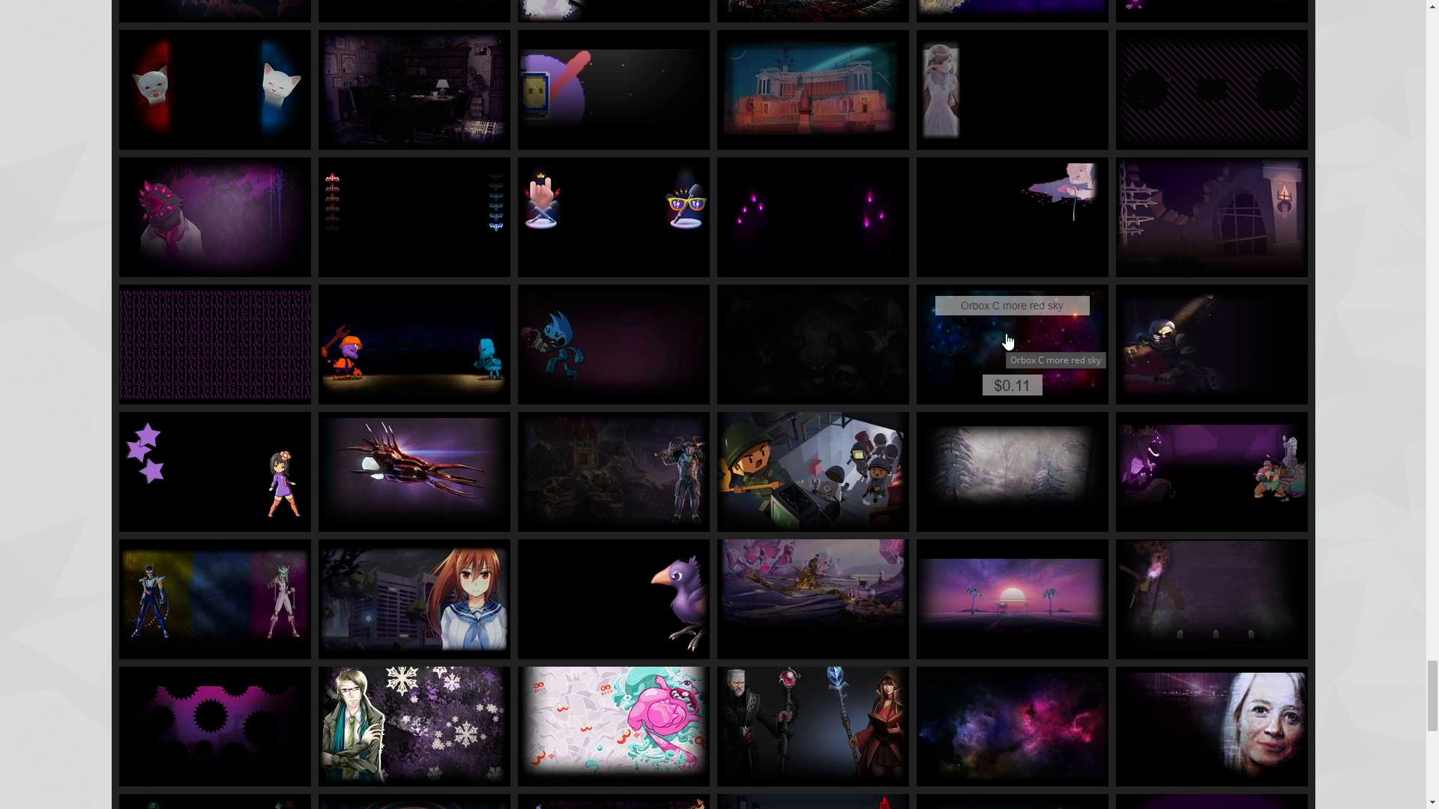
# - Open the Double Dragon nebula background in the steam.design profile preview
pyautogui.scroll(-3)
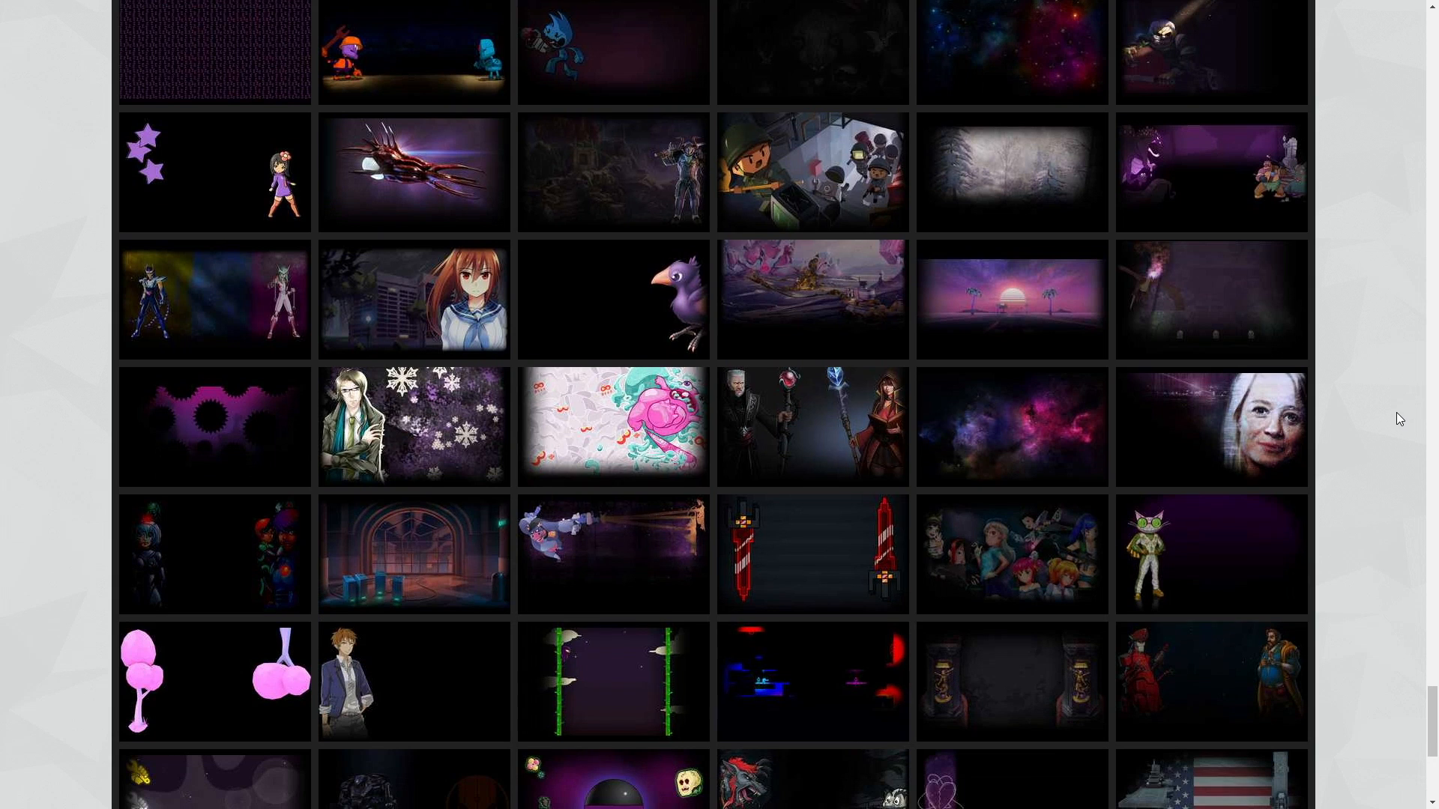
pyautogui.scroll(-3)
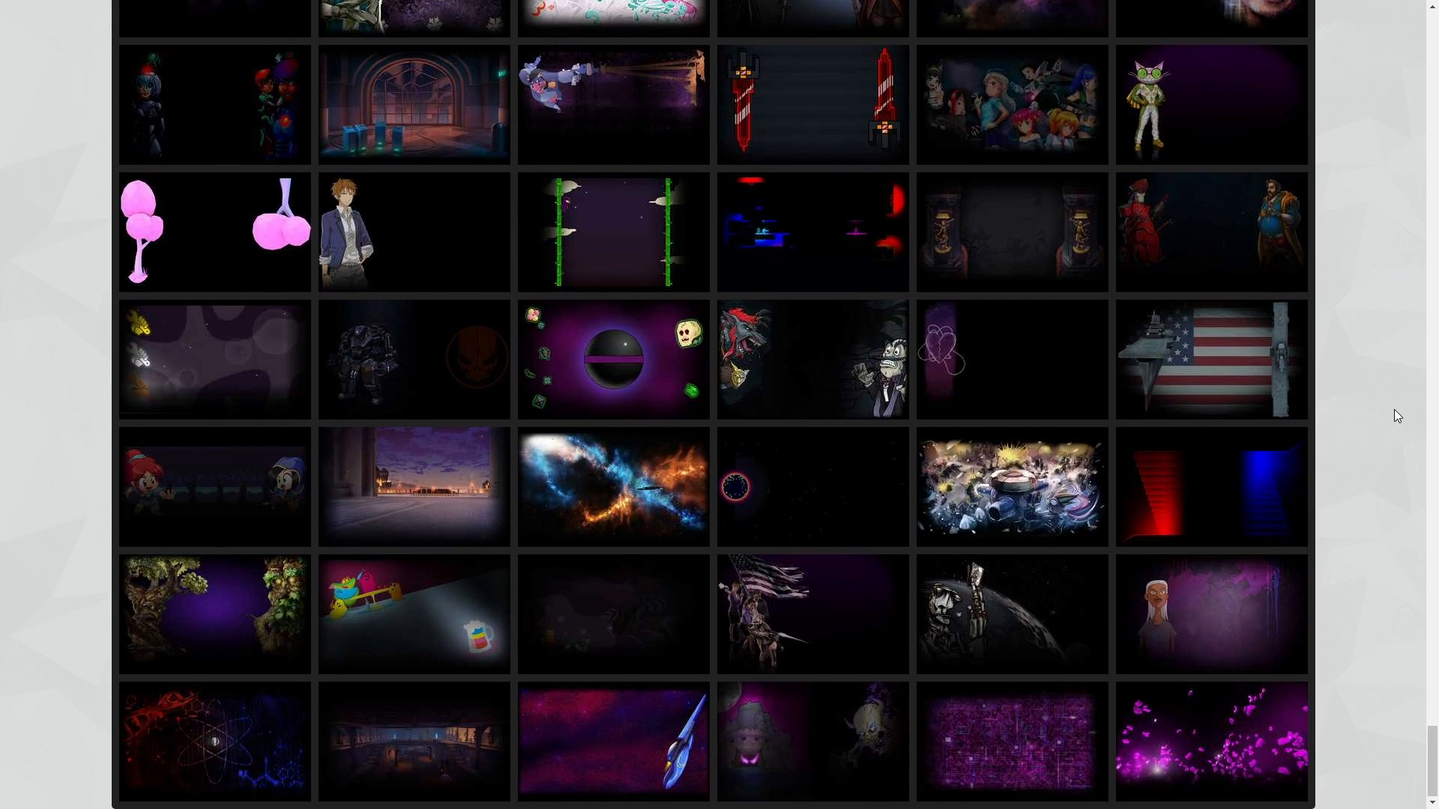
pyautogui.moveTo(613, 489)
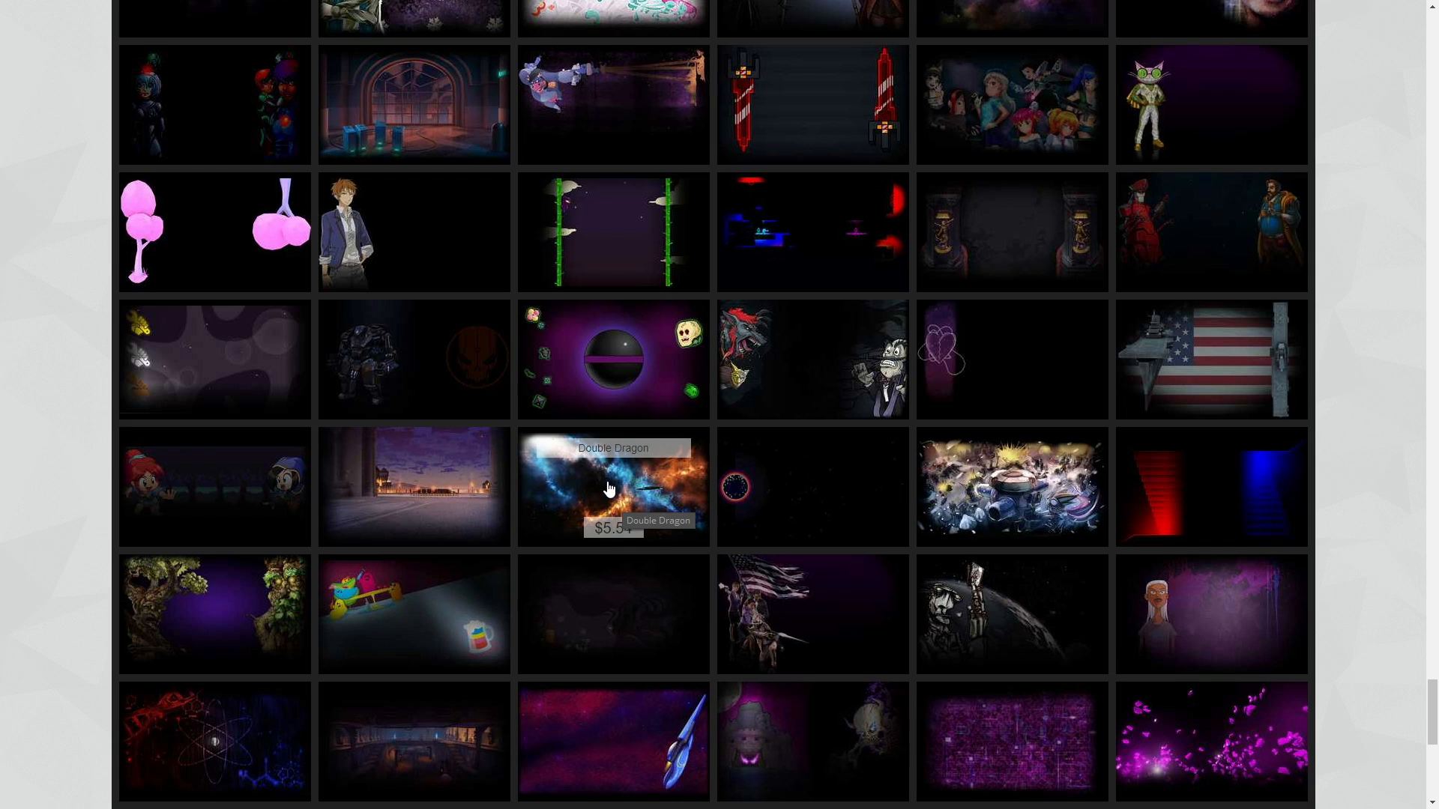
pyautogui.click(612, 487)
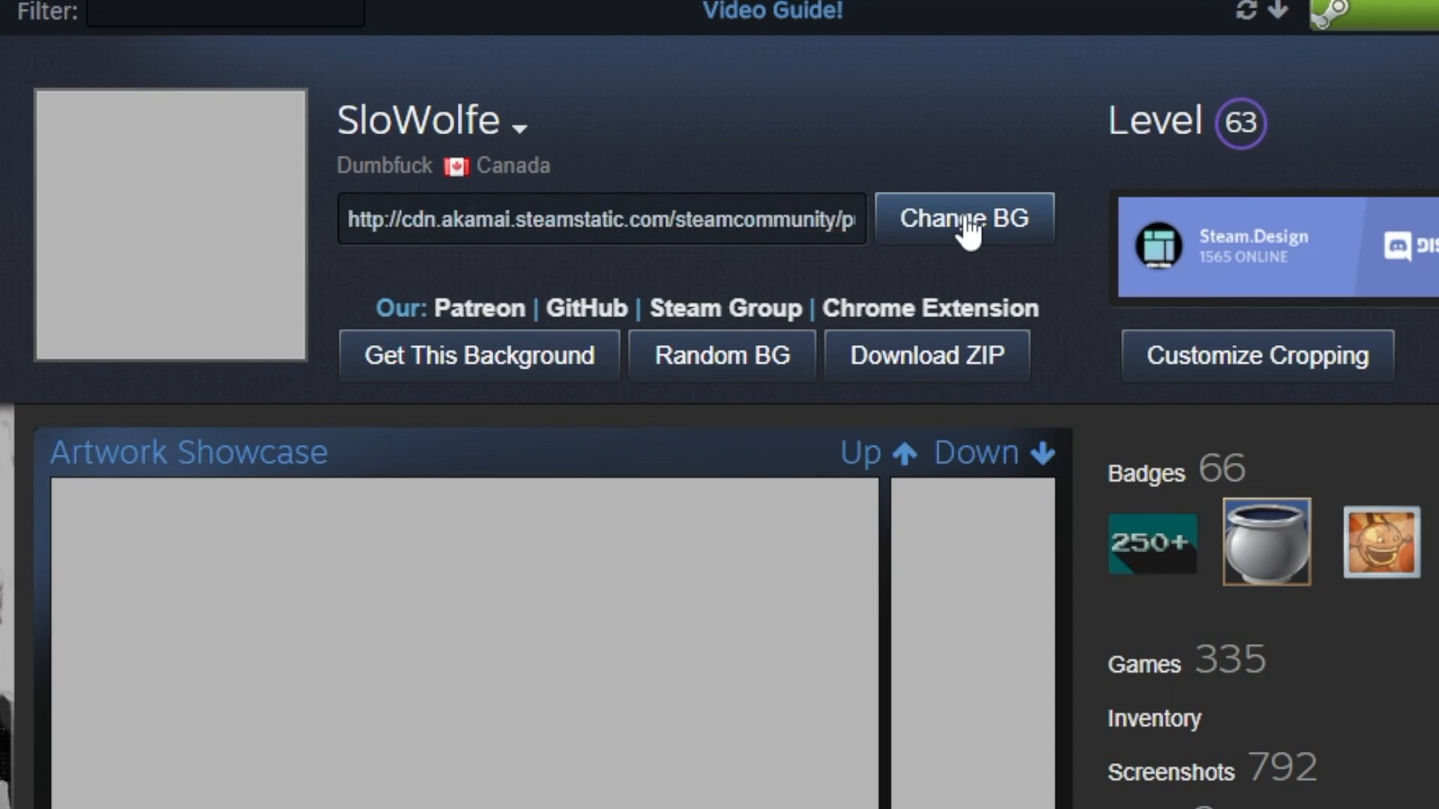
# - Apply the misty forest background to the preview and inspect the long artwork showcase
pyautogui.click(964, 219)
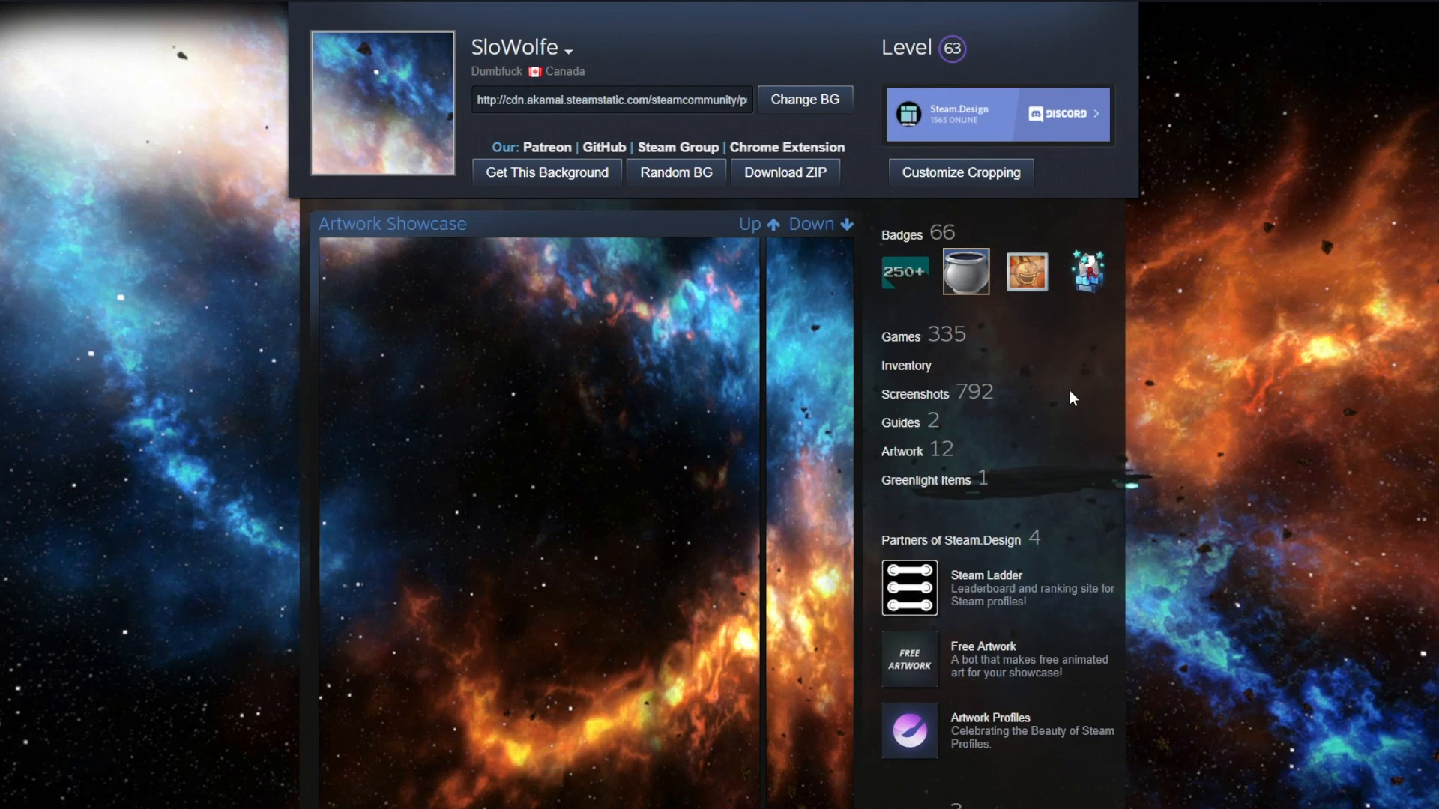
pyautogui.scroll(-3)
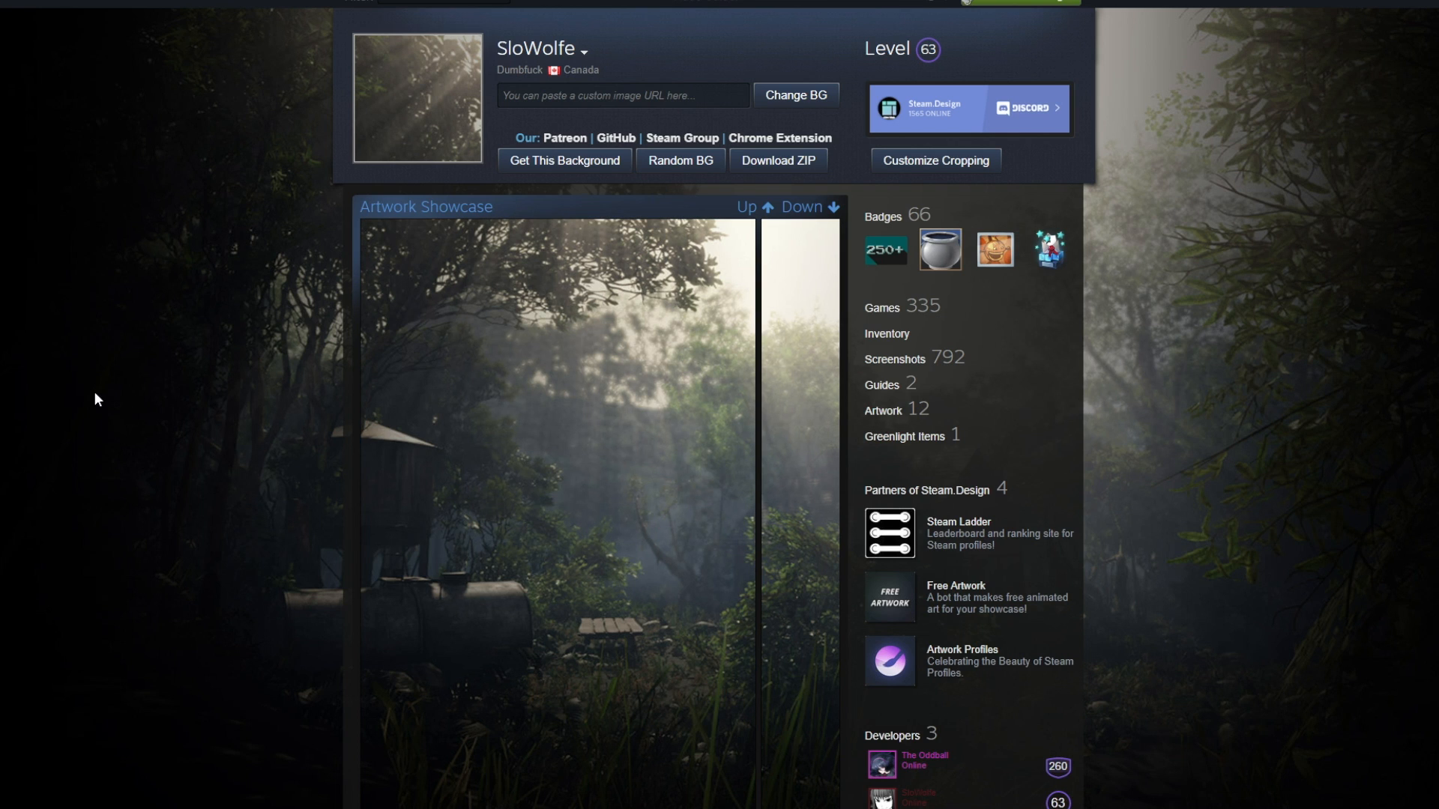
pyautogui.scroll(-3)
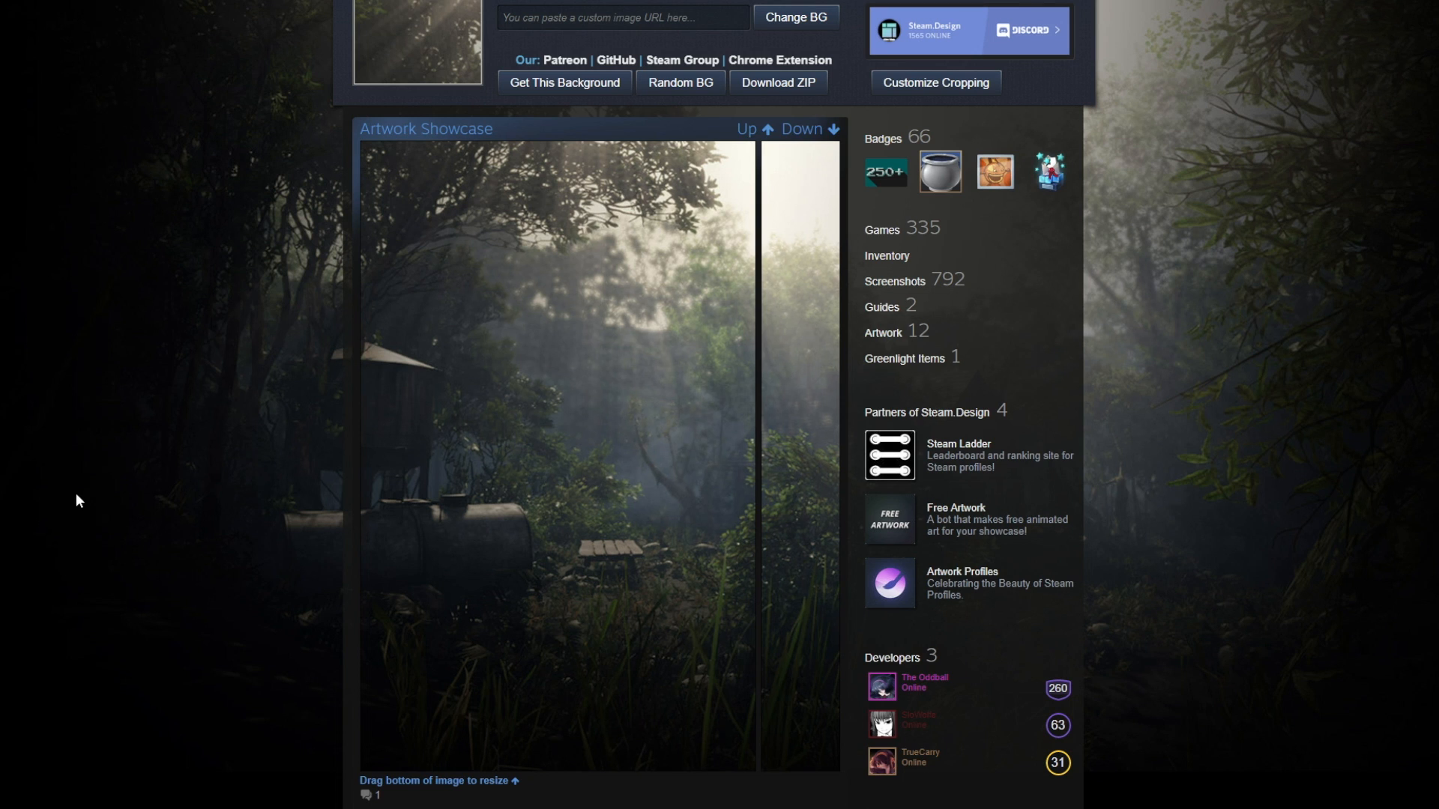
pyautogui.scroll(-3)
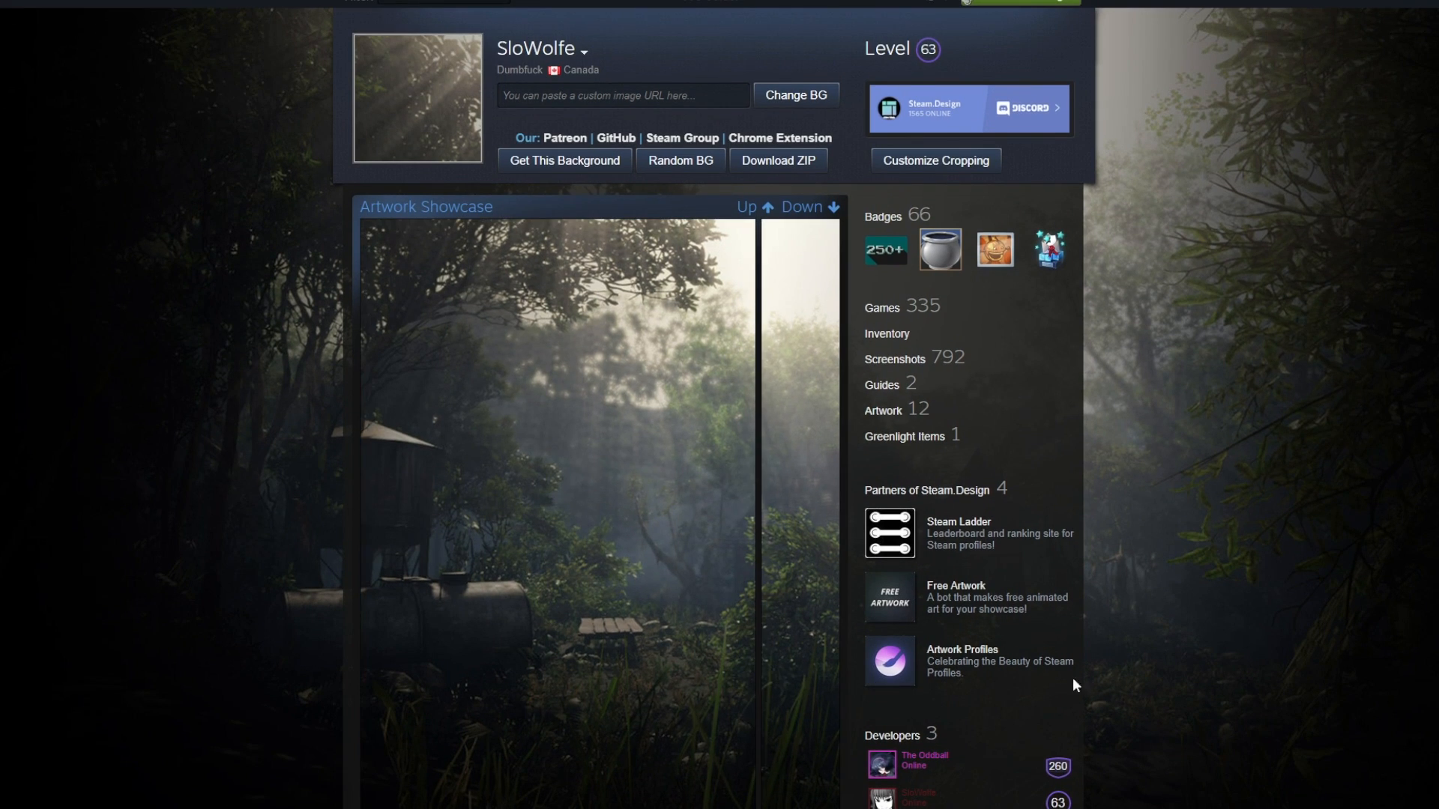
pyautogui.moveTo(181, 357)
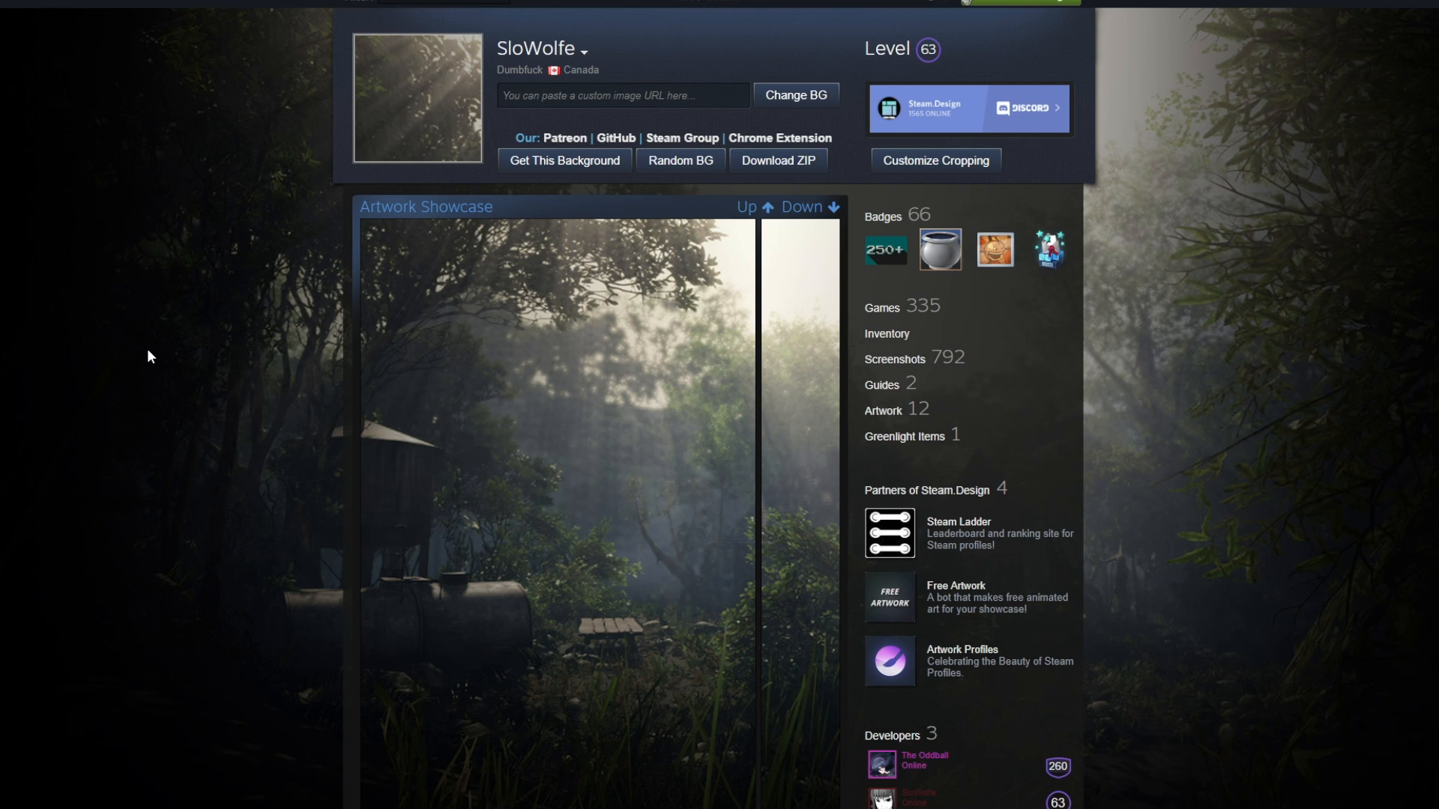
pyautogui.scroll(-3)
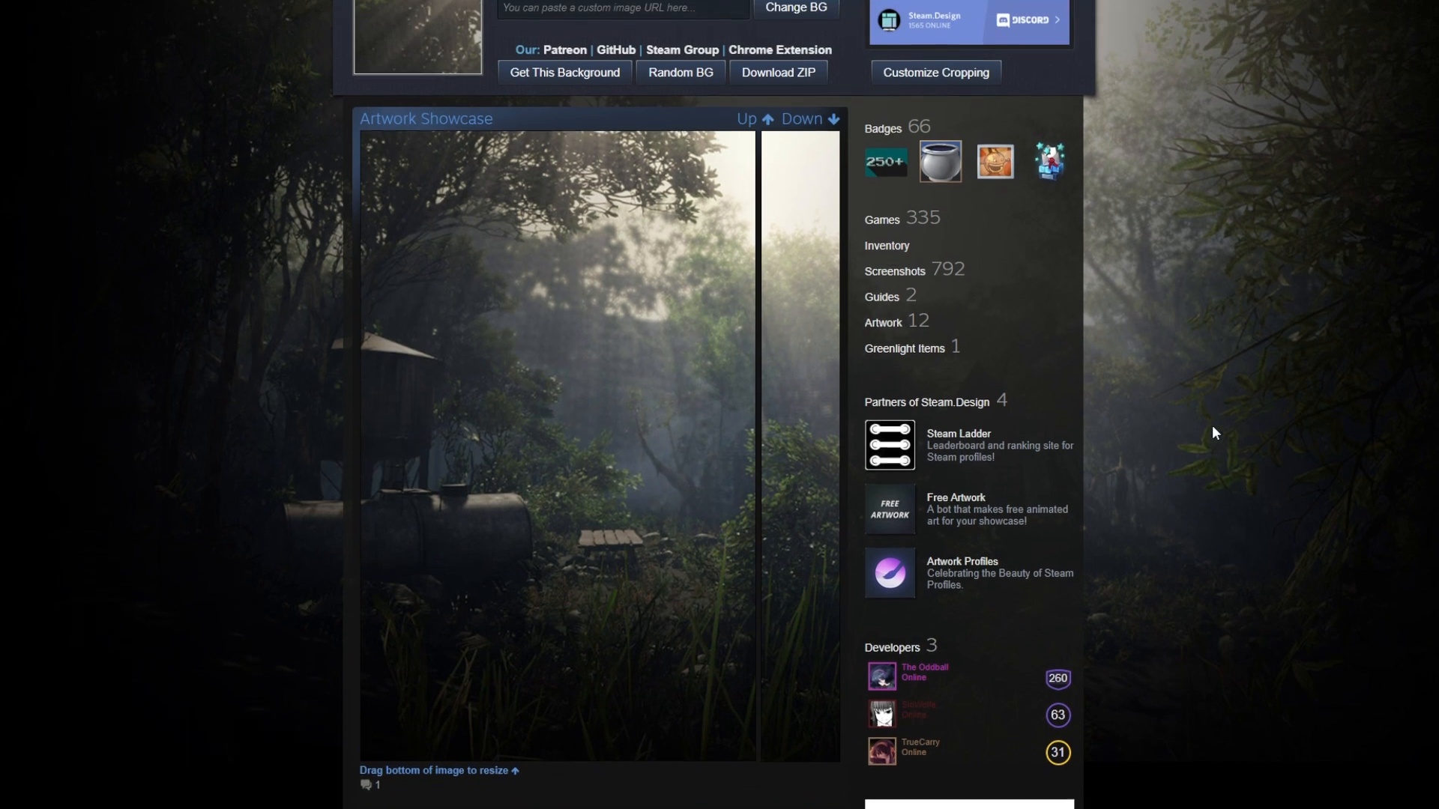
# - In Customize Cropping, auto resize the right artwork and enable the screenshot showcase with long images
pyautogui.click(934, 72)
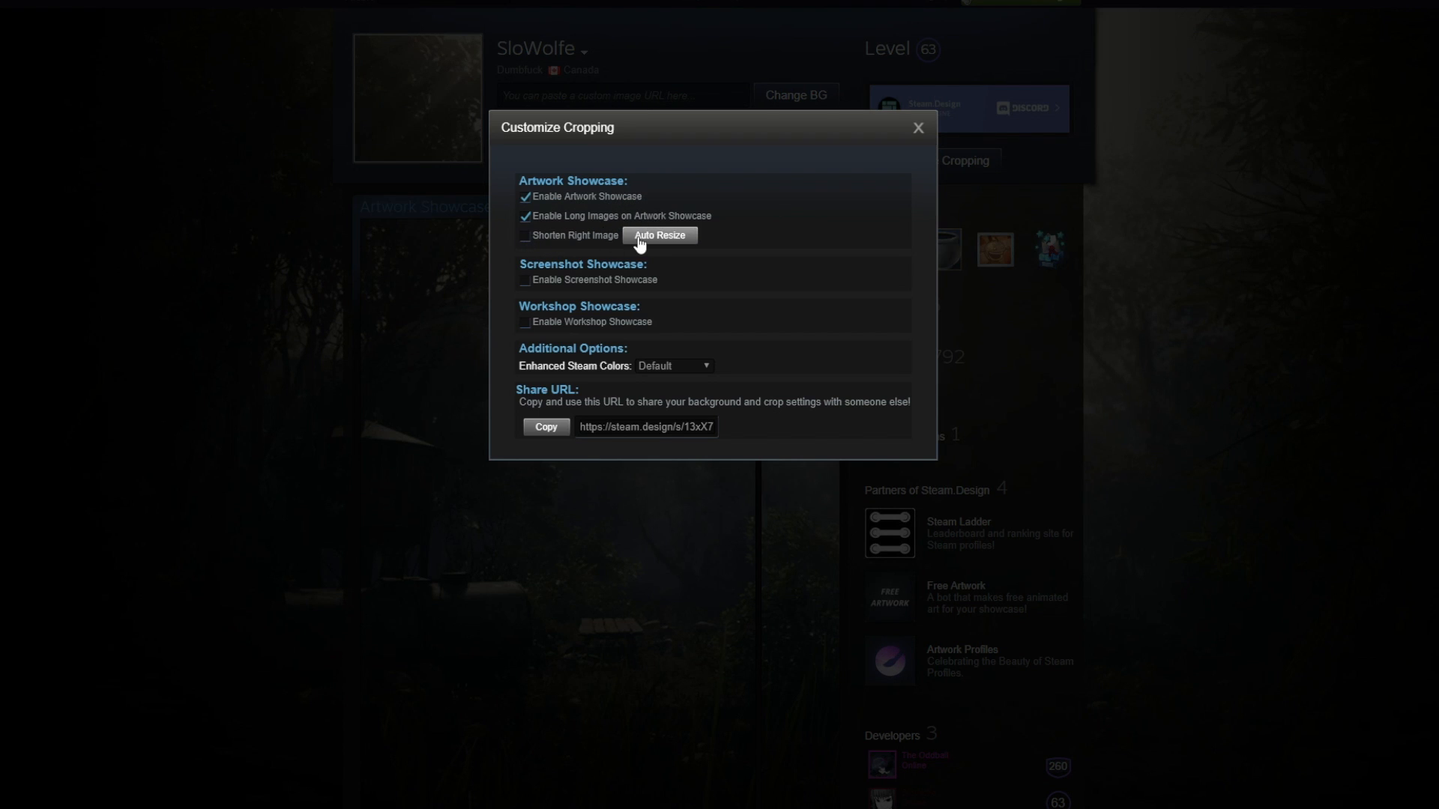
pyautogui.click(915, 128)
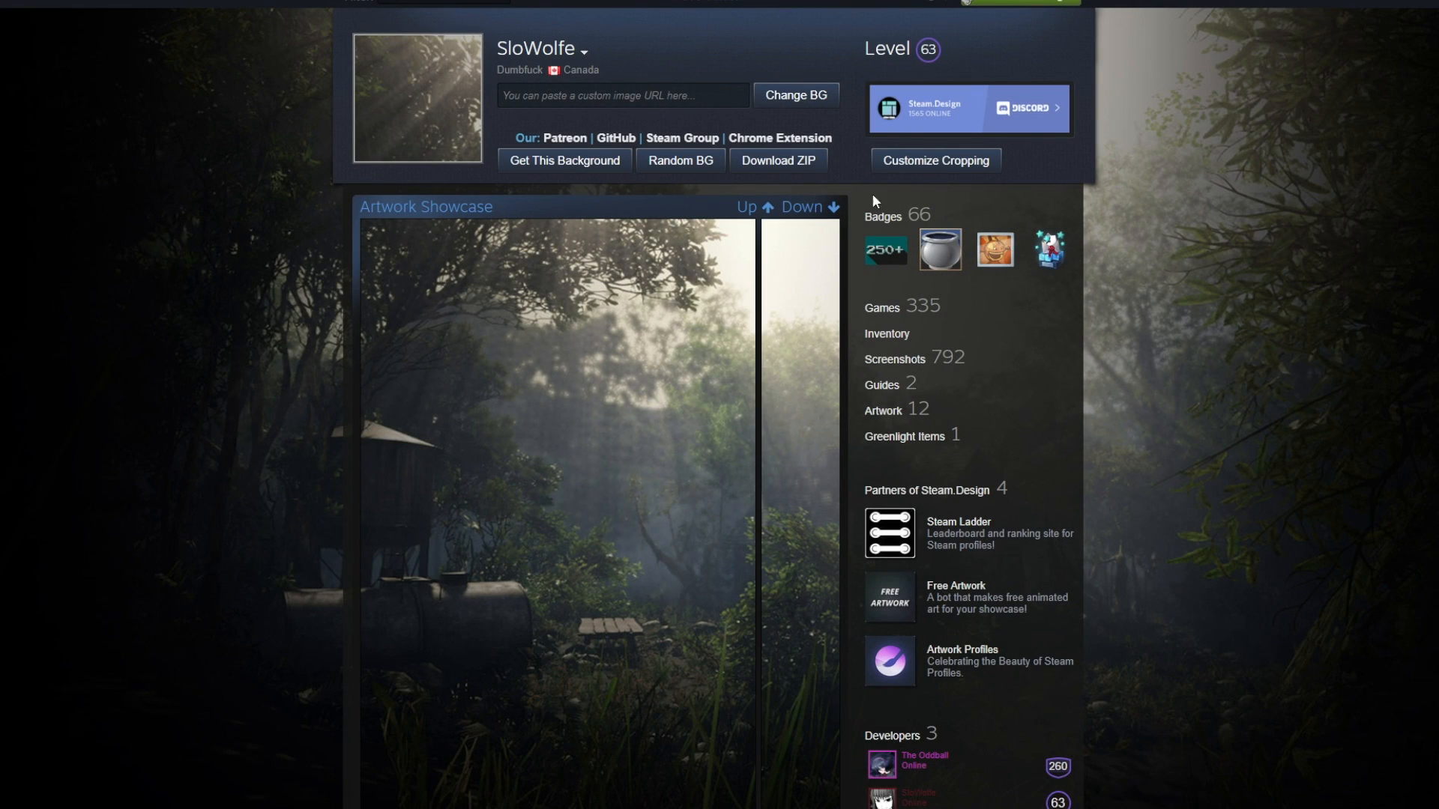
pyautogui.click(935, 163)
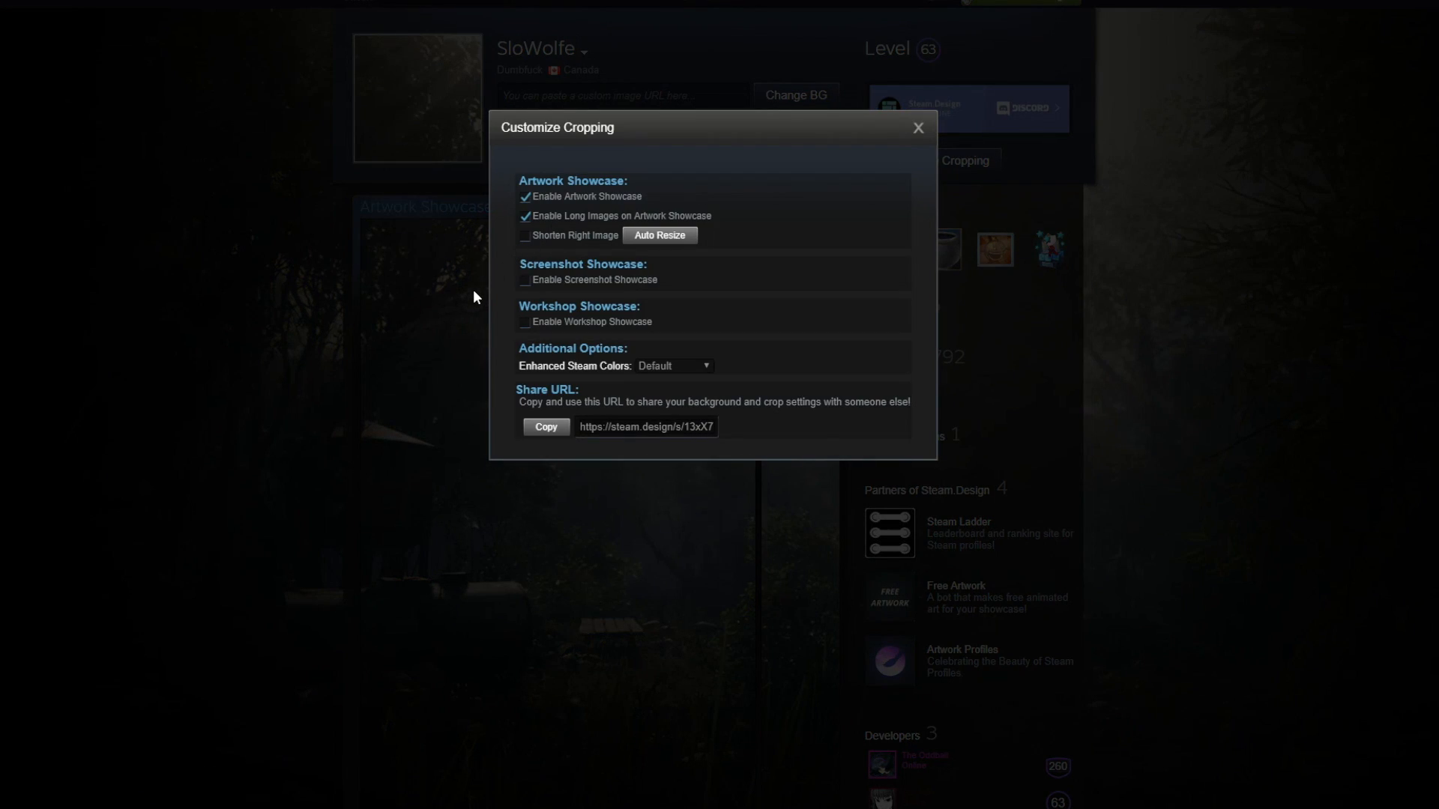
pyautogui.moveTo(505, 300)
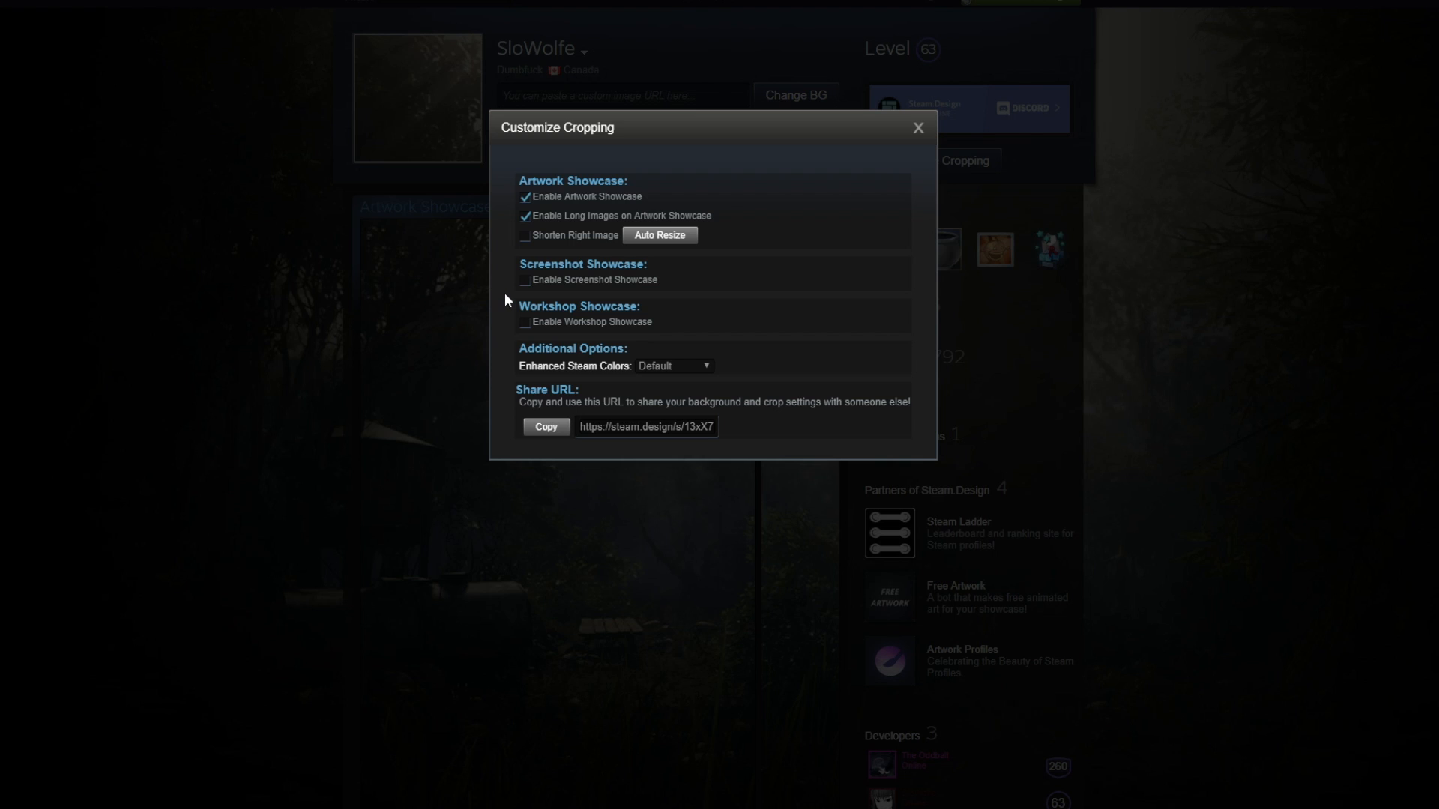
pyautogui.click(525, 285)
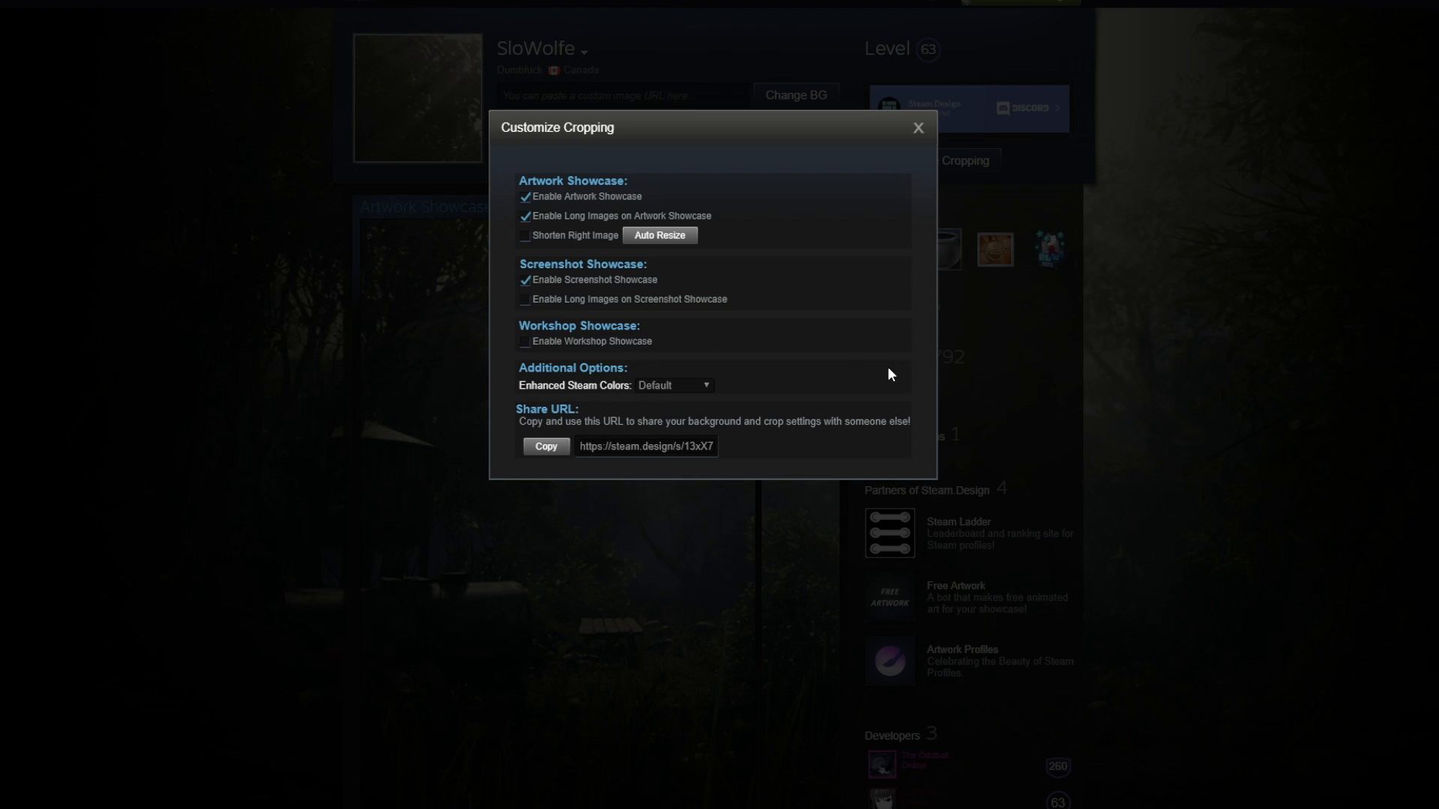
pyautogui.click(524, 302)
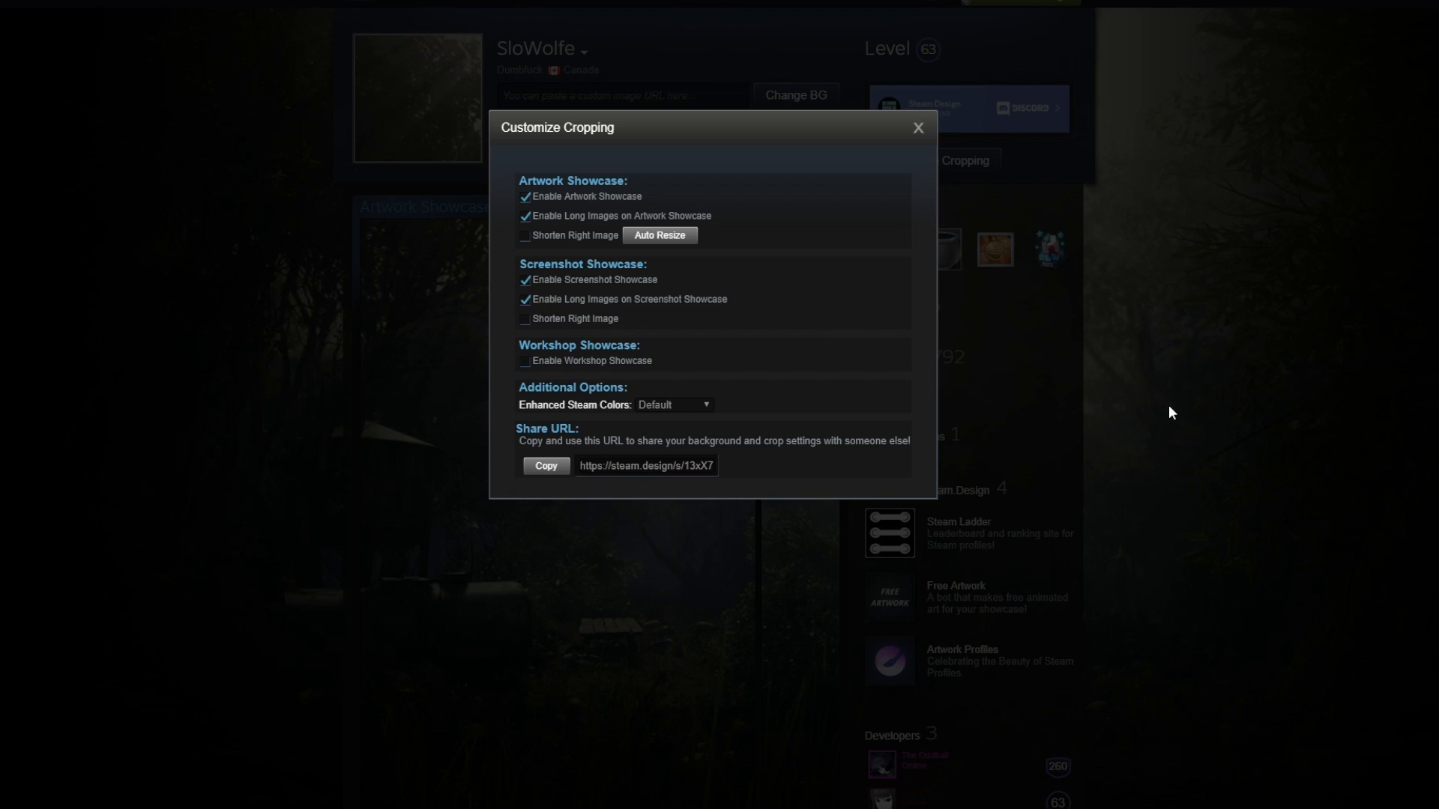
pyautogui.click(916, 127)
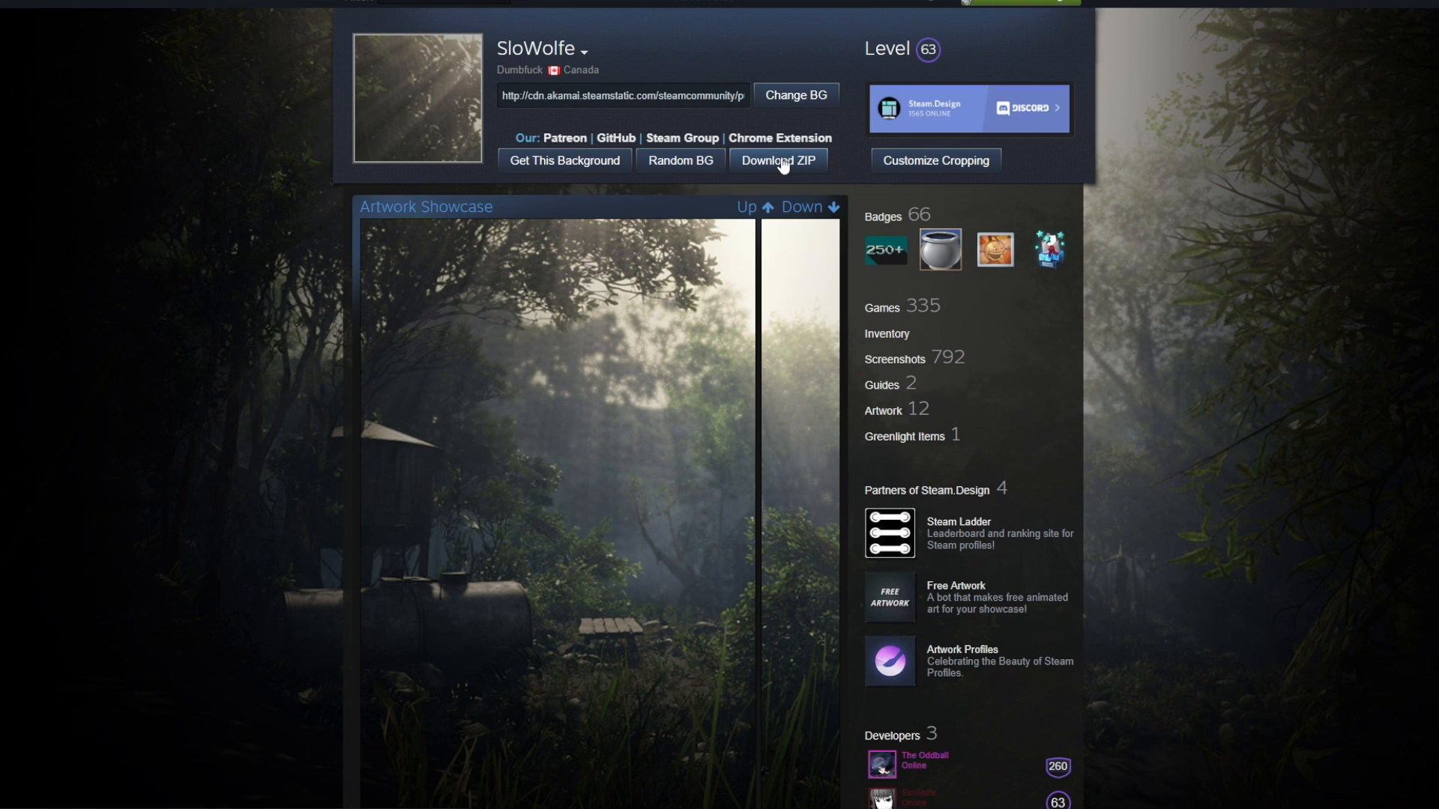
# - Download the cropped forest images as a ZIP, open it in WinRAR and send its PNGs to Photoshop
pyautogui.click(778, 160)
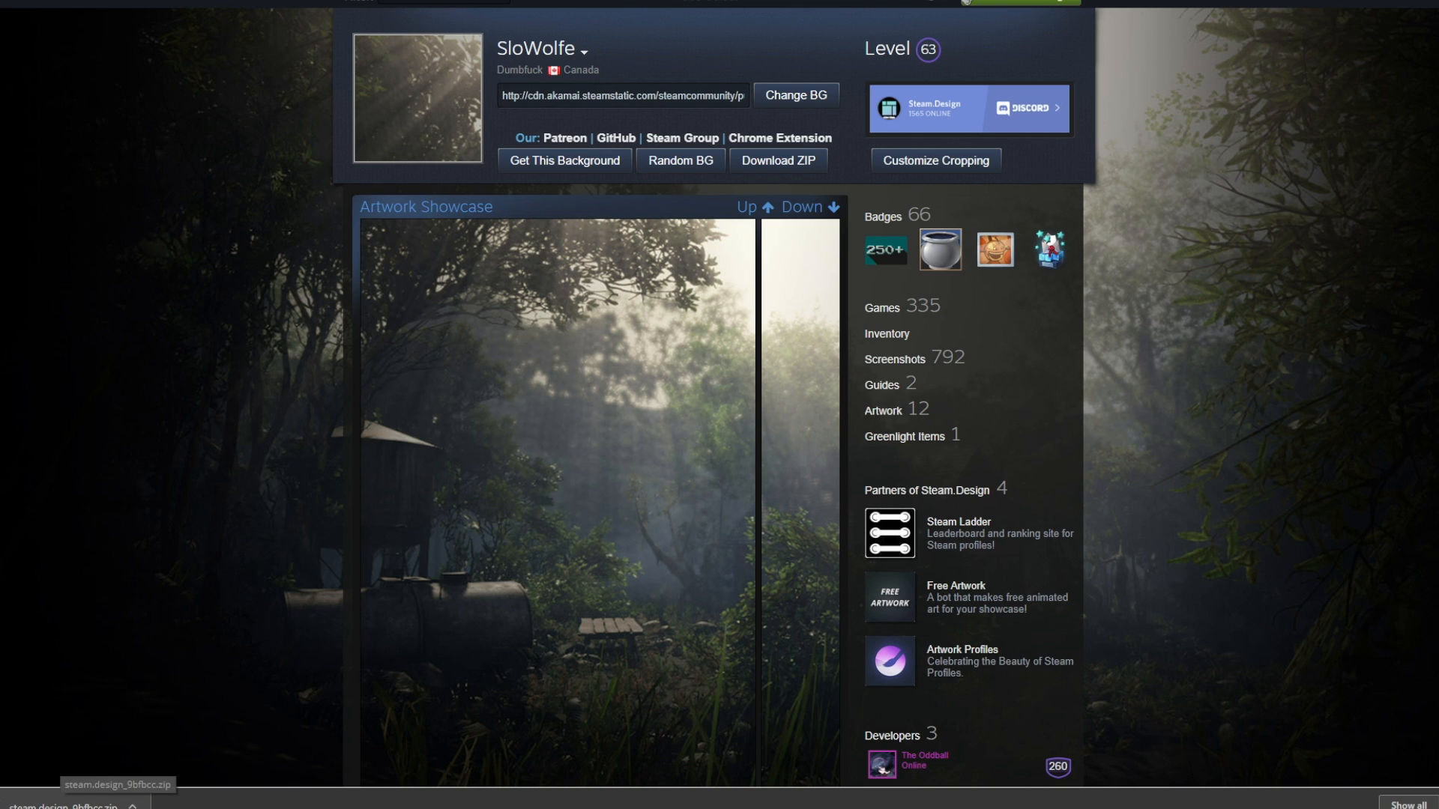
pyautogui.click(113, 784)
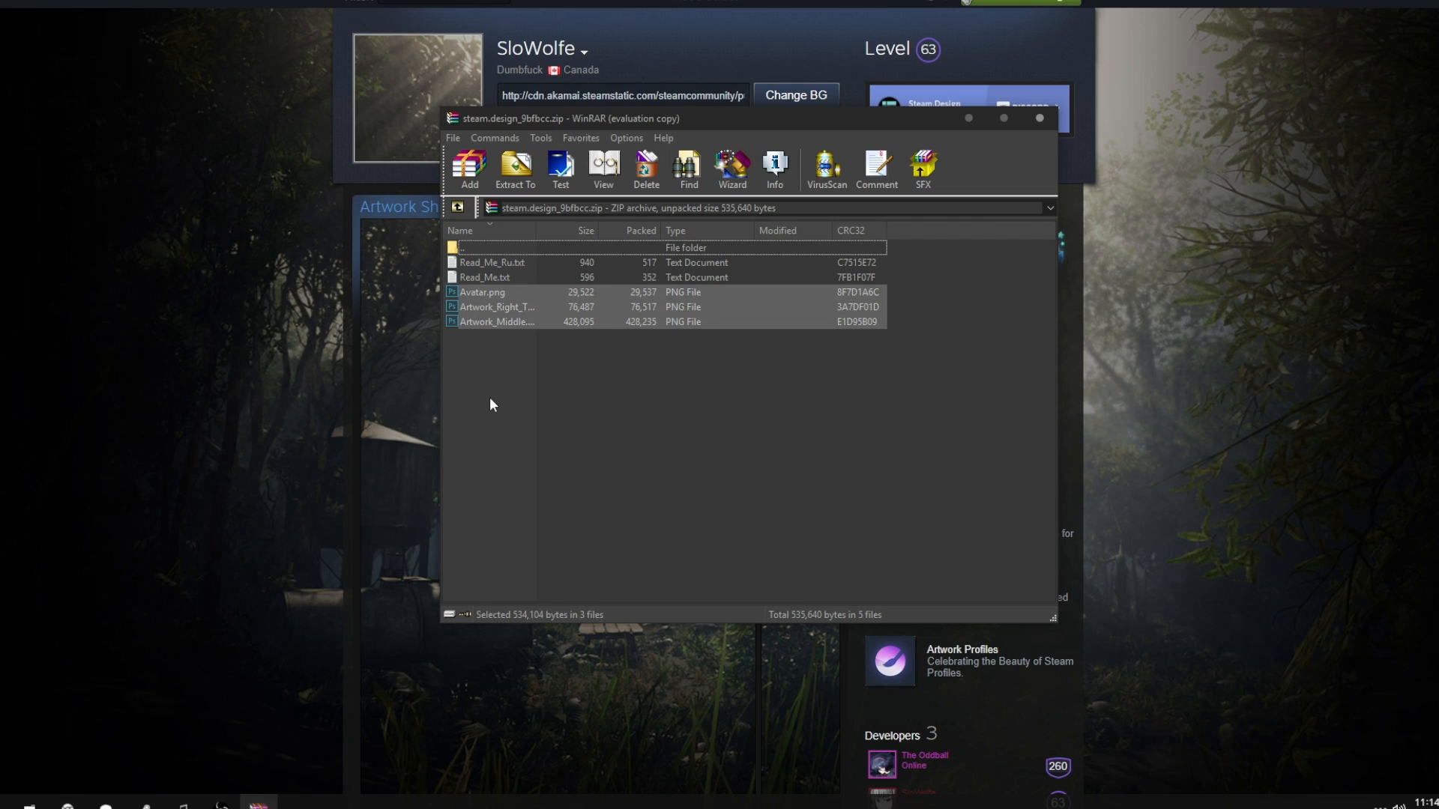
pyautogui.click(492, 405)
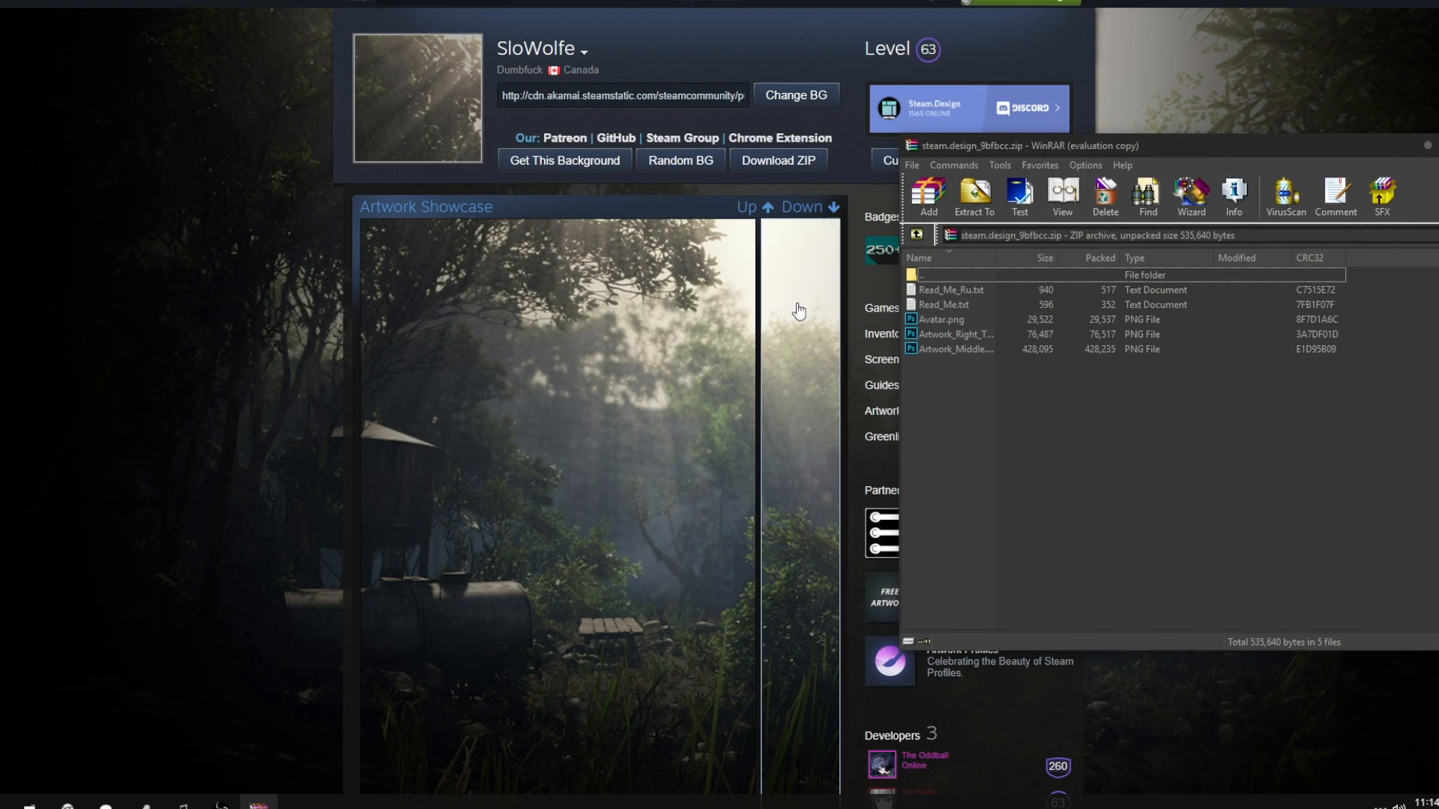
pyautogui.click(955, 334)
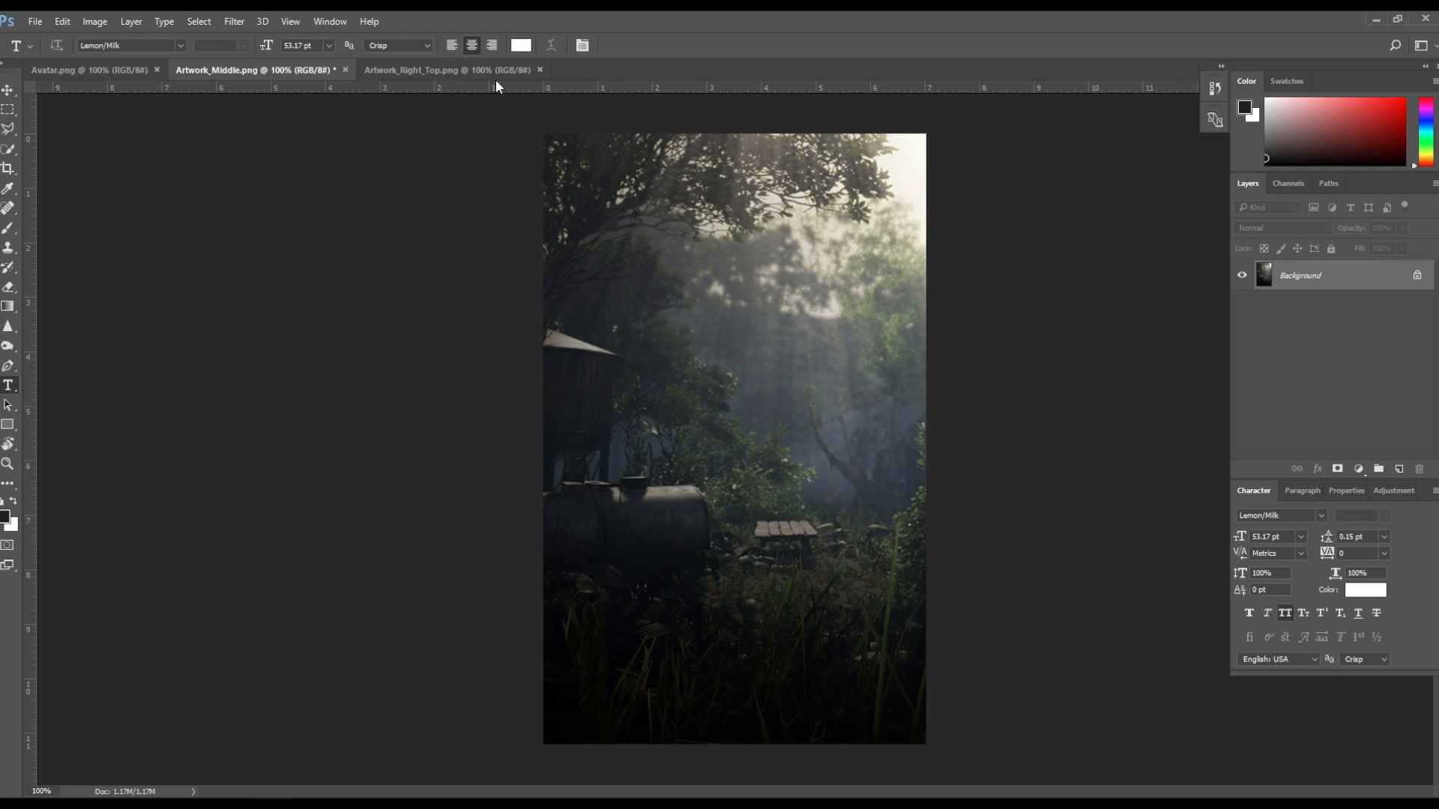
# - Add a white letter C over the Avatar.png forest image
pyautogui.click(90, 70)
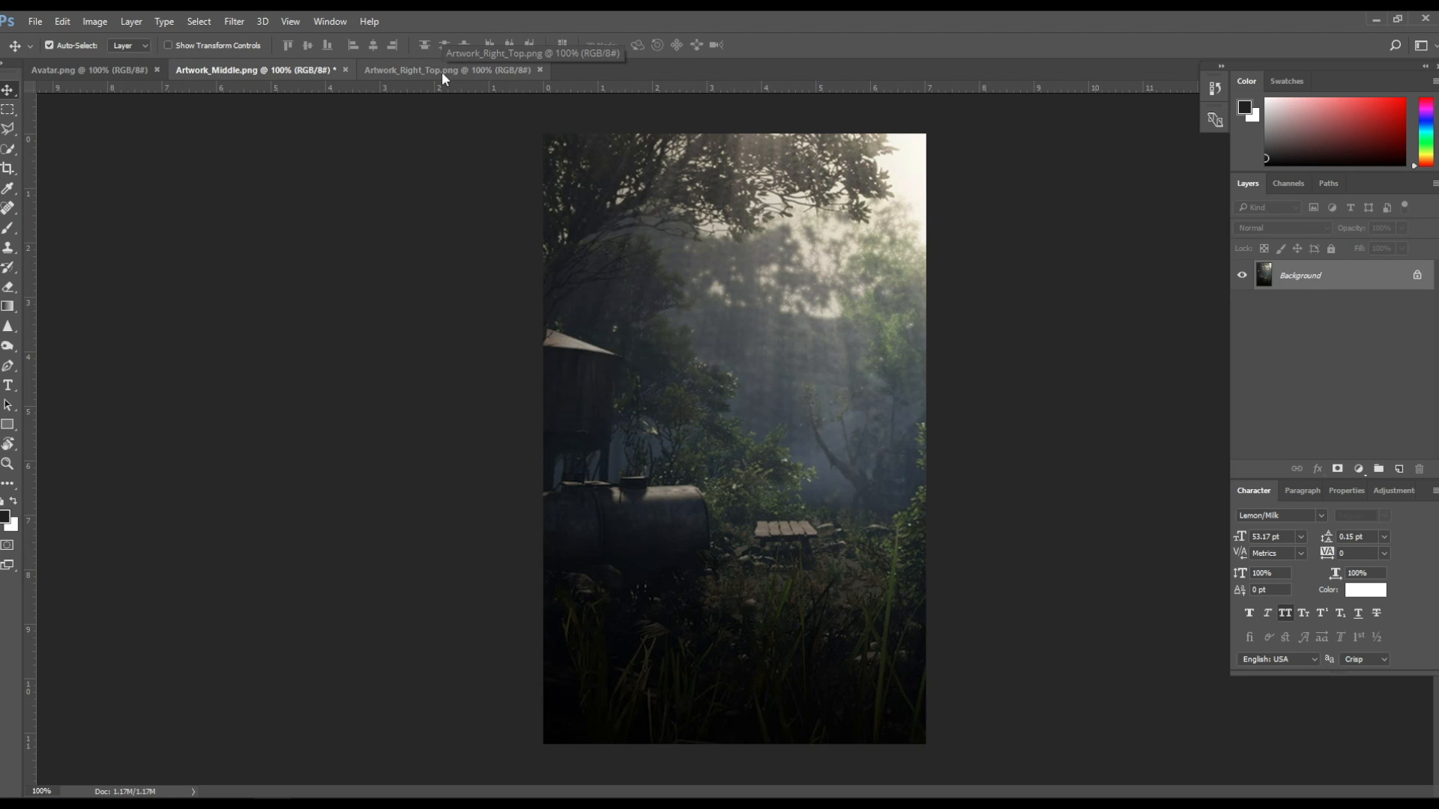
pyautogui.moveTo(410, 101)
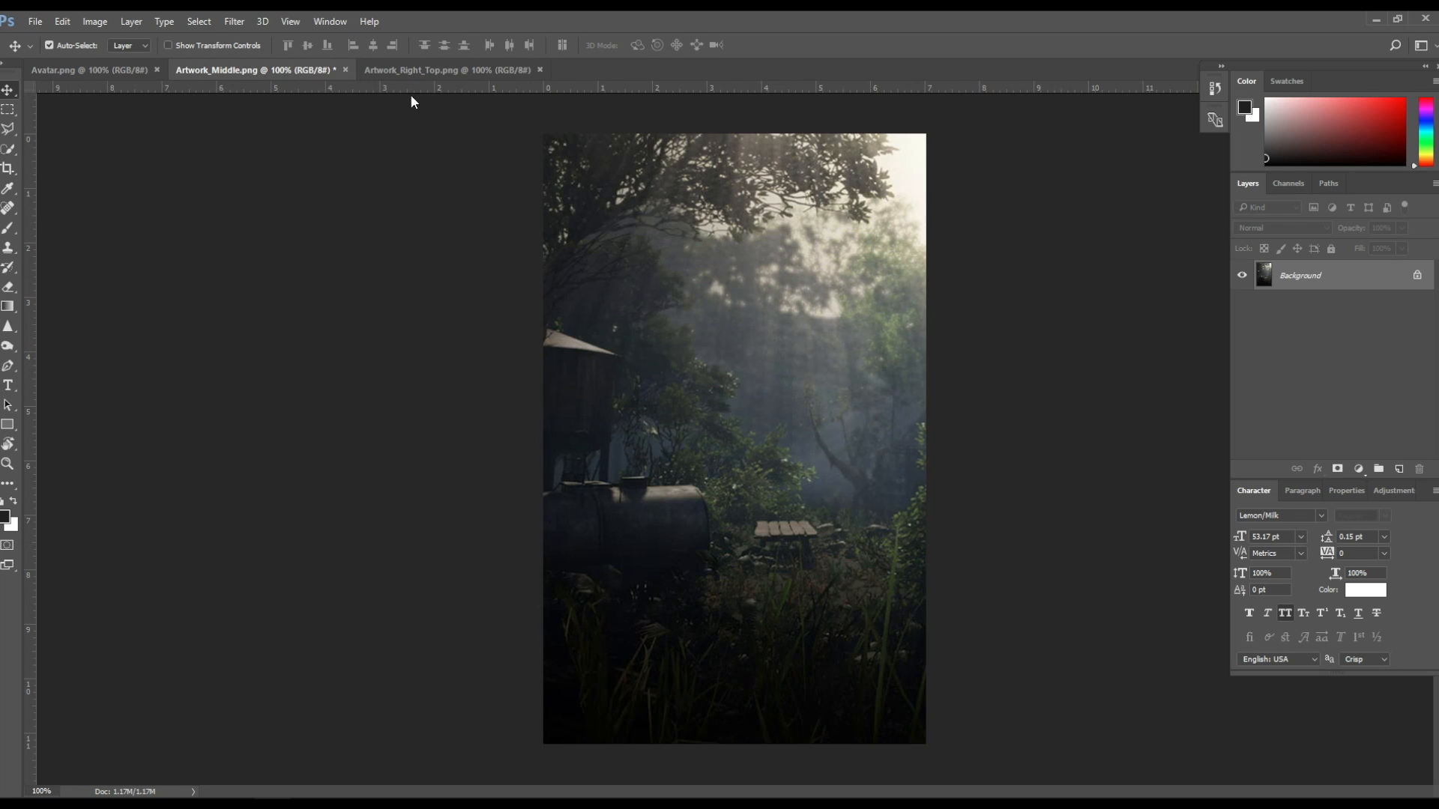
pyautogui.click(88, 70)
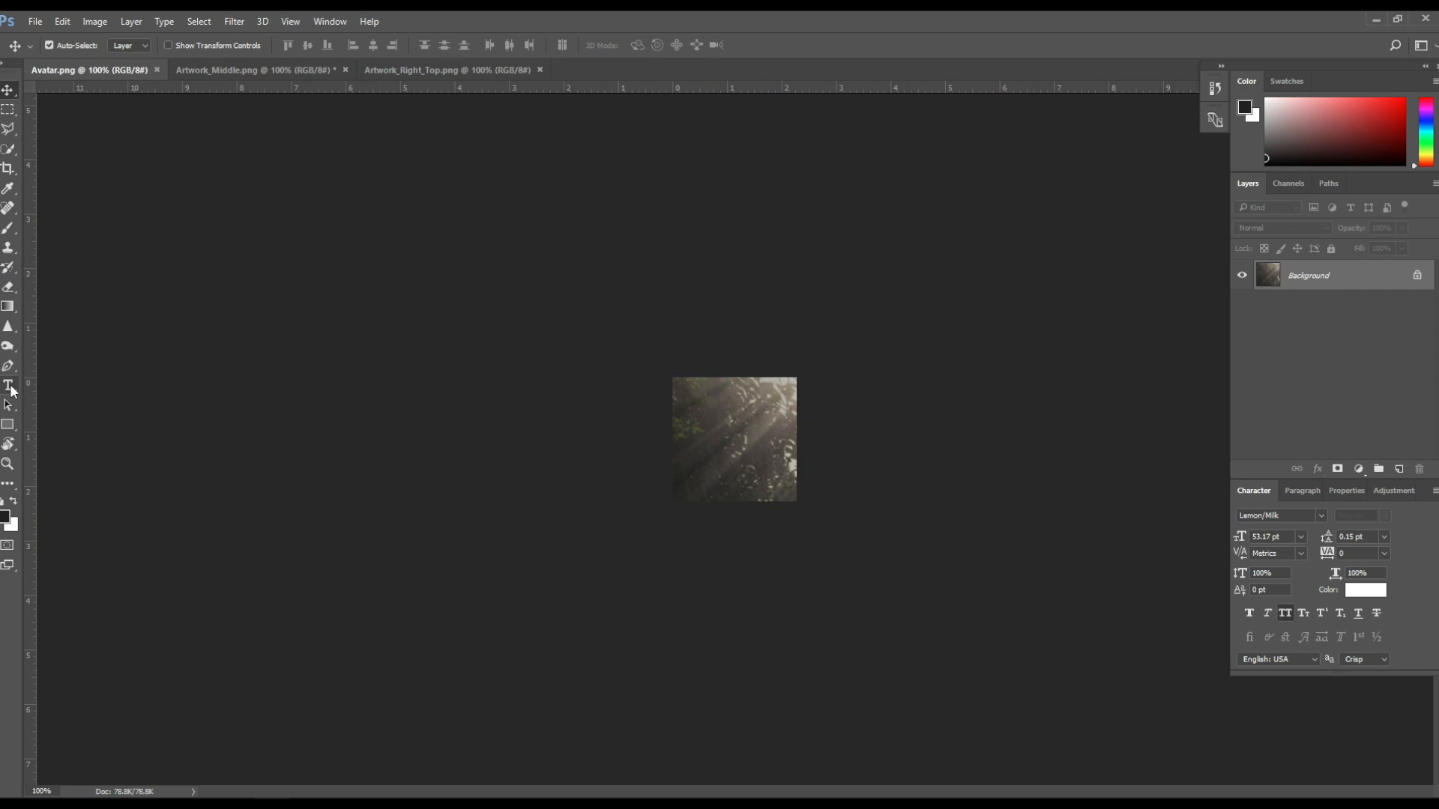
pyautogui.write('c')
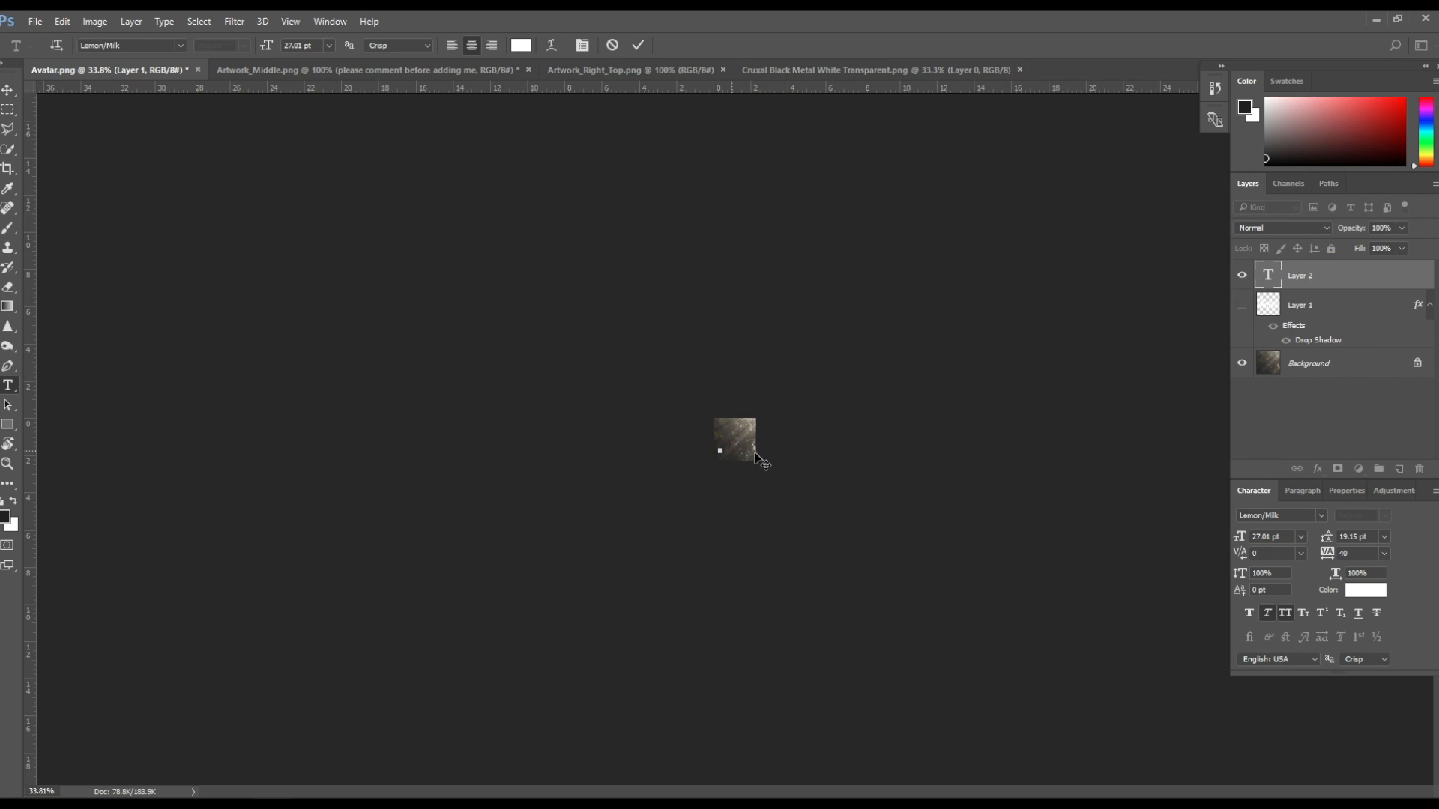
pyautogui.write('C')
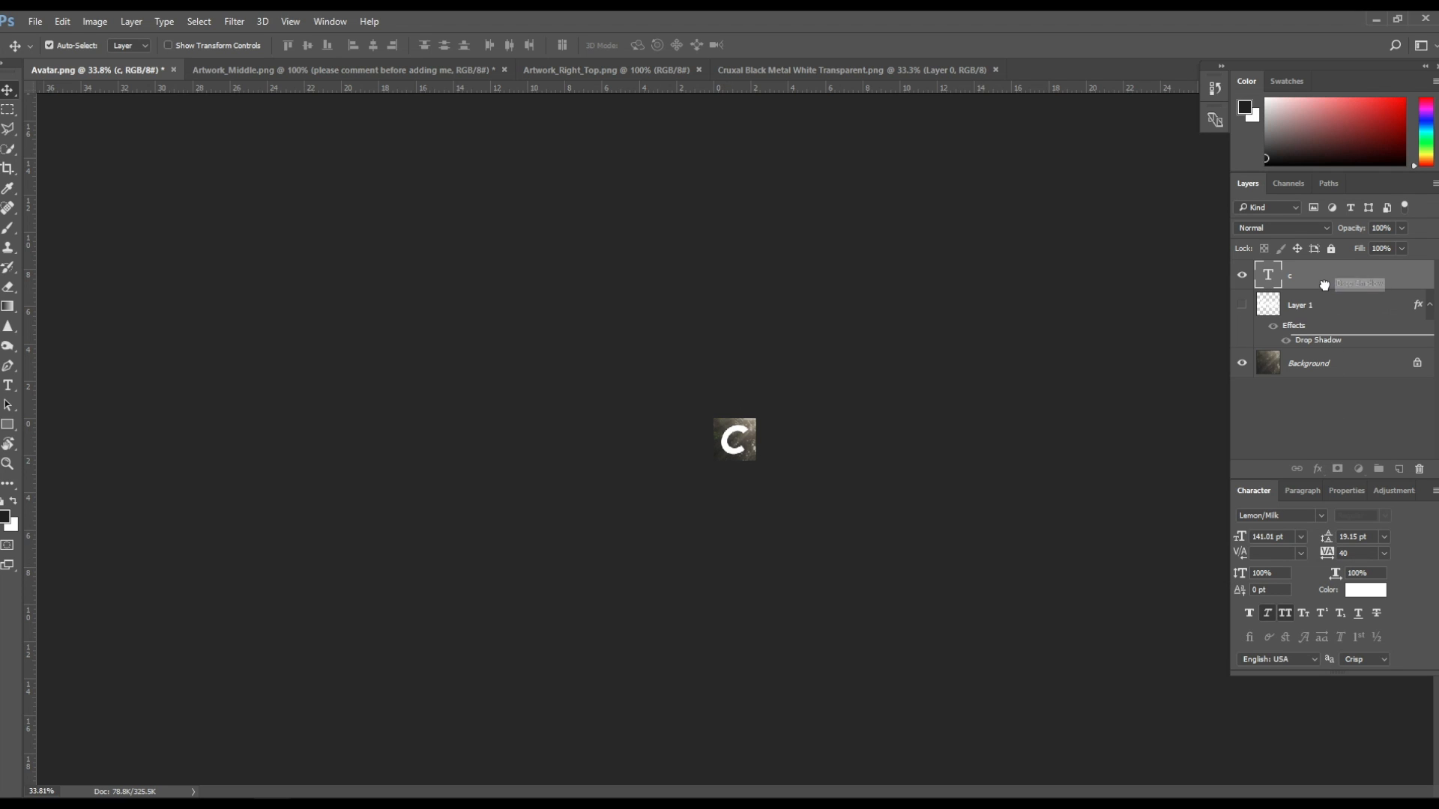
# - Give the C a Drop Shadow layer effect and save the avatar
pyautogui.click(34, 21)
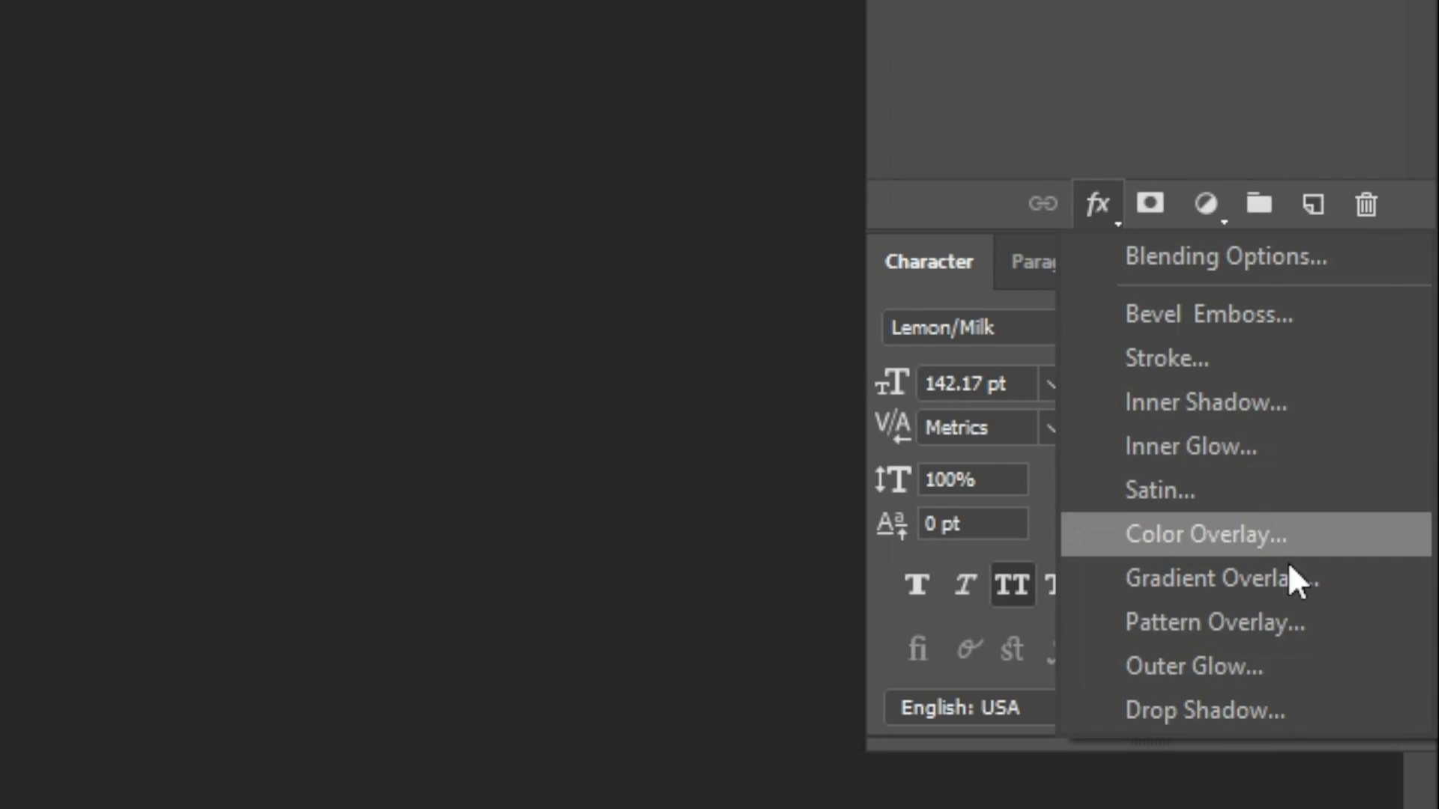
pyautogui.click(1204, 709)
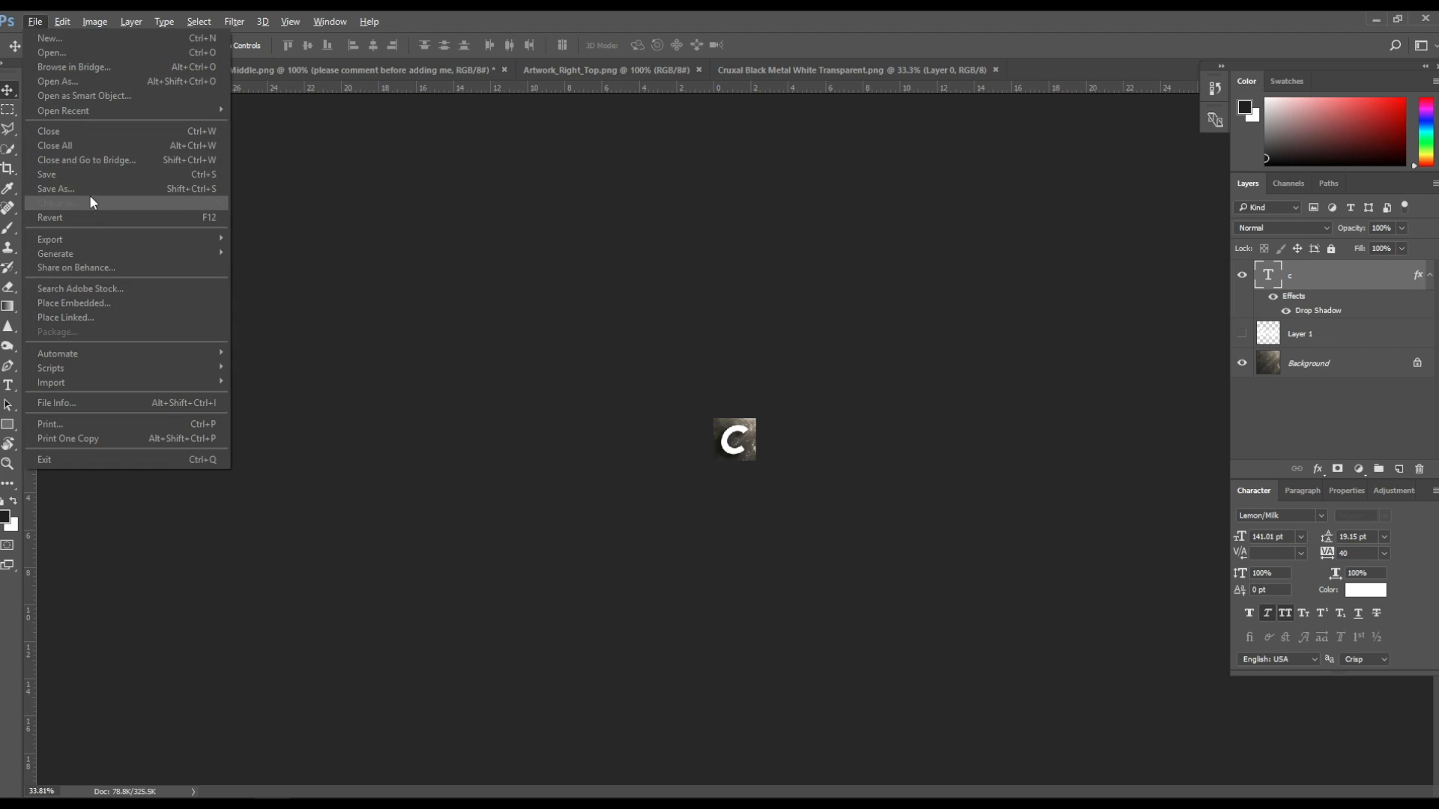
pyautogui.click(83, 70)
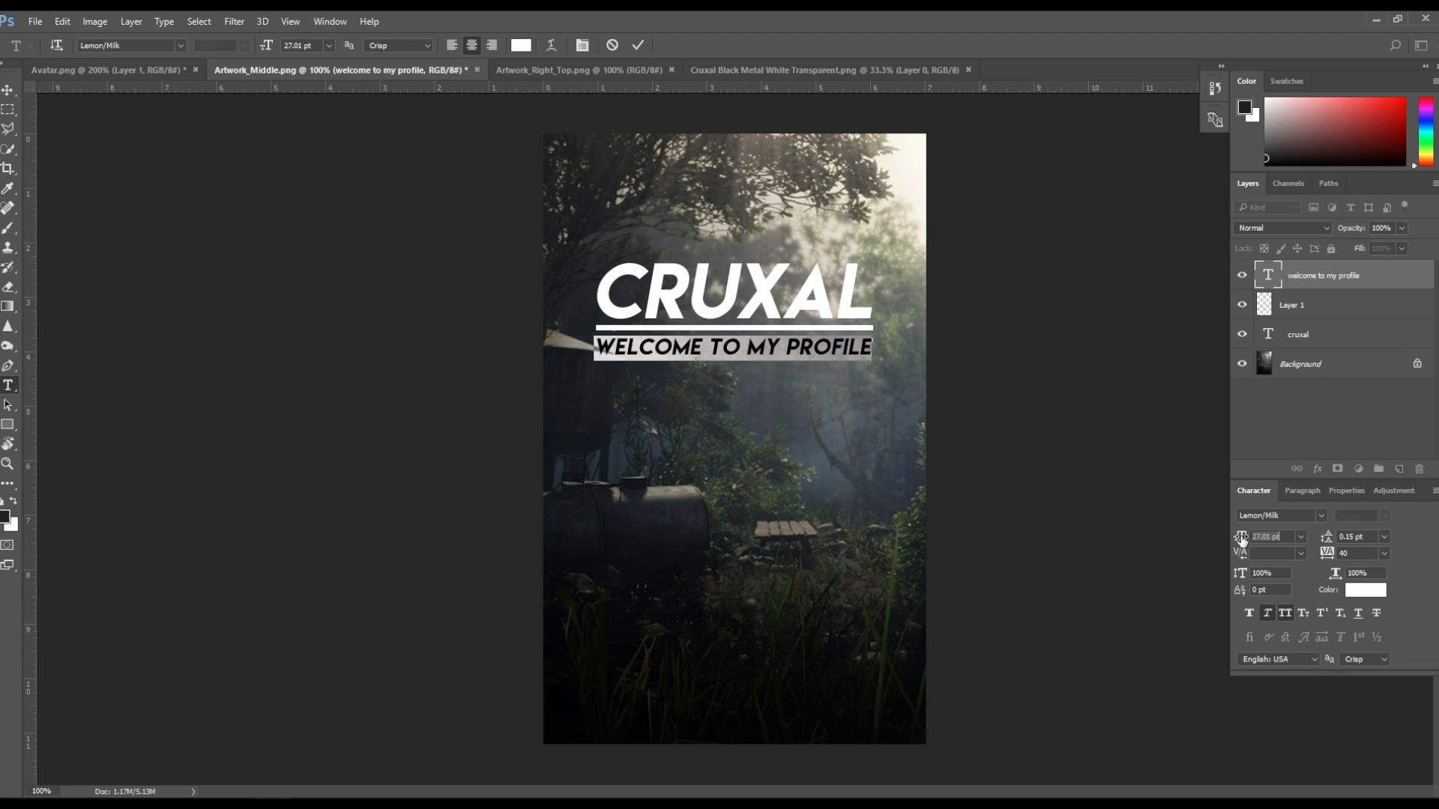
# - Adjust the size of the WELCOME TO MY PROFILE subtitle beneath CRUXAL
pyautogui.click(638, 45)
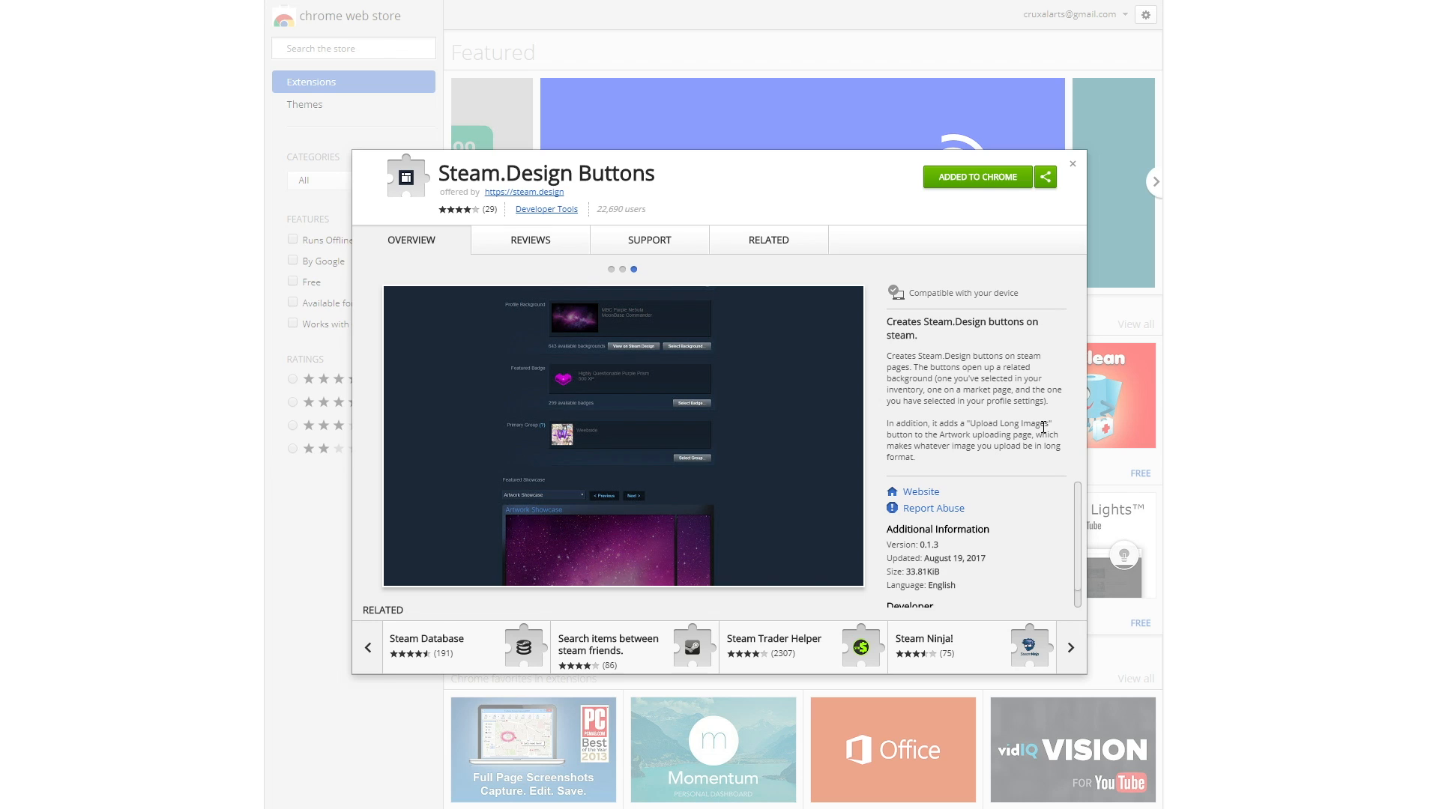
pyautogui.moveTo(988, 183)
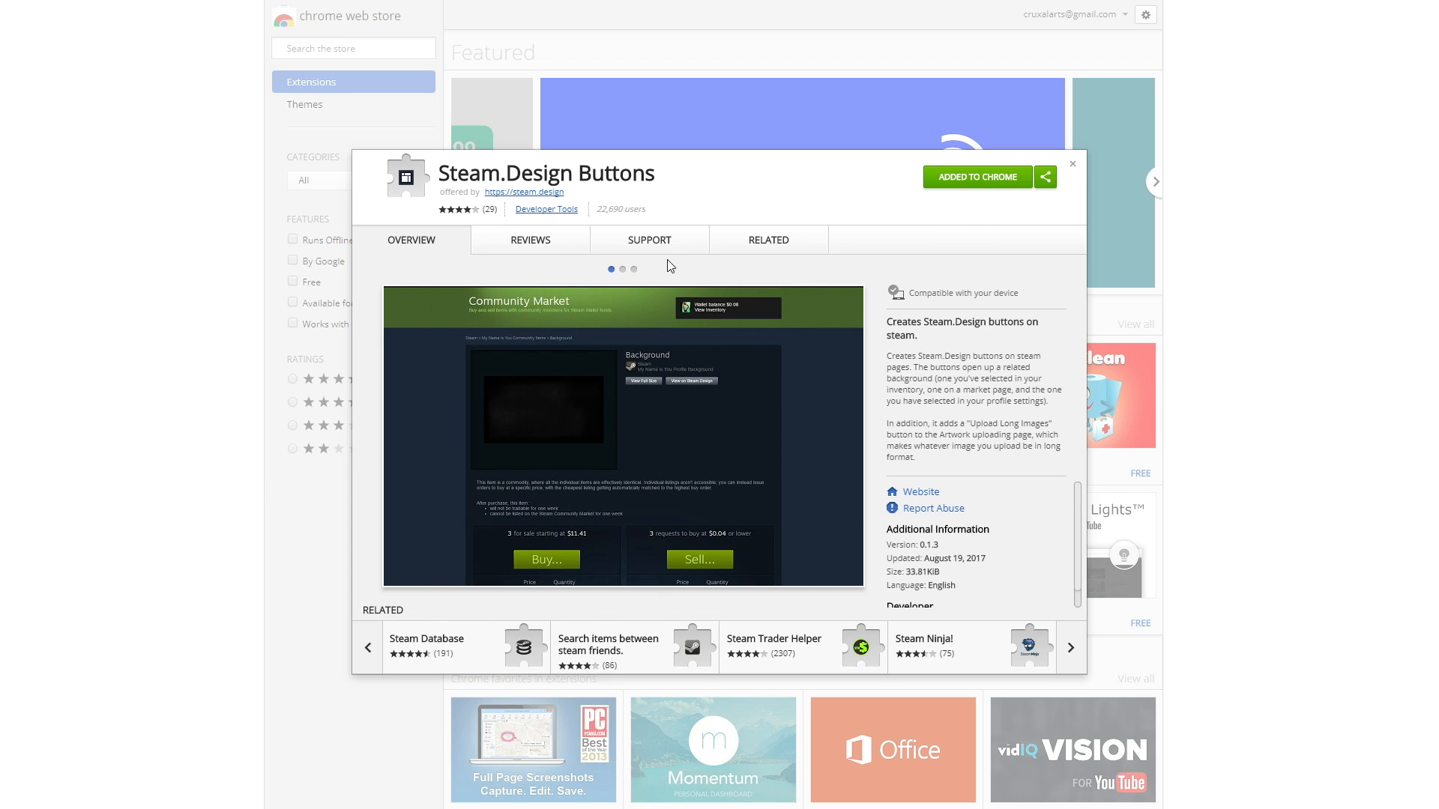
# - Browse the Steam.Design Buttons extension's reviews in the Chrome Web Store
pyautogui.click(531, 240)
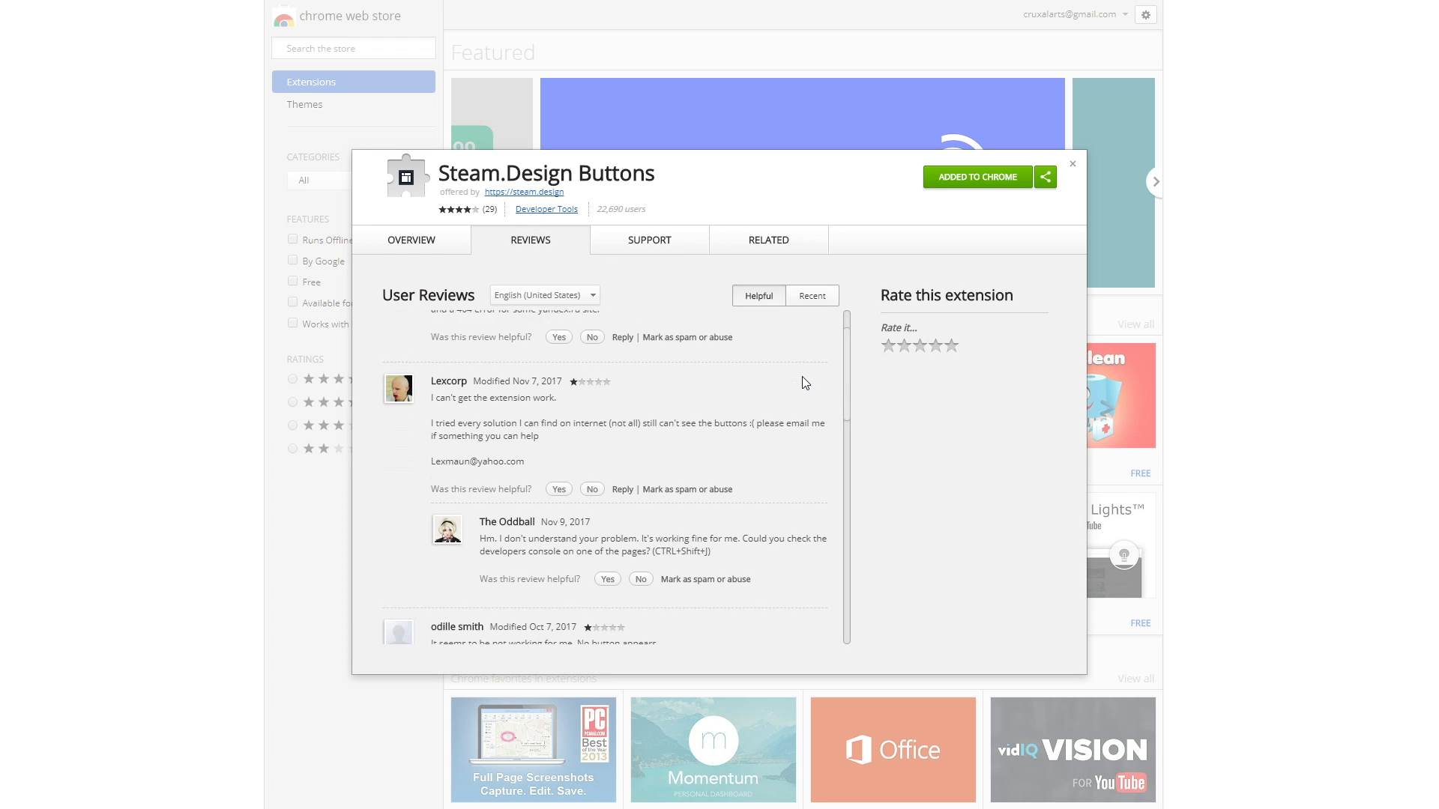
pyautogui.scroll(-3)
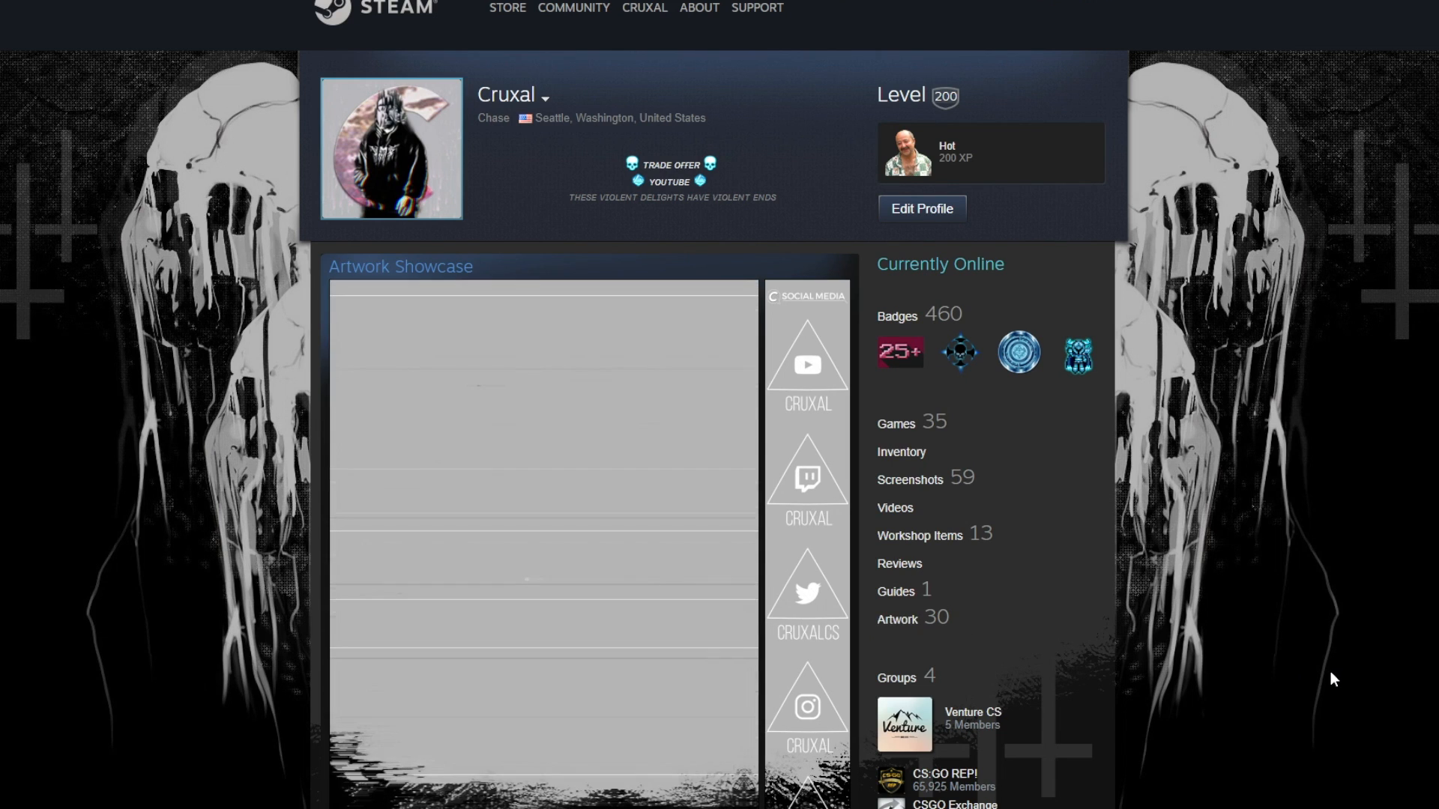
# - Start a new non-game-specific artwork upload from the profile's artwork list
pyautogui.click(896, 619)
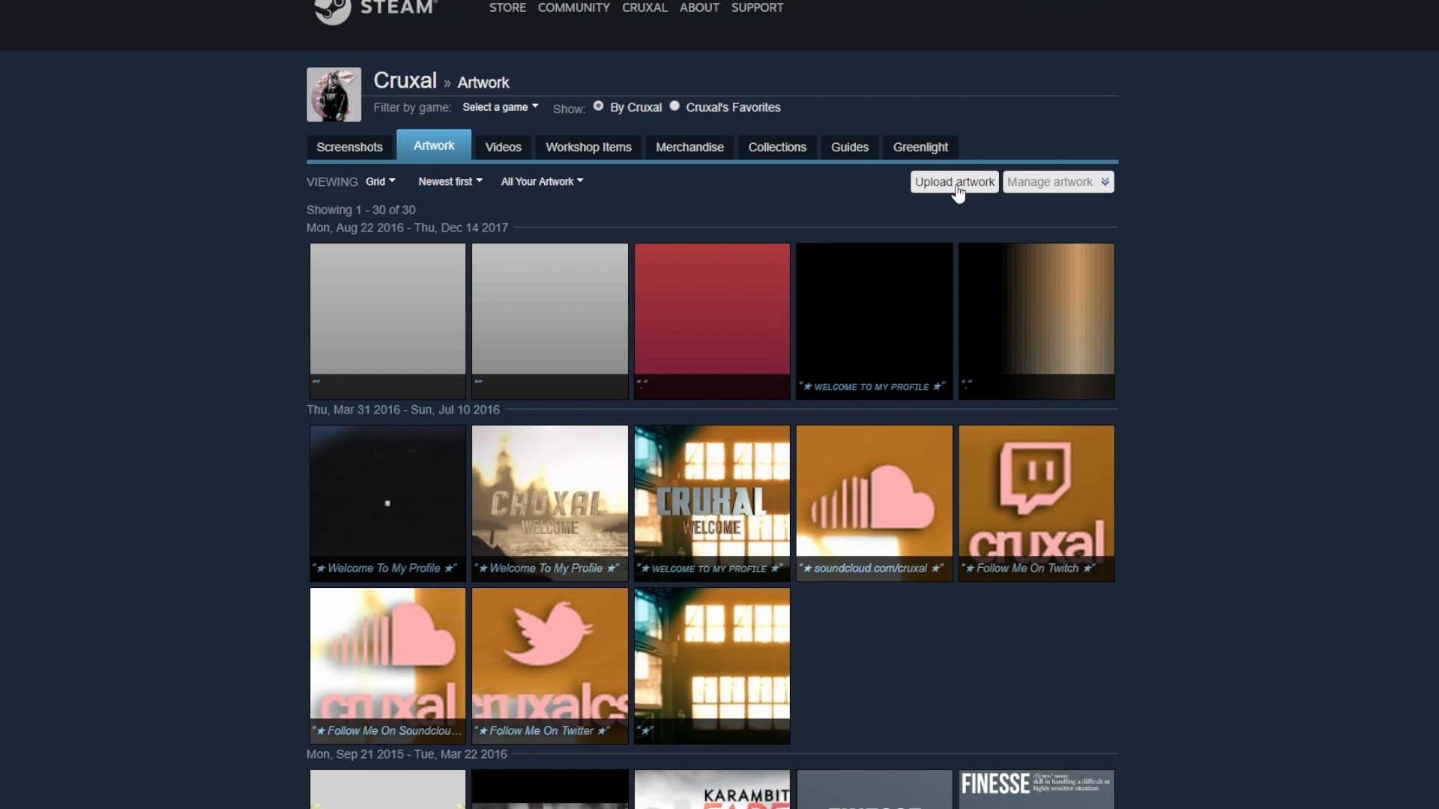
pyautogui.click(953, 183)
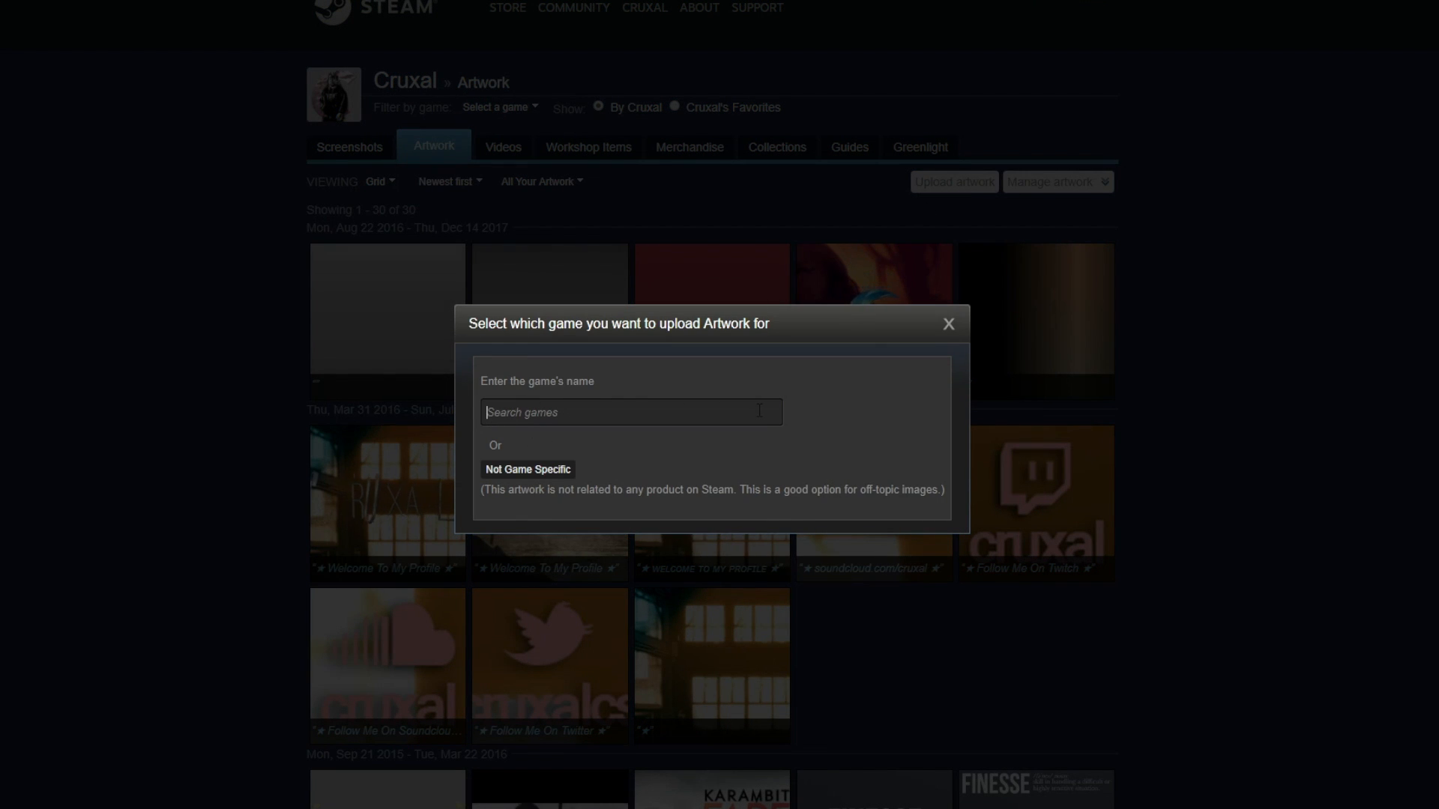
pyautogui.click(526, 478)
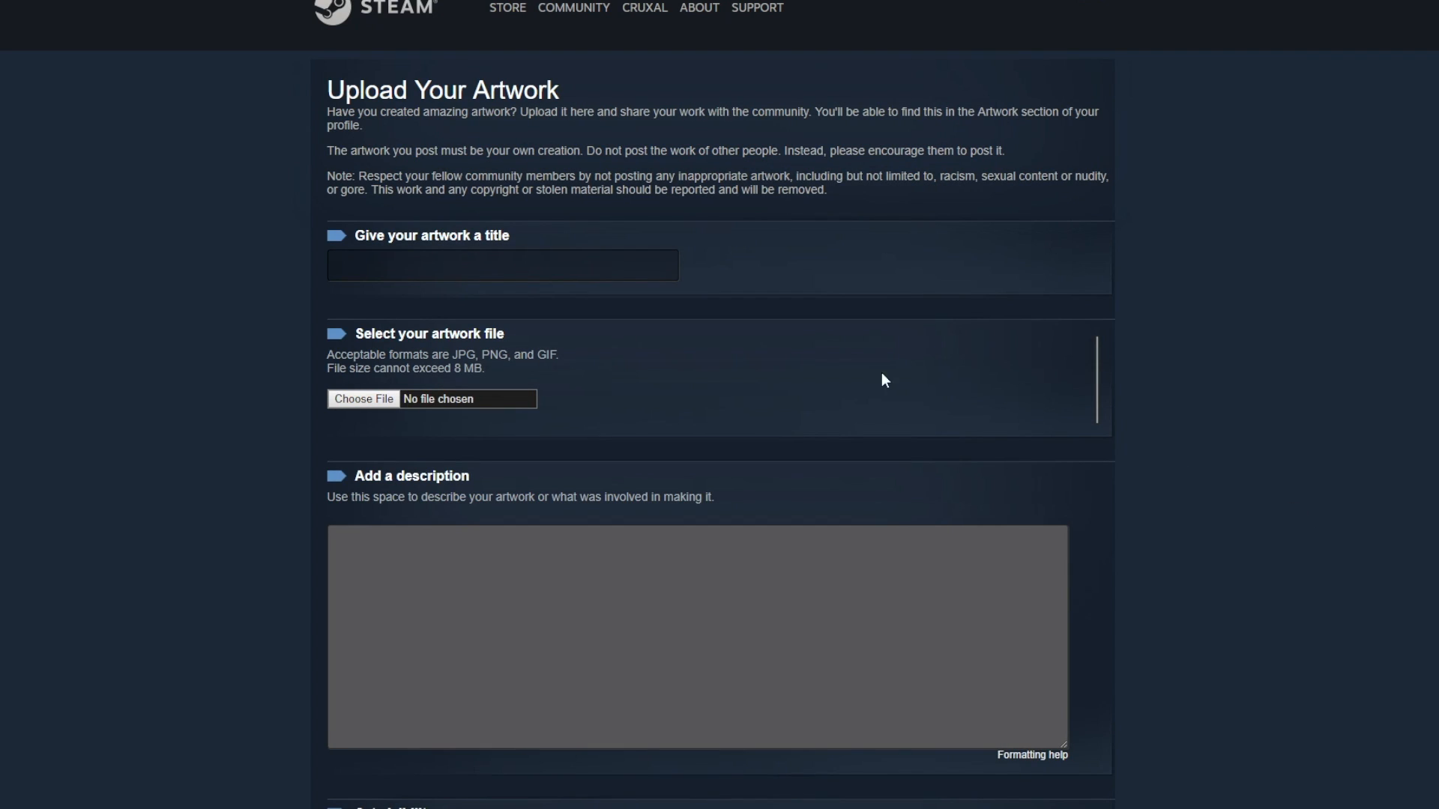
# - Title the artwork 'Welcome To My Profile' and certify it as my own creation
pyautogui.click(501, 265)
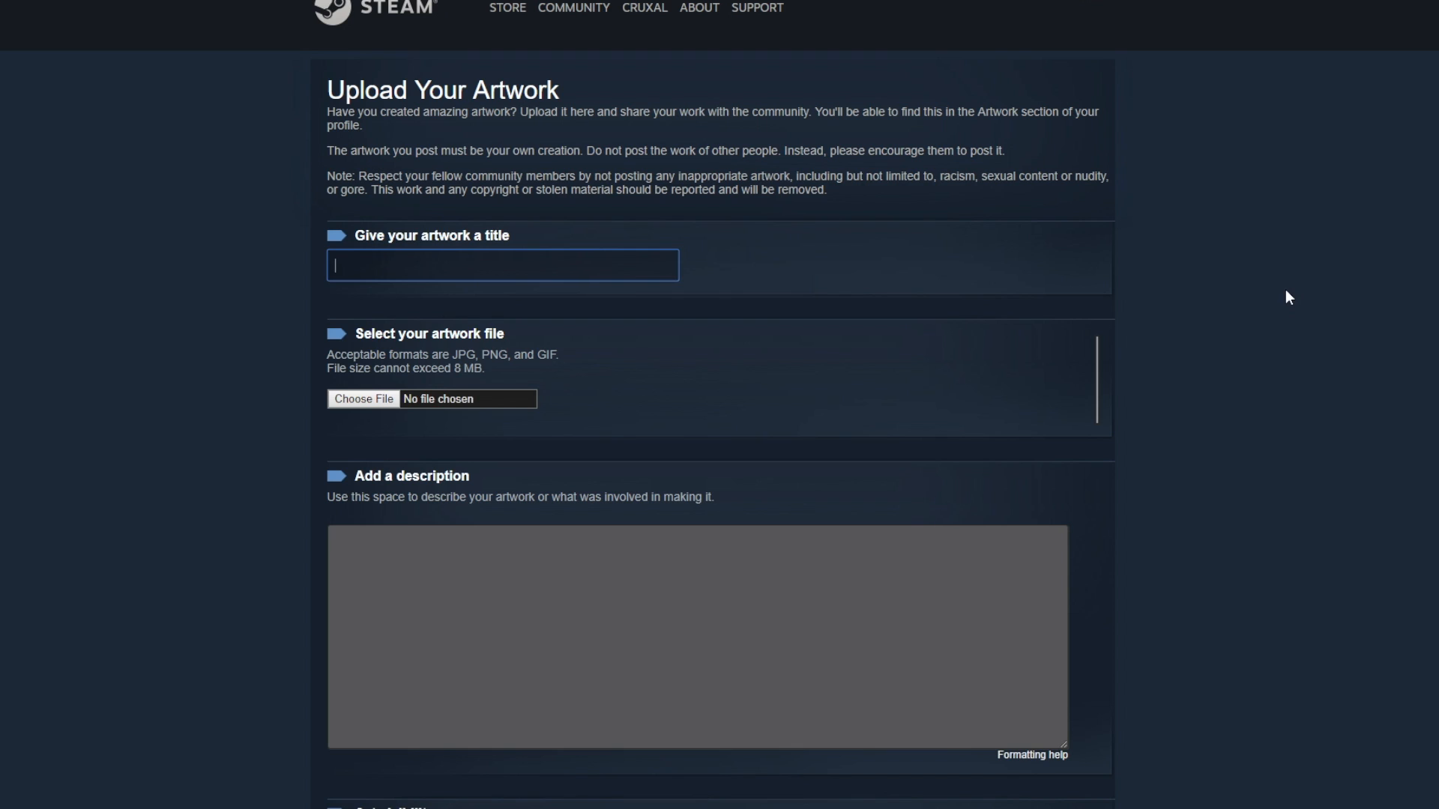
pyautogui.write('Welcome To My')
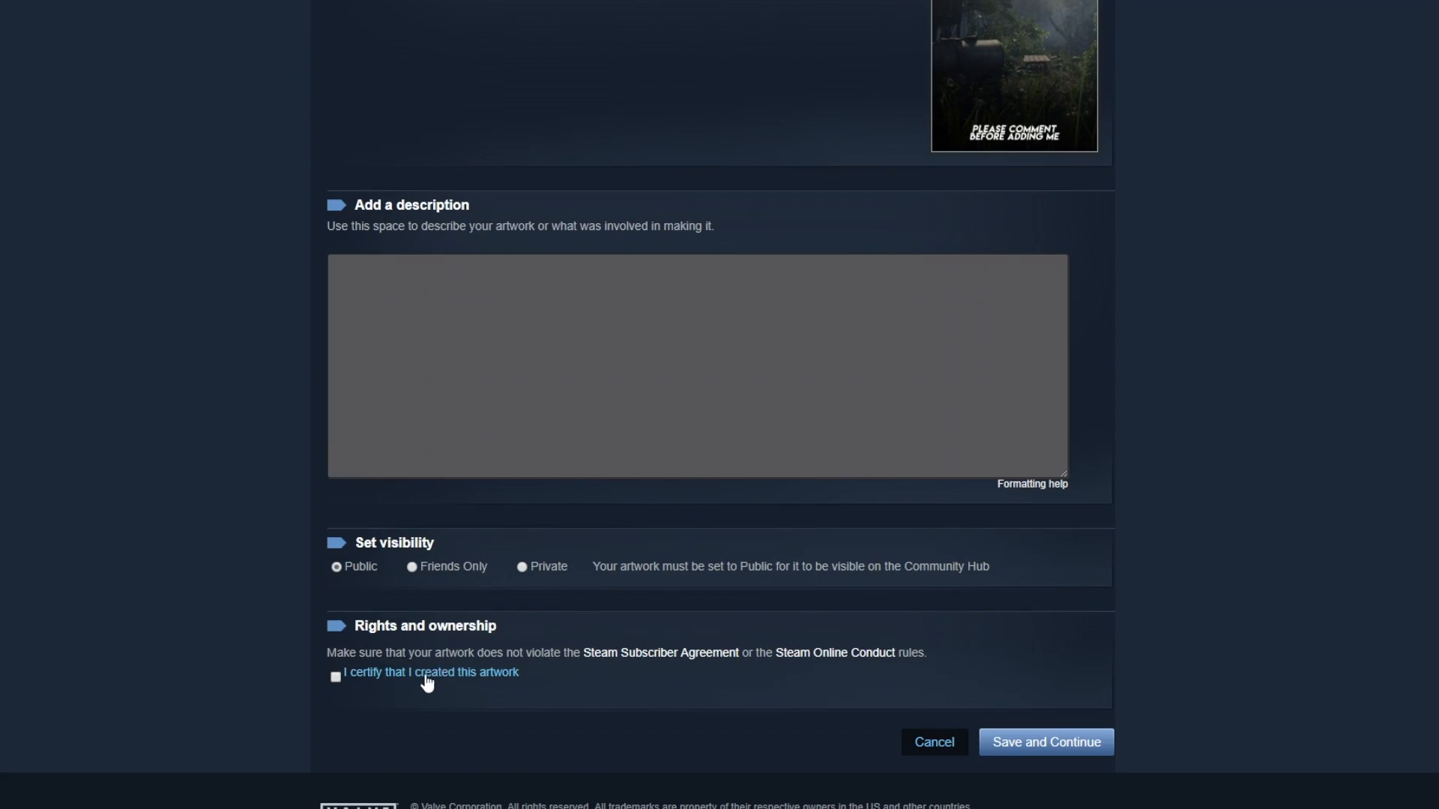
pyautogui.click(1044, 742)
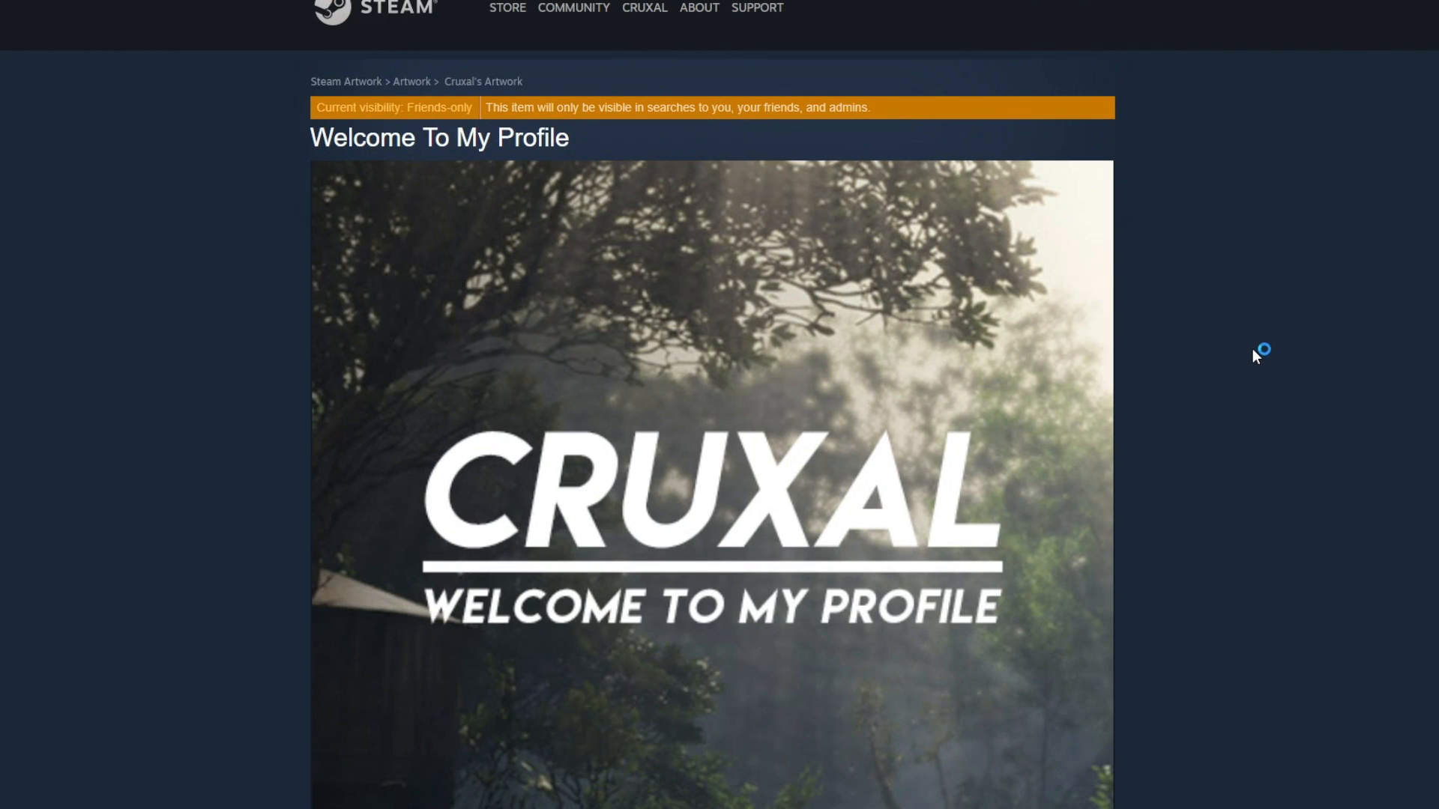
pyautogui.scroll(-3)
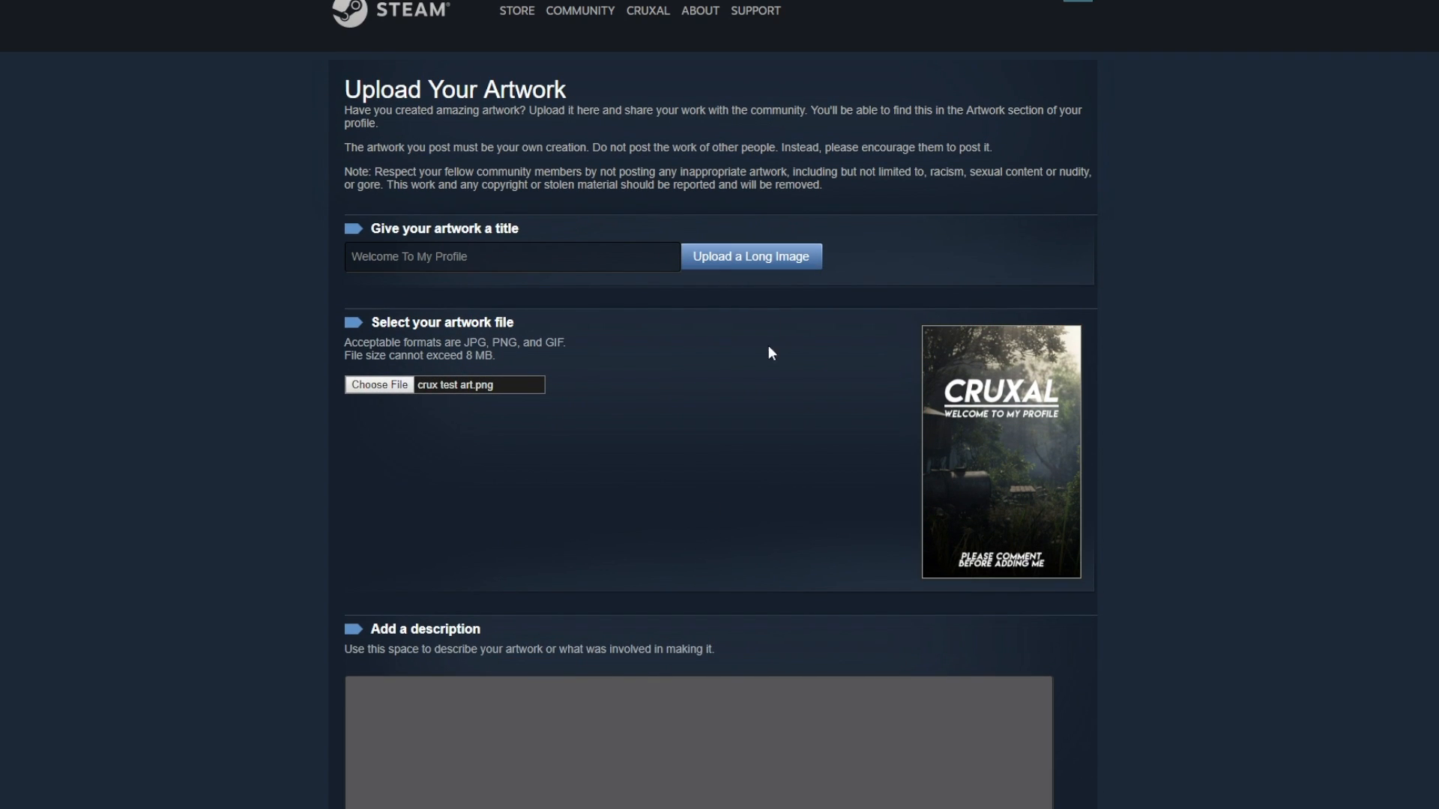
# - Re-upload 'crux test art.png' as a long image so the Welcome artwork keeps its full height
pyautogui.scroll(-3)
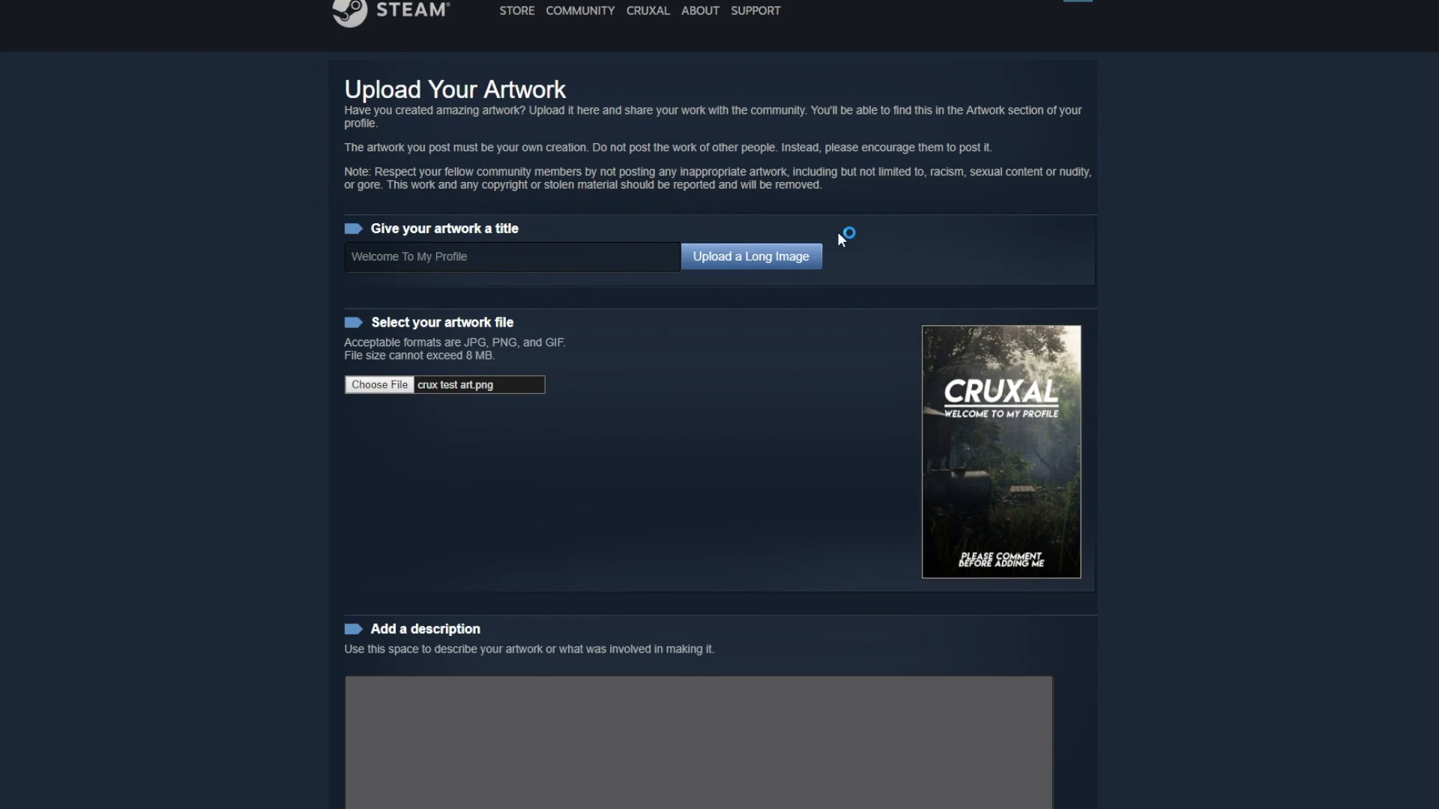
pyautogui.moveTo(774, 312)
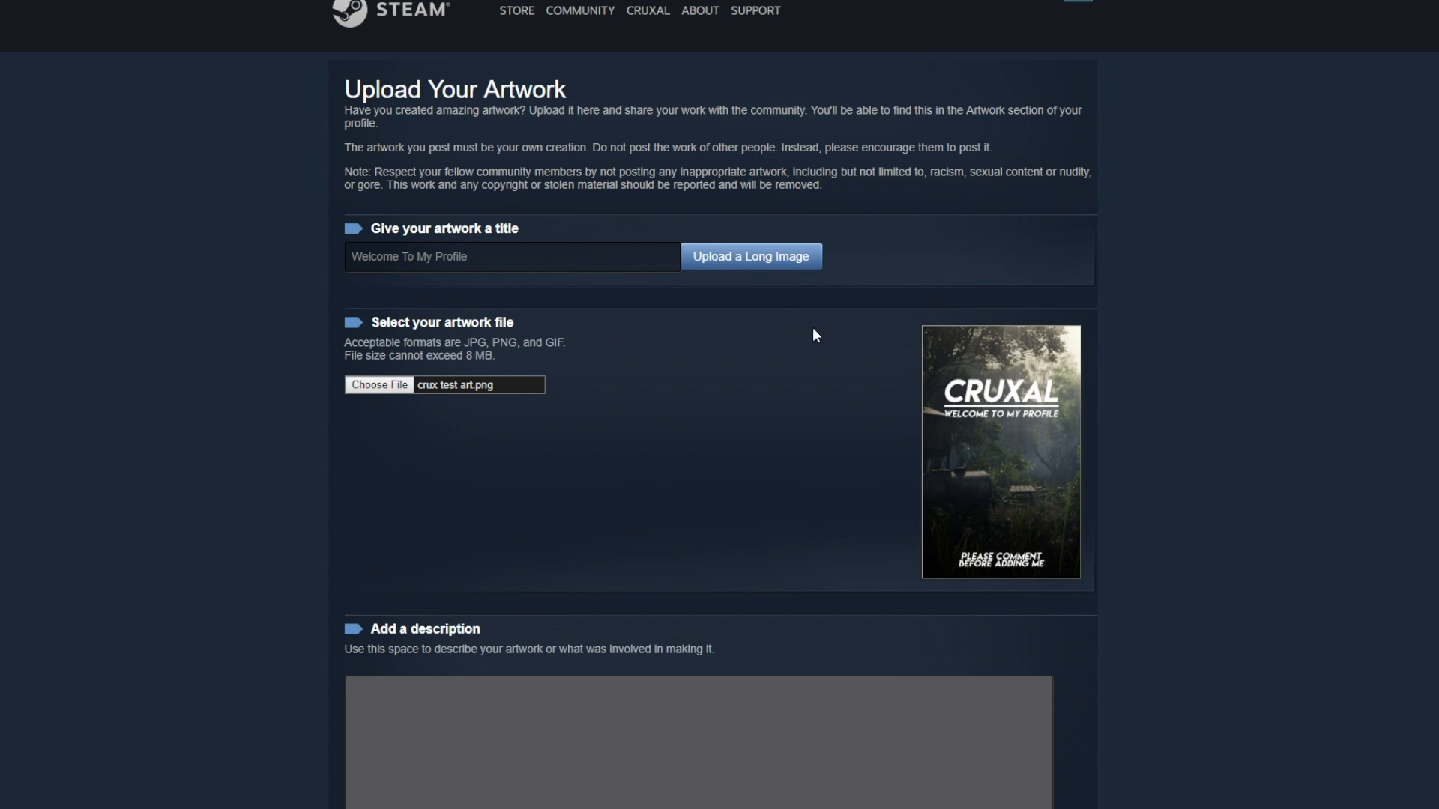
pyautogui.scroll(-3)
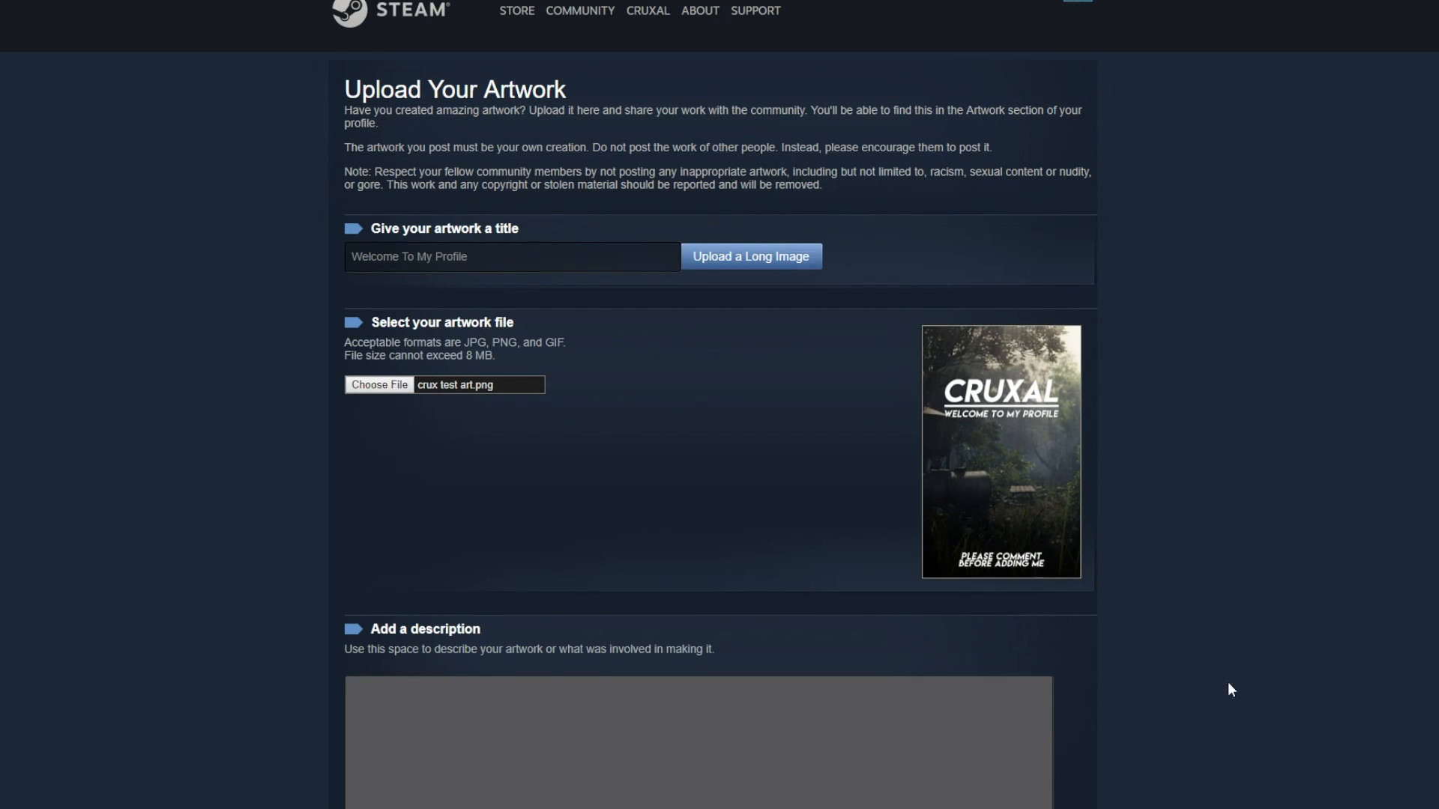
pyautogui.click(749, 256)
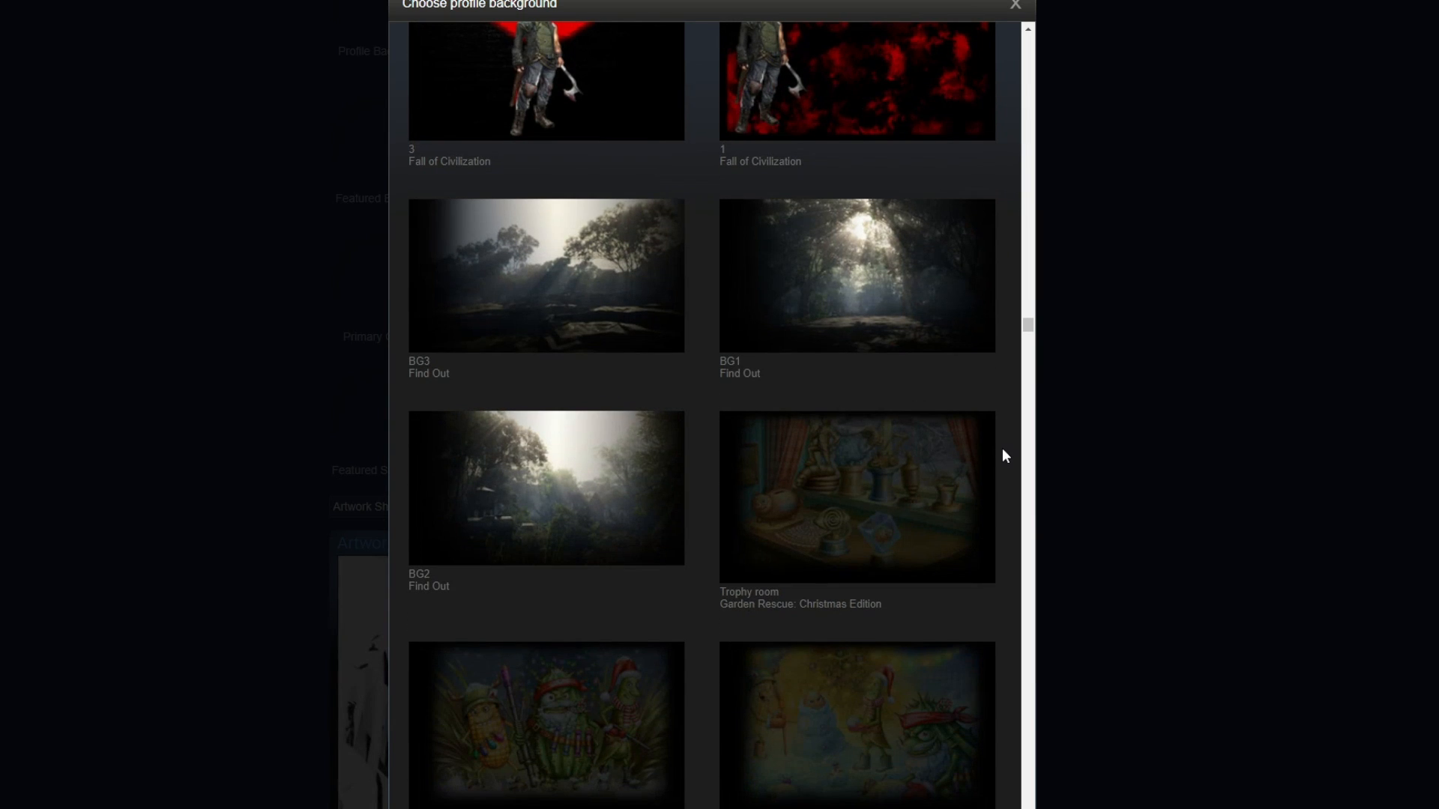
# - Apply a Find Out misty forest background and feature the CRUXAL artwork in the showcase's large slot
pyautogui.click(545, 487)
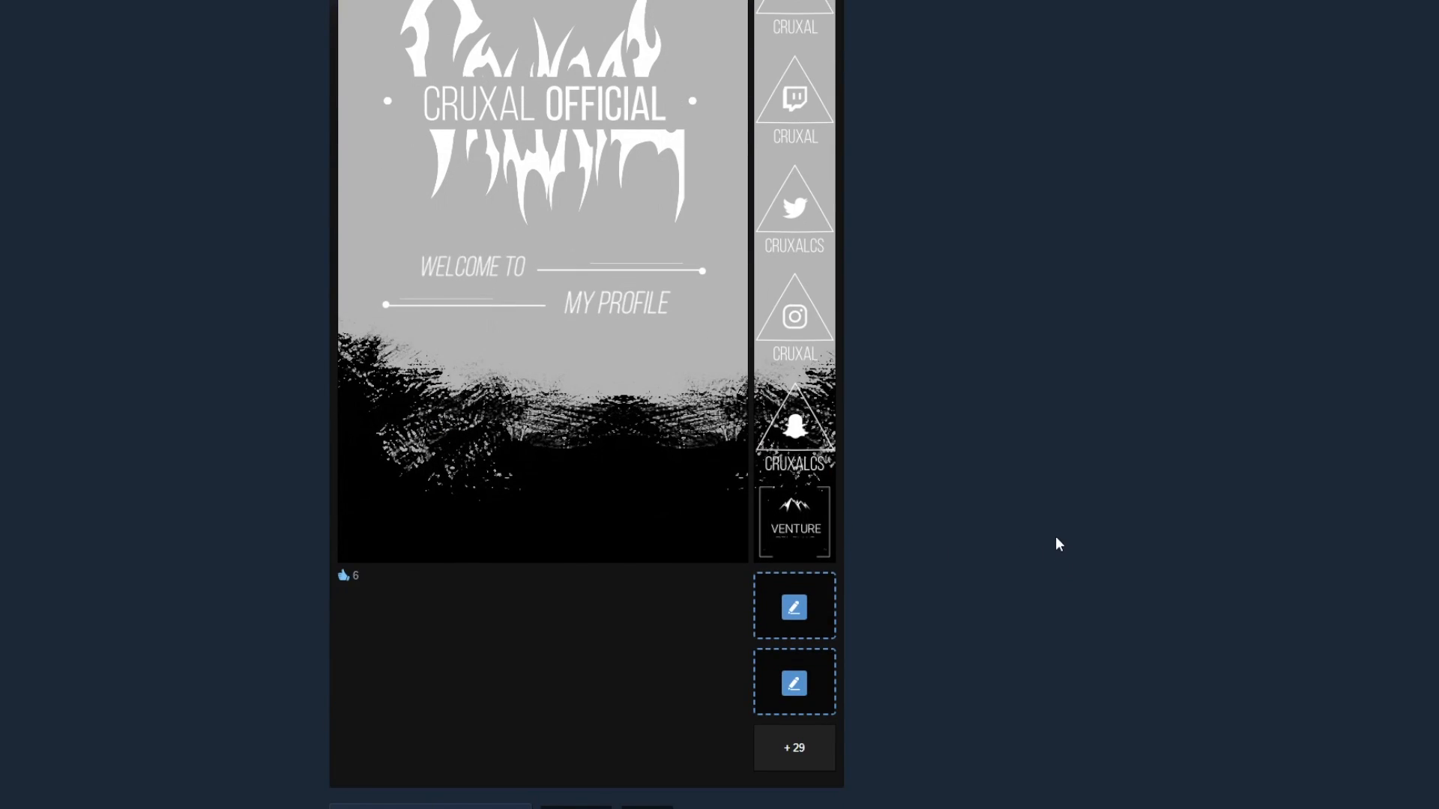
pyautogui.scroll(3)
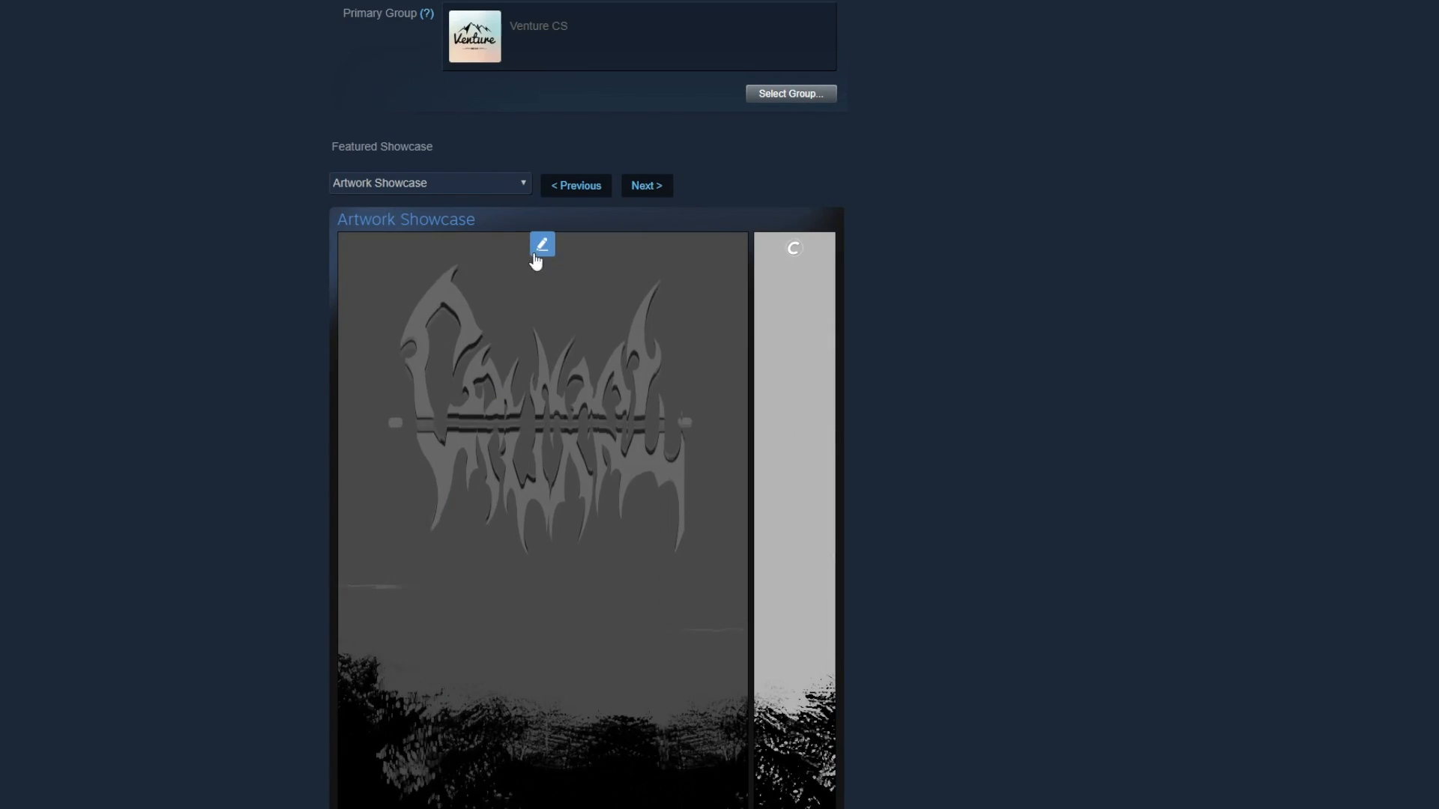
pyautogui.click(541, 244)
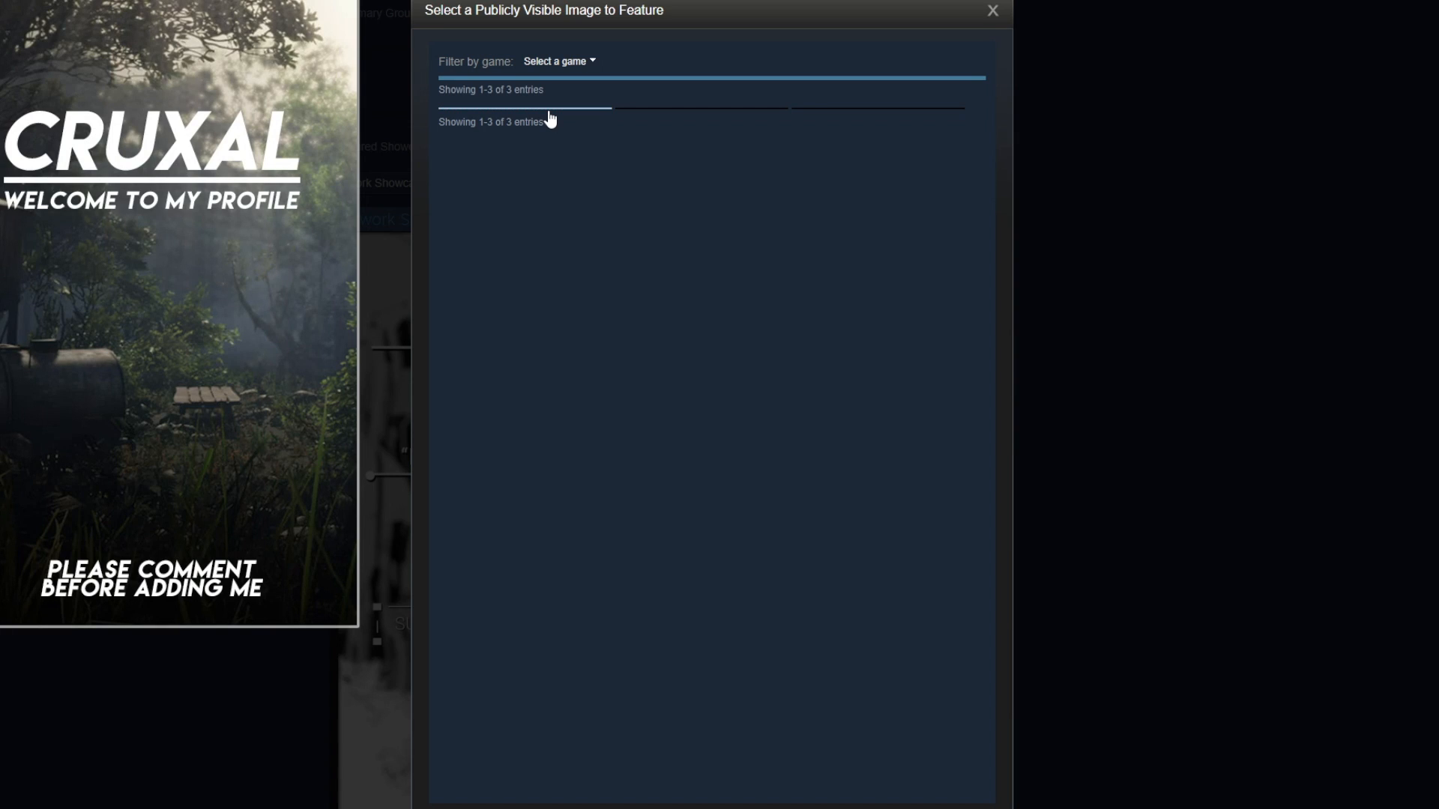
pyautogui.click(991, 11)
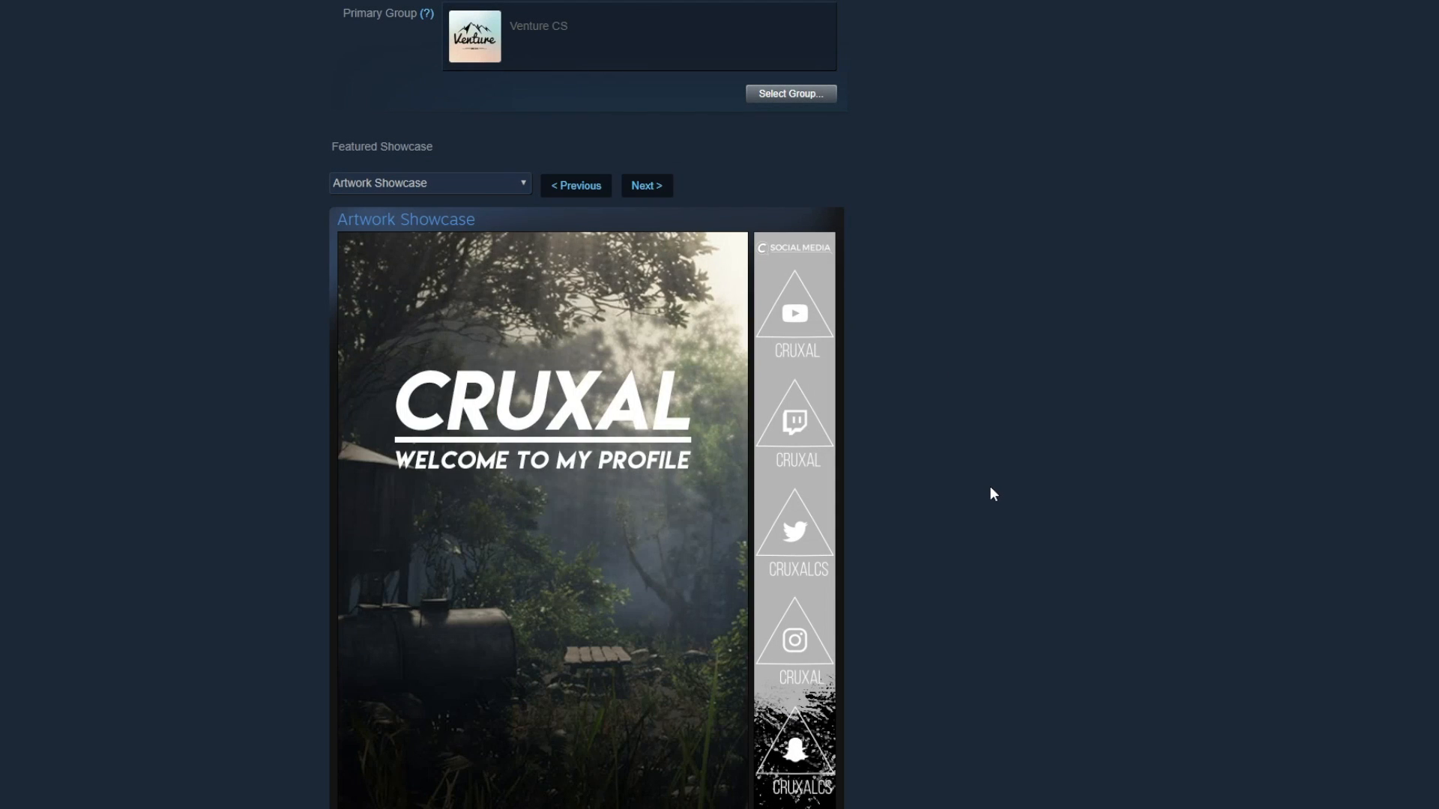
pyautogui.scroll(-3)
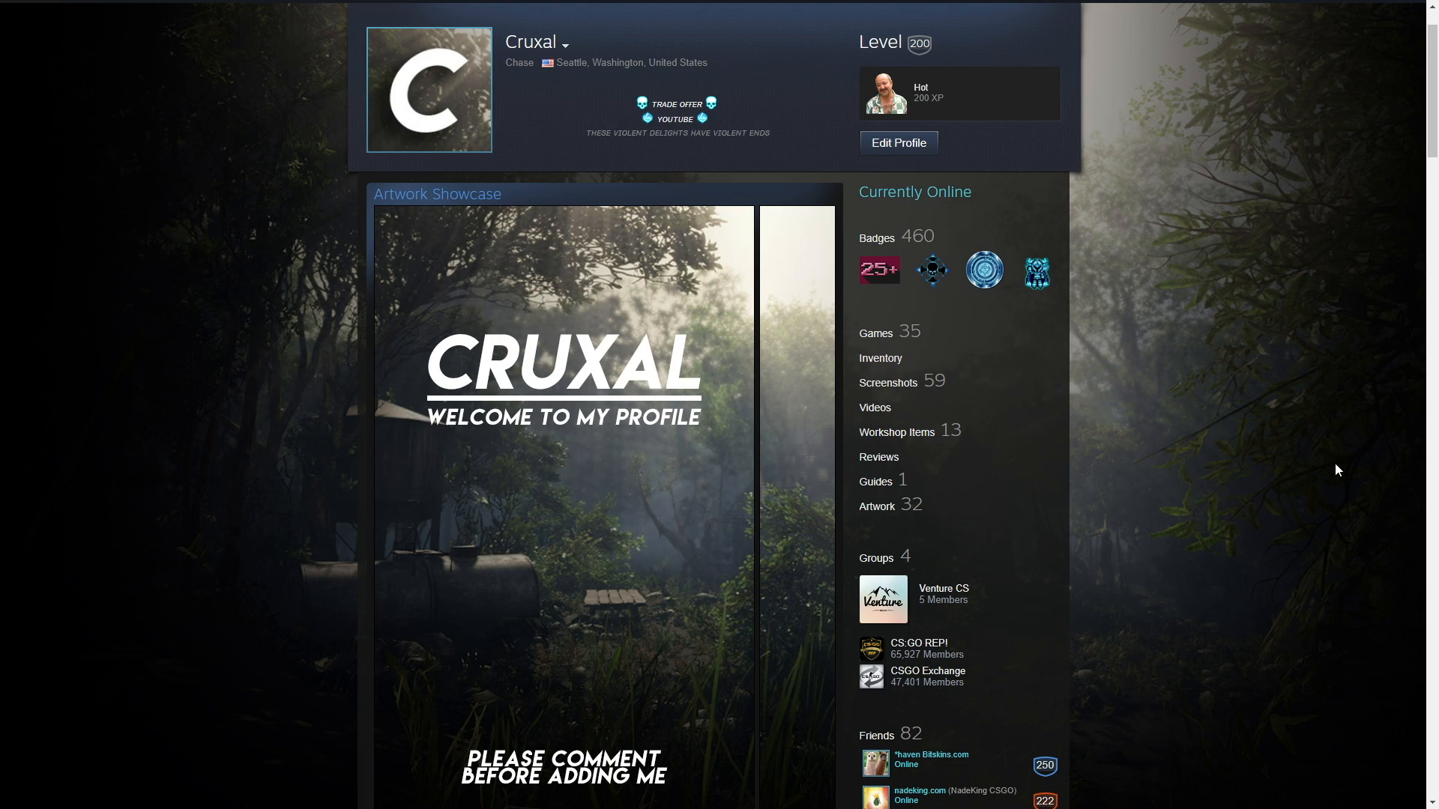
pyautogui.moveTo(198, 149)
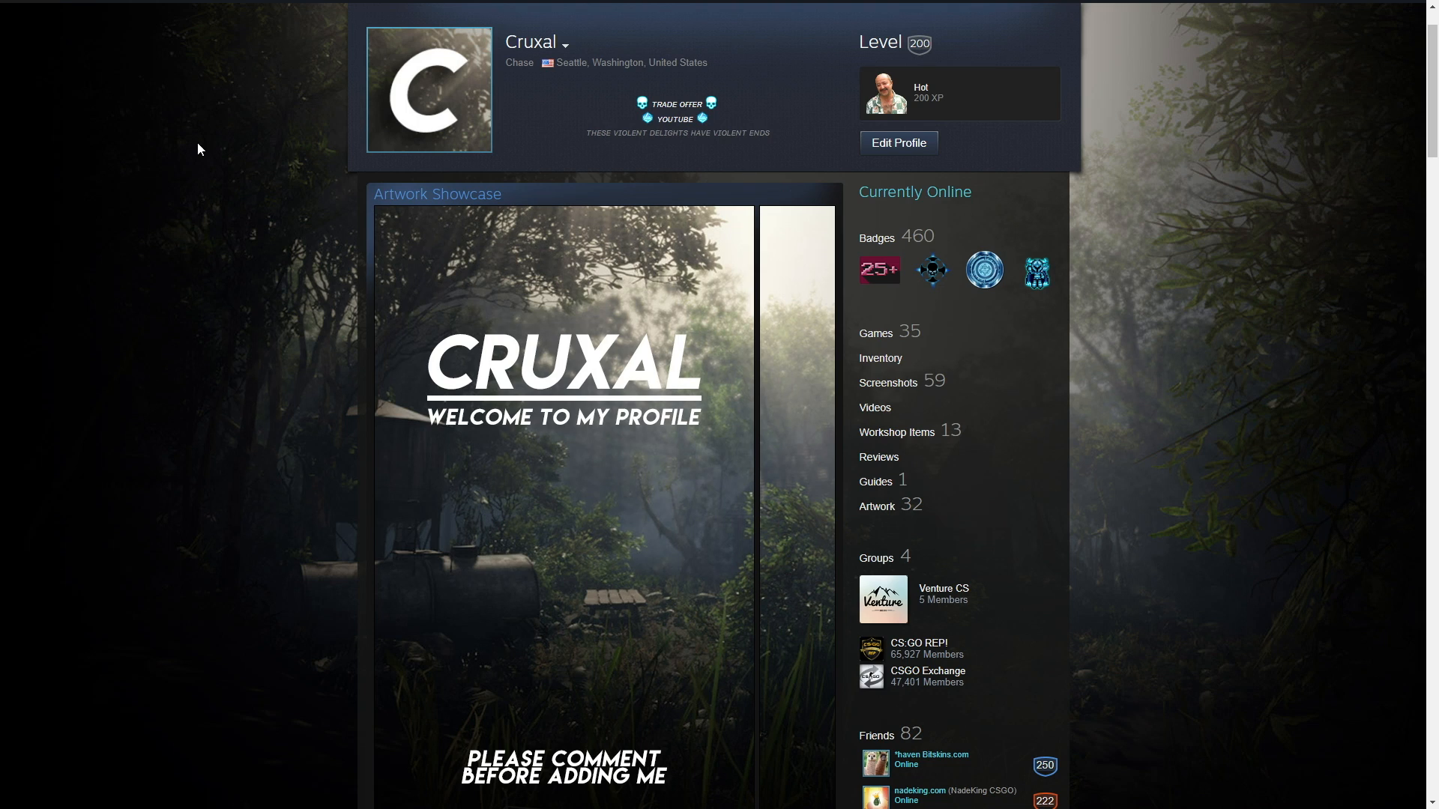
pyautogui.moveTo(234, 493)
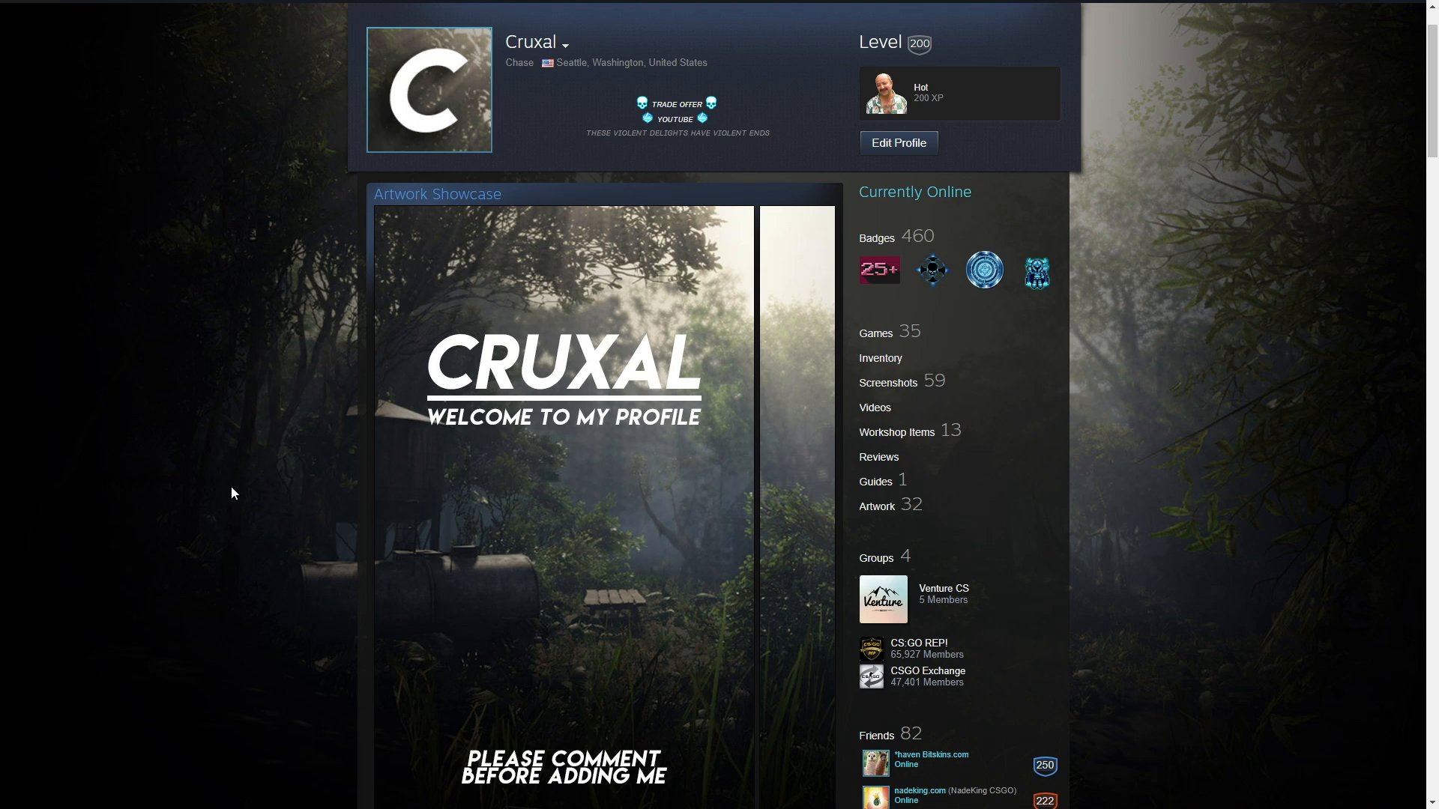
pyautogui.moveTo(206, 293)
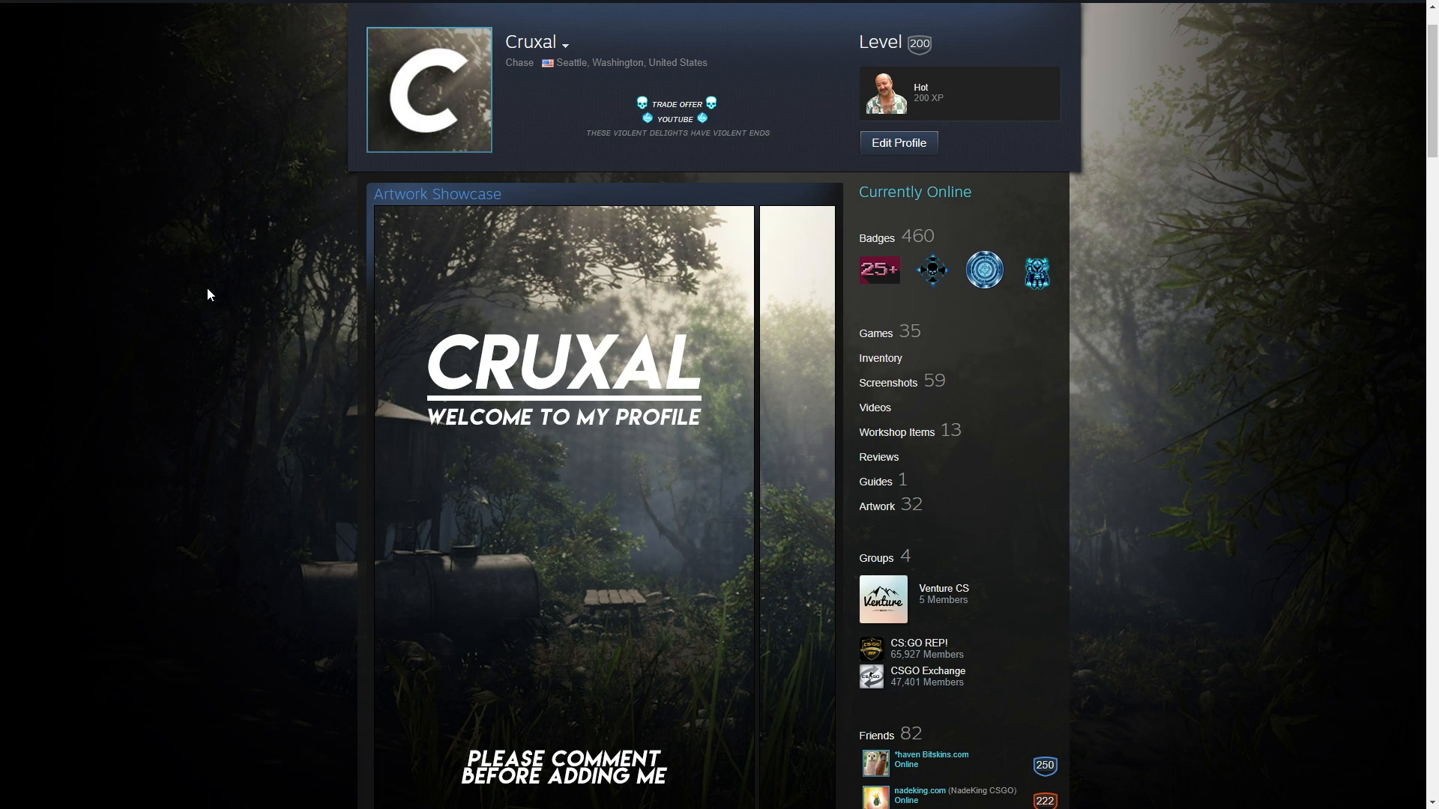
pyautogui.moveTo(819, 297)
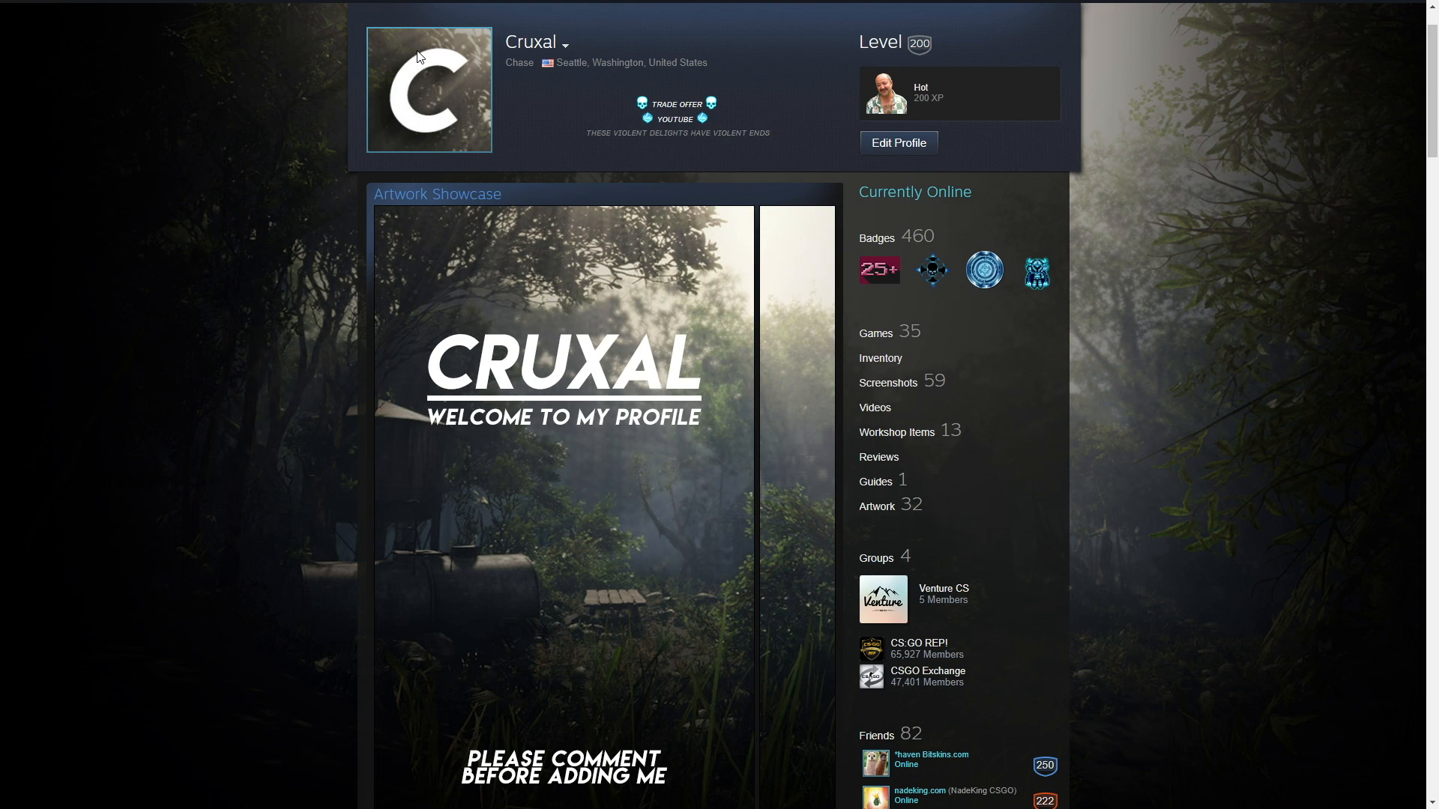
pyautogui.moveTo(83, 236)
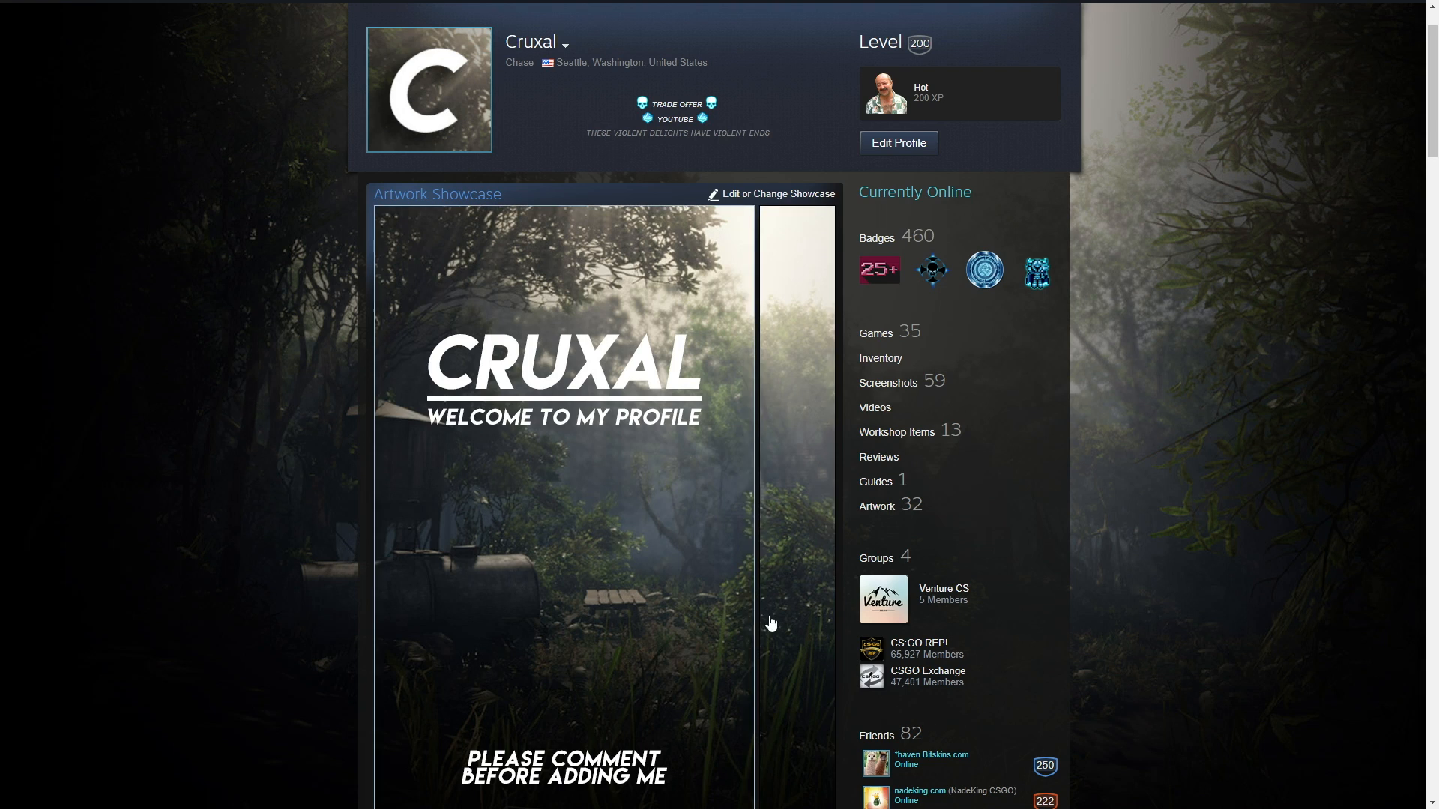
pyautogui.moveTo(1315, 537)
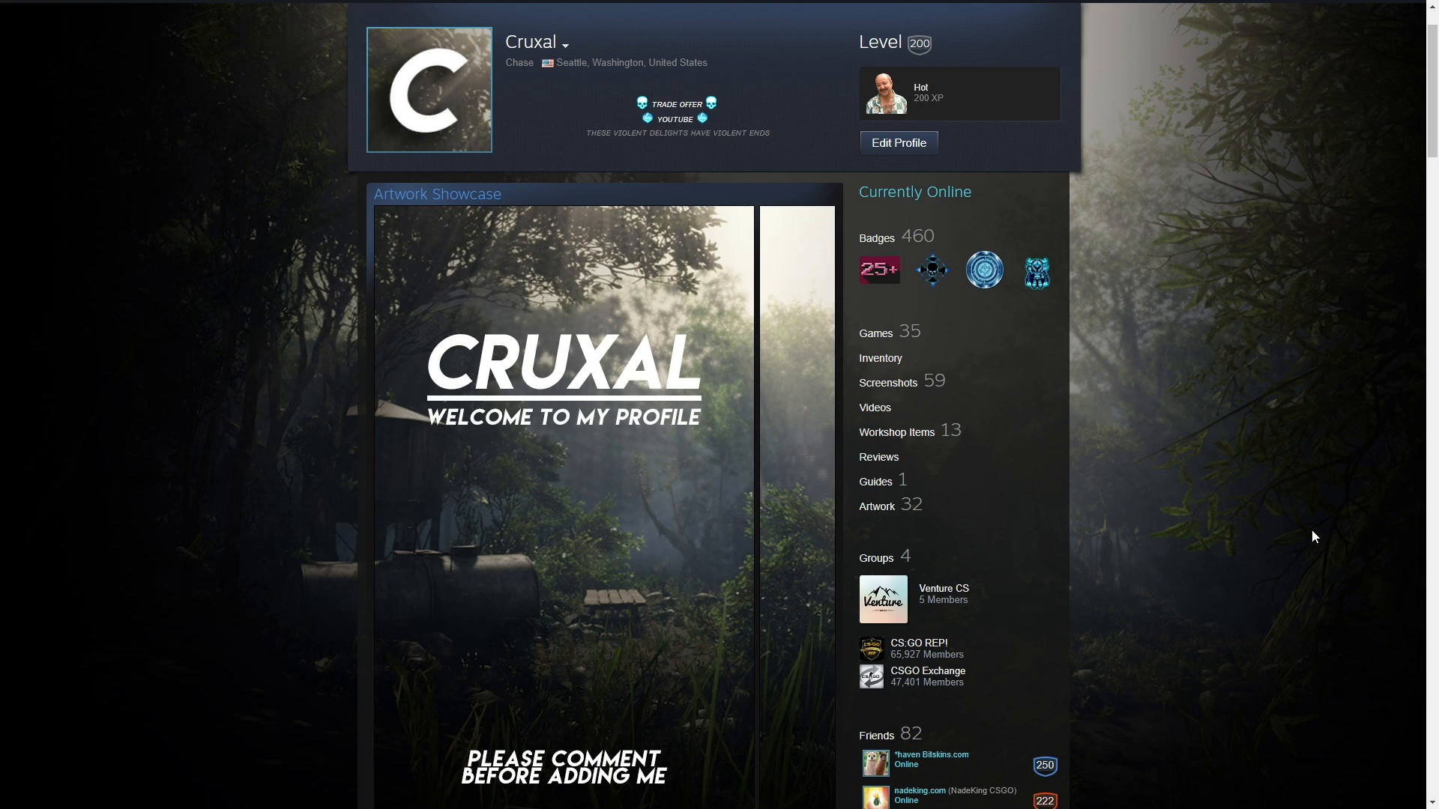
pyautogui.moveTo(1280, 532)
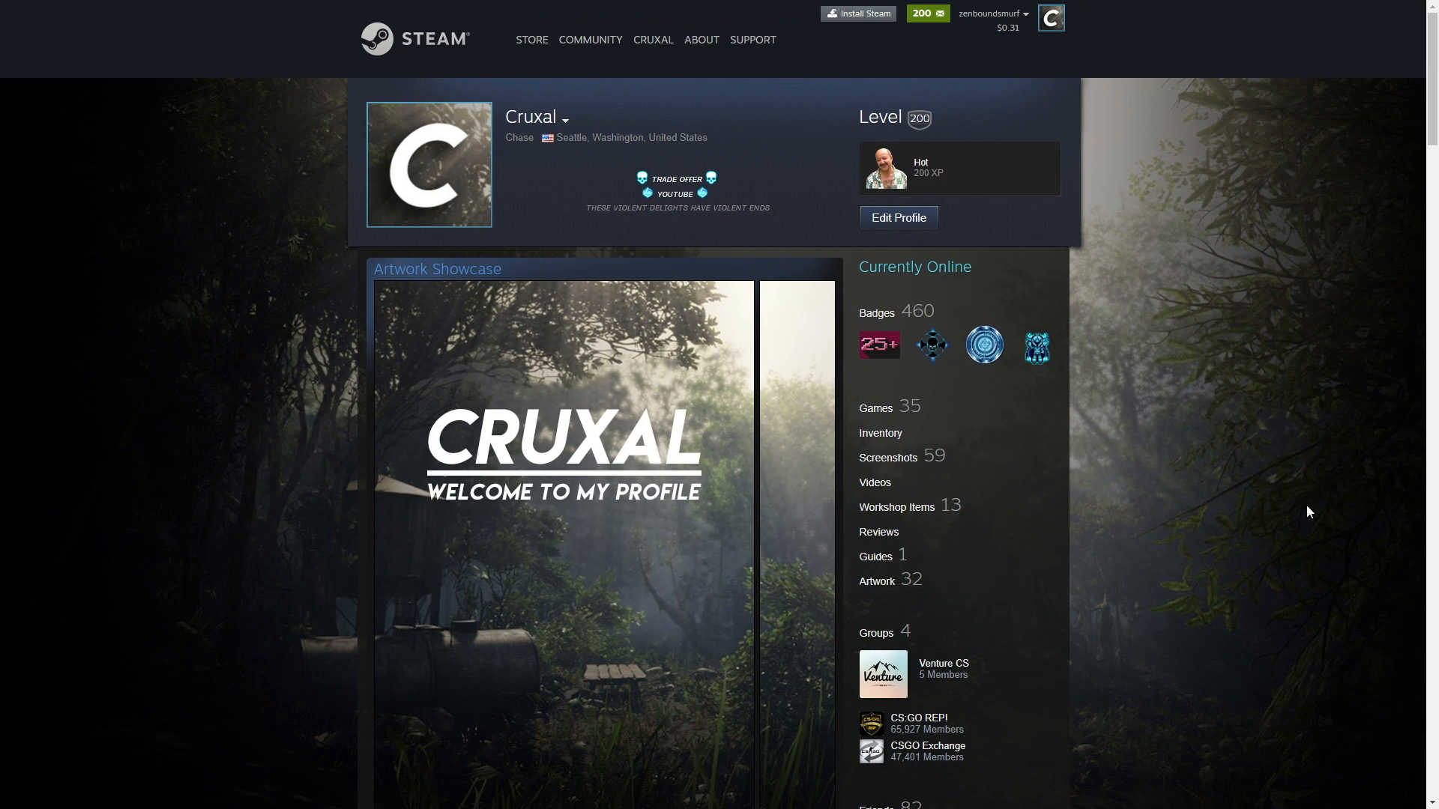
pyautogui.scroll(-3)
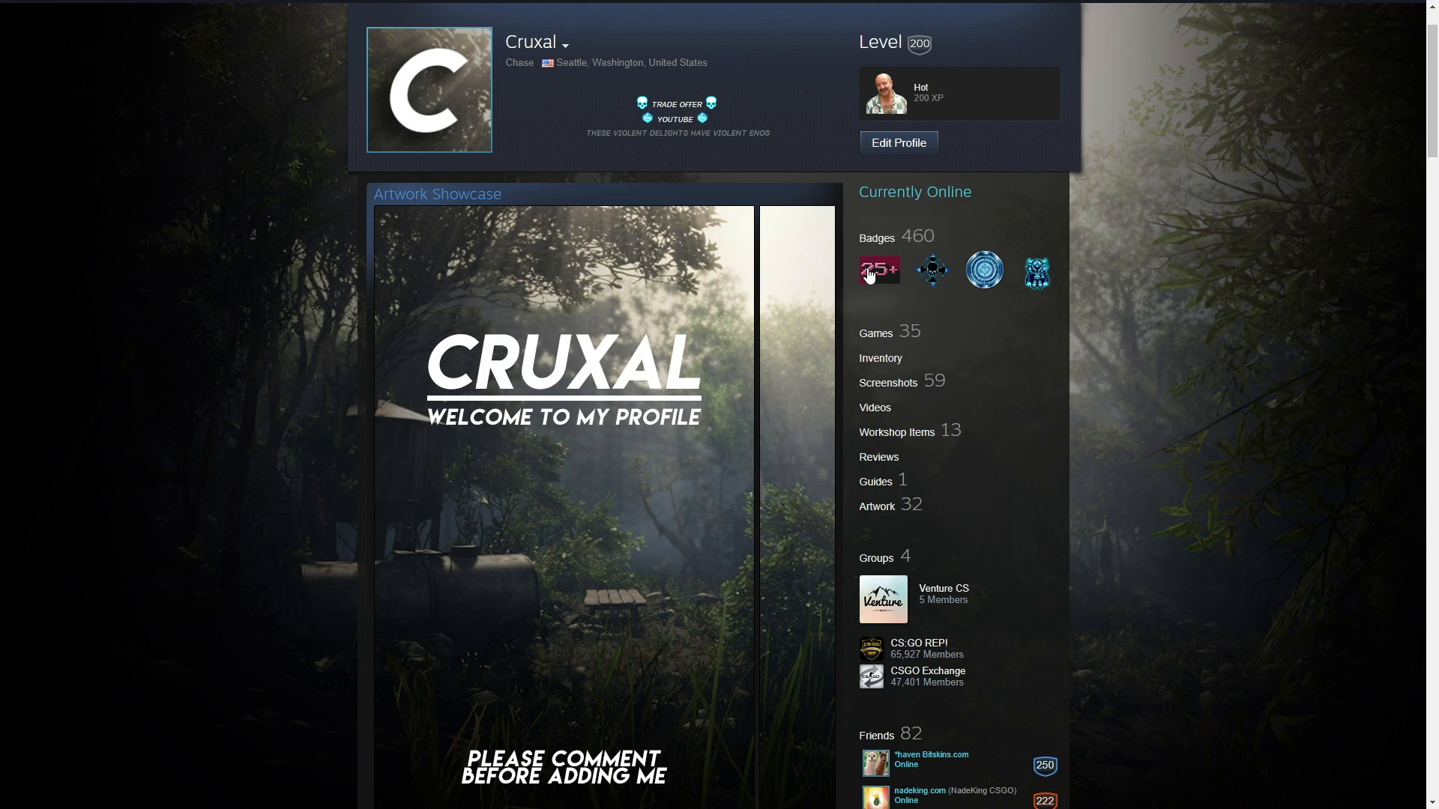
pyautogui.moveTo(879, 272)
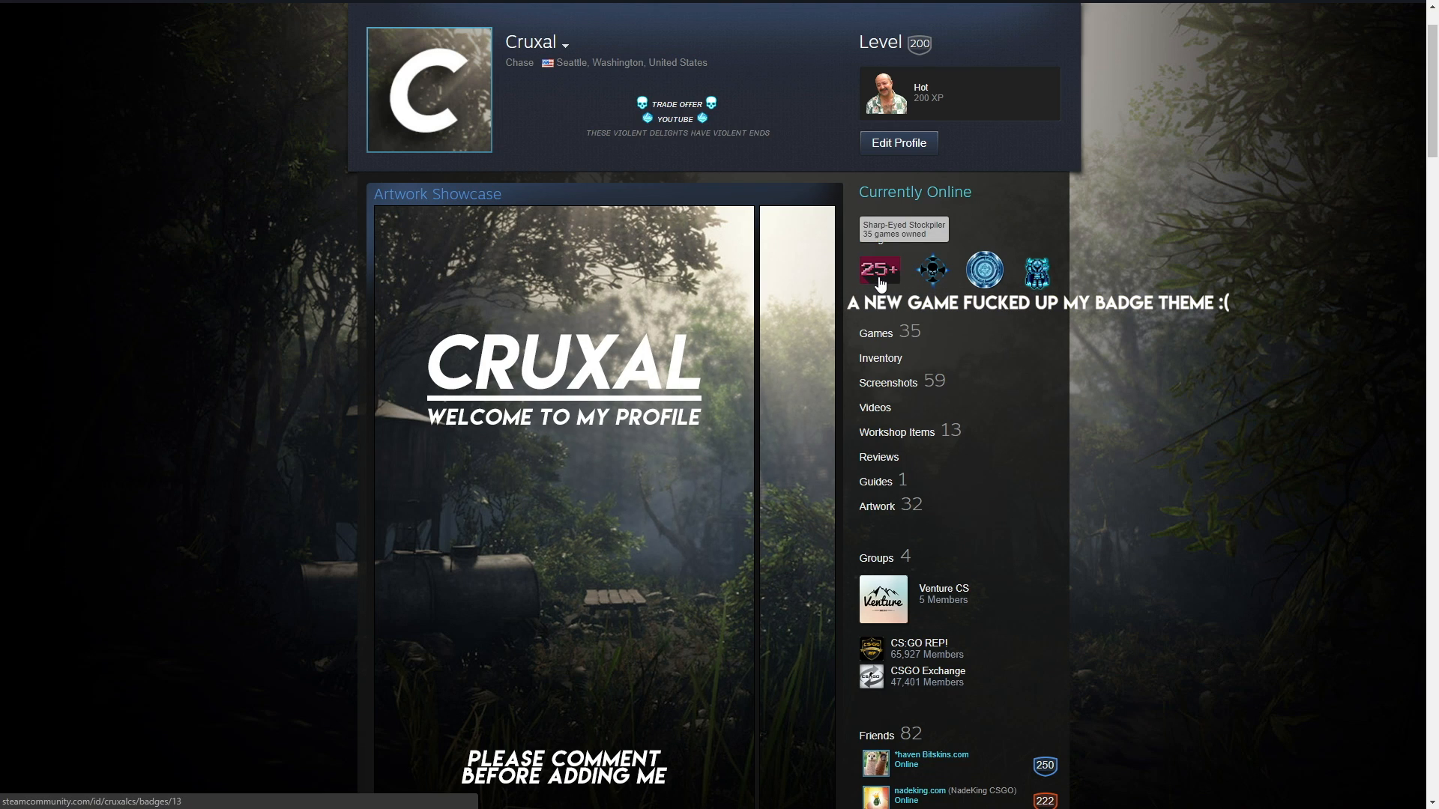
pyautogui.moveTo(1036, 270)
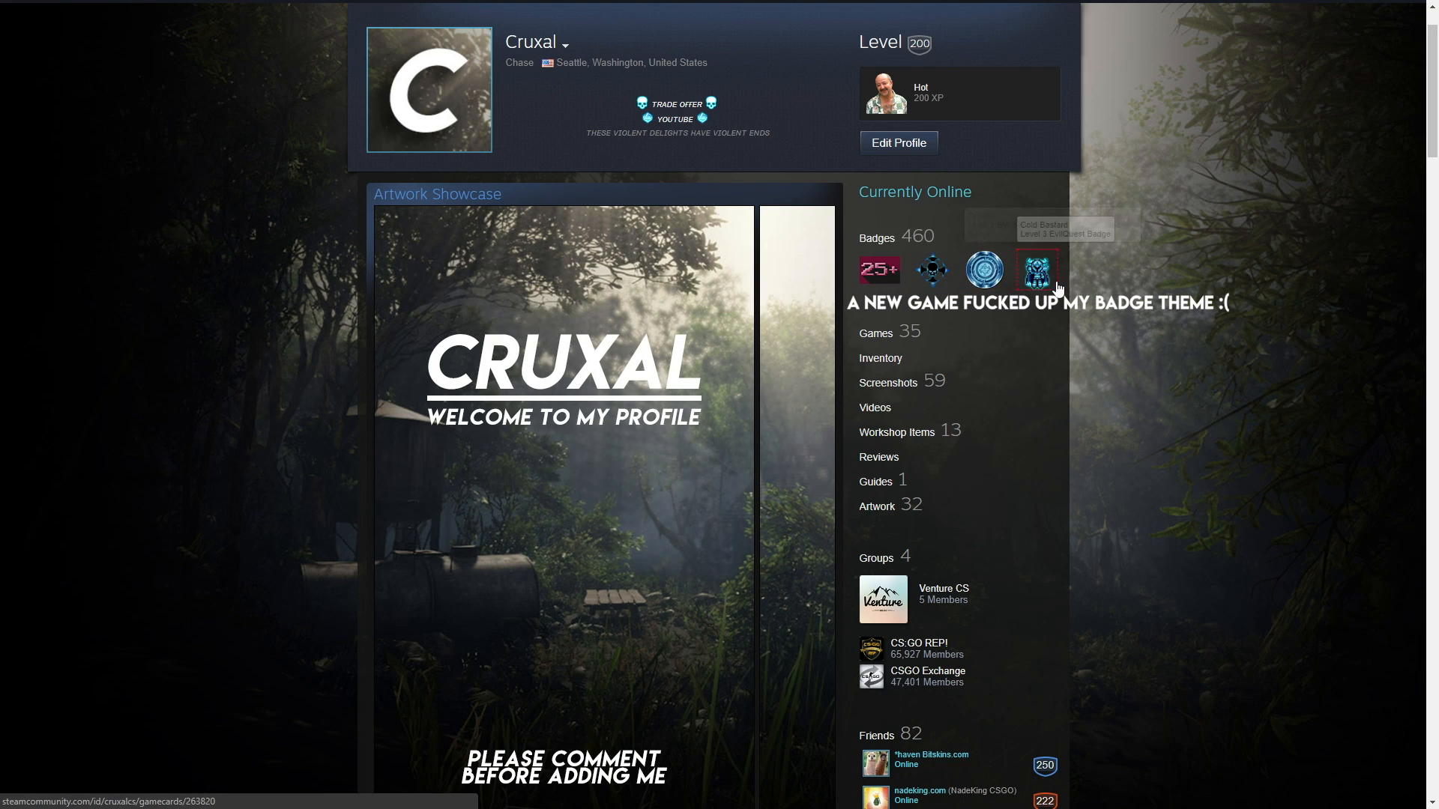
pyautogui.moveTo(1280, 379)
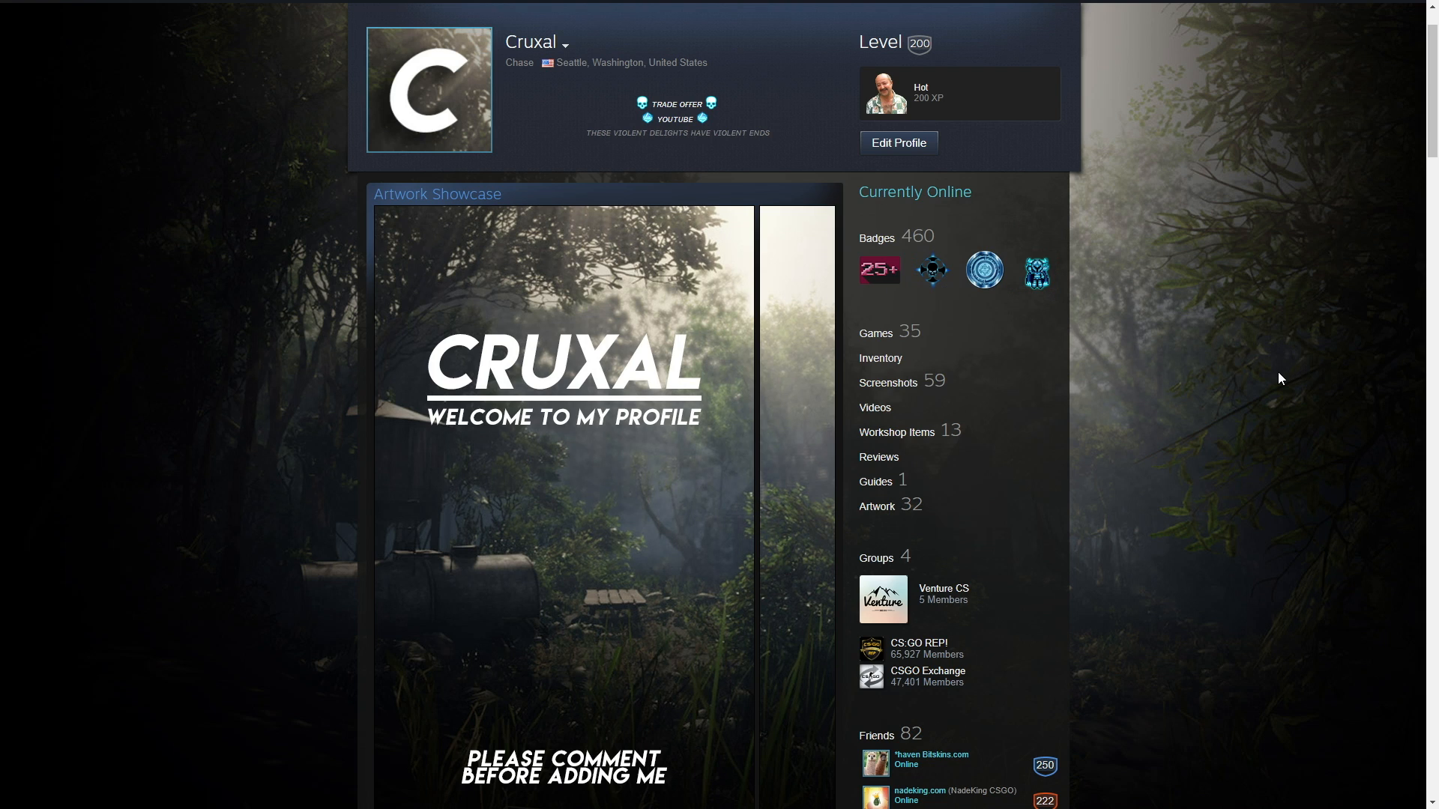
pyautogui.scroll(-3)
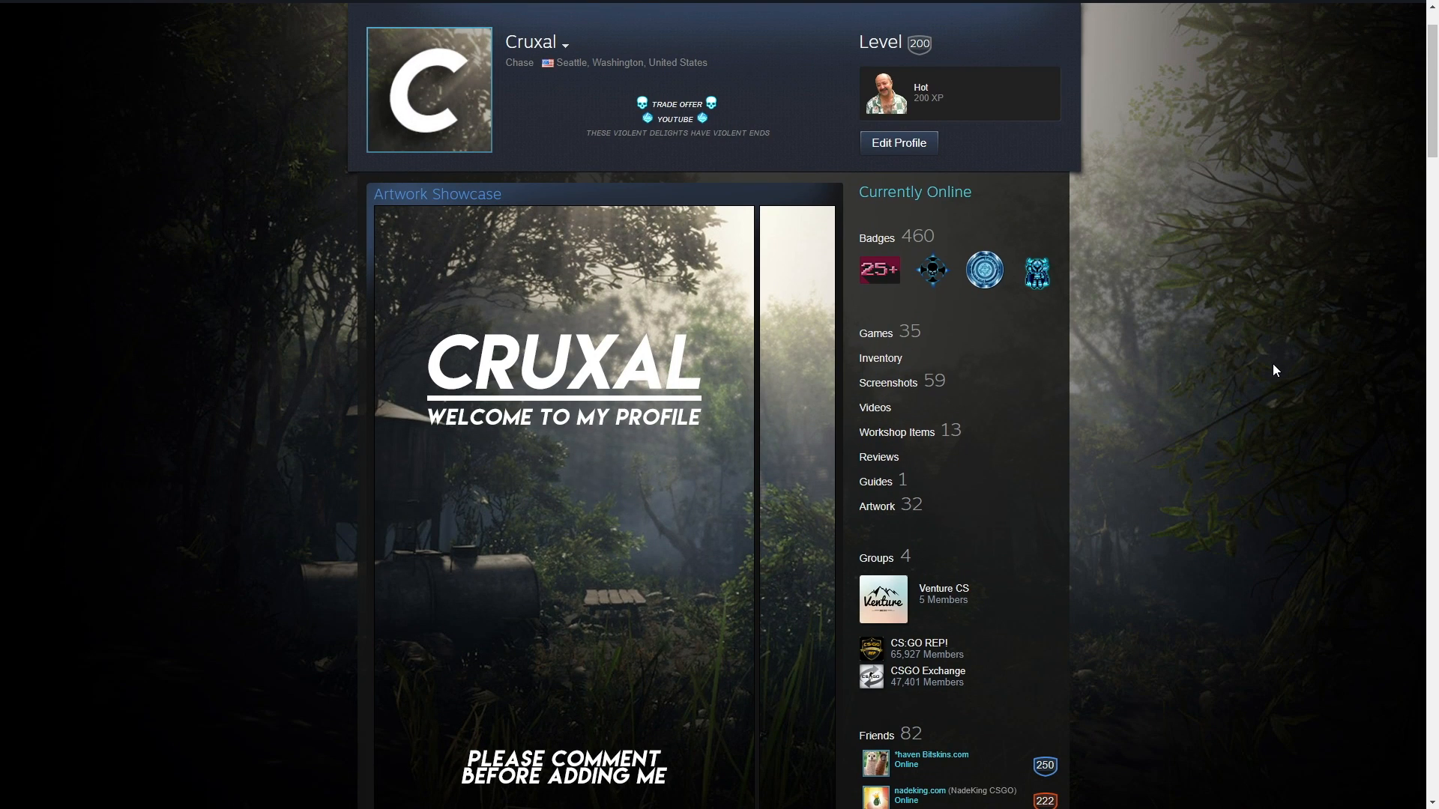
pyautogui.moveTo(219, 573)
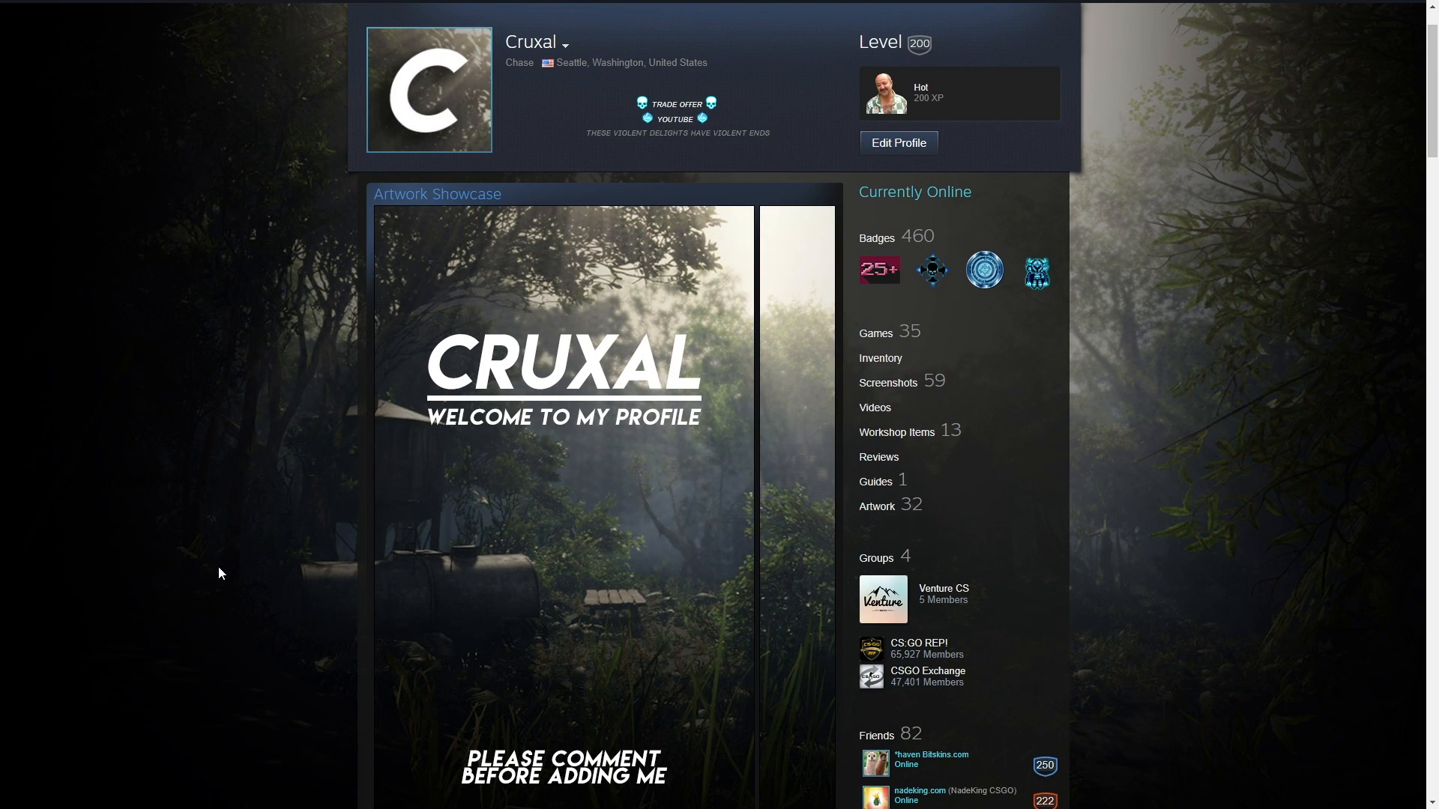
pyautogui.moveTo(221, 620)
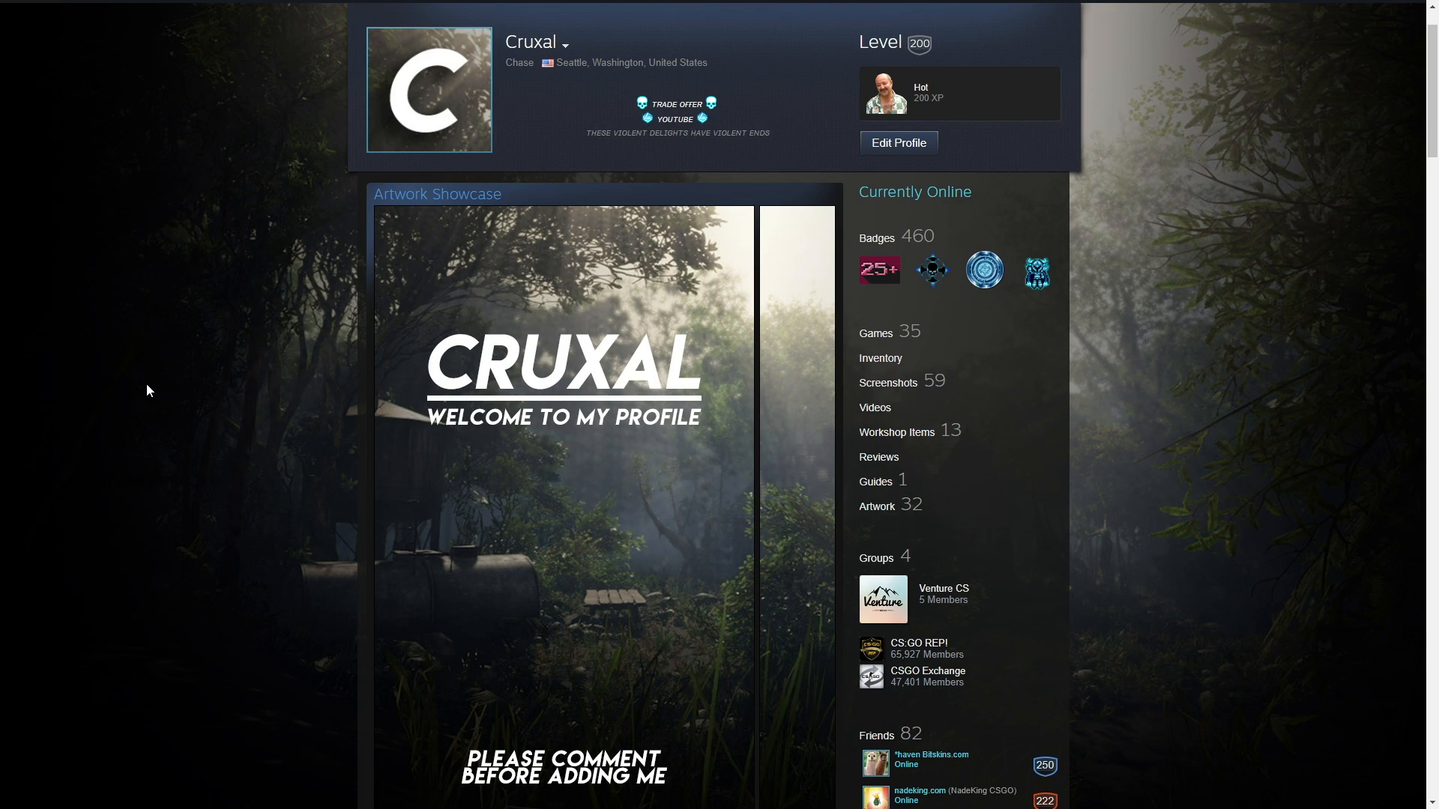
pyautogui.moveTo(4, 496)
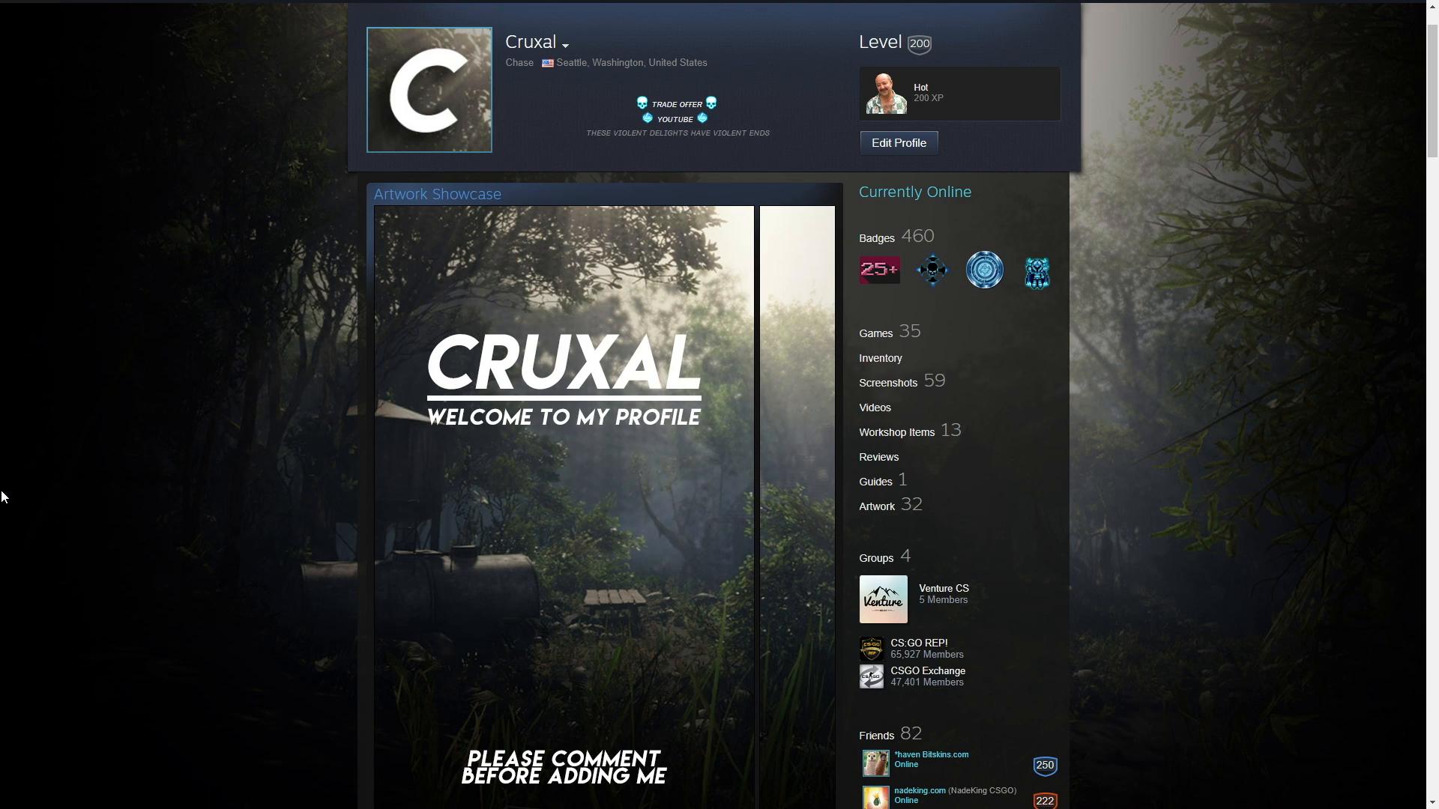